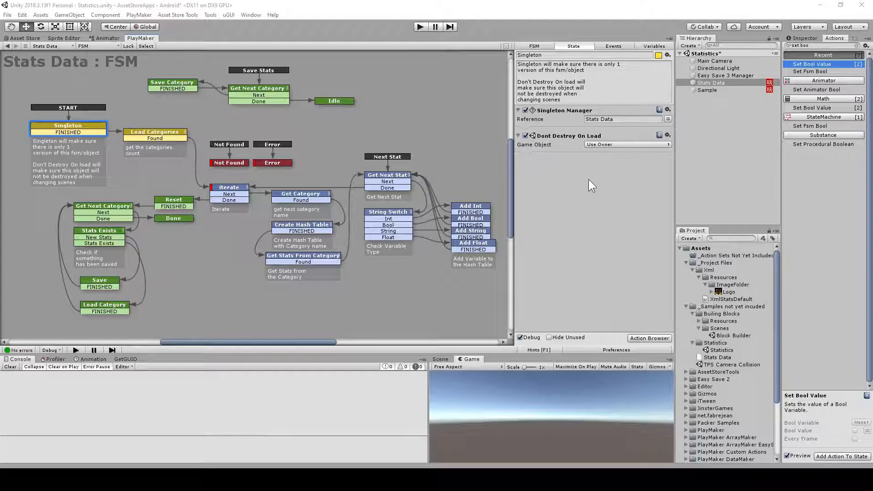
pyautogui.moveTo(631, 163)
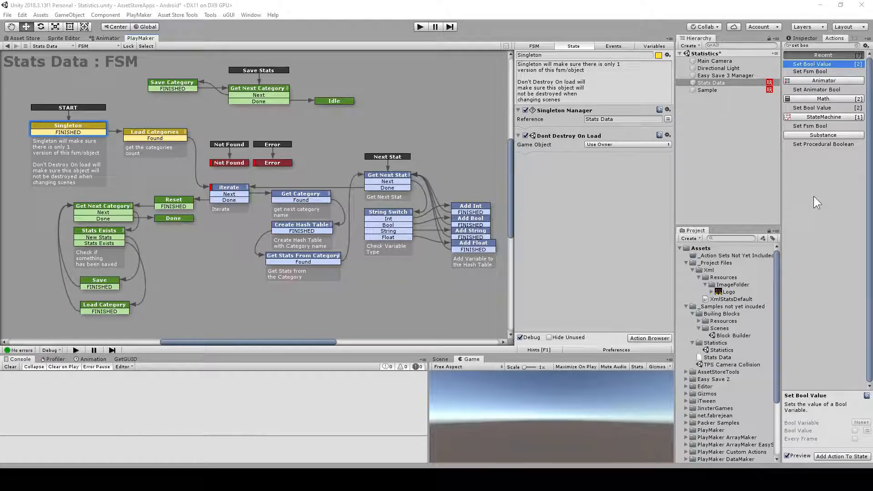
pyautogui.moveTo(749, 85)
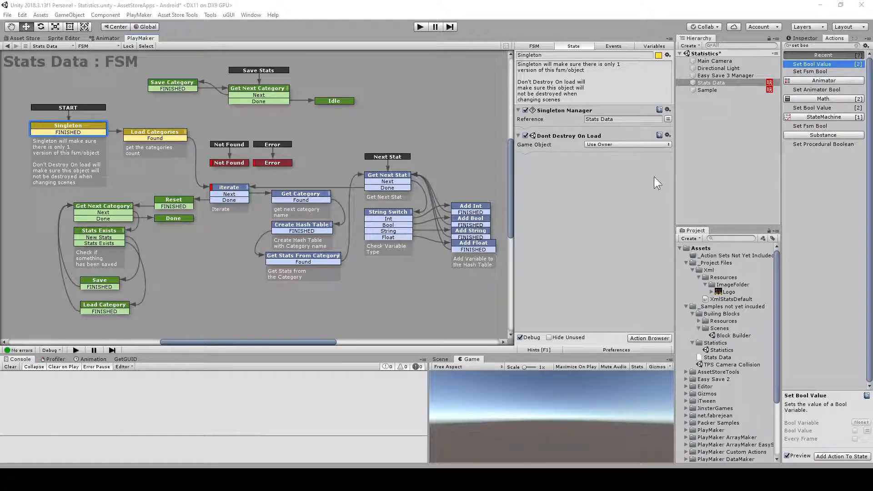
pyautogui.moveTo(565, 120)
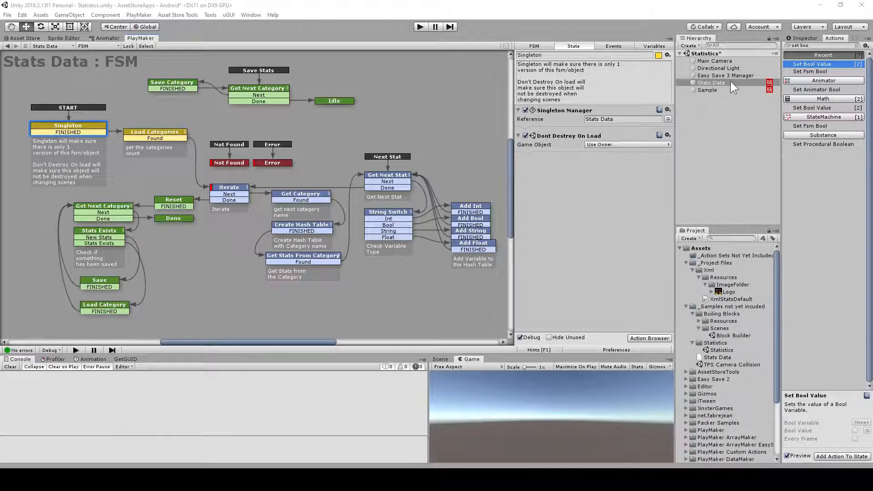
pyautogui.moveTo(724, 91)
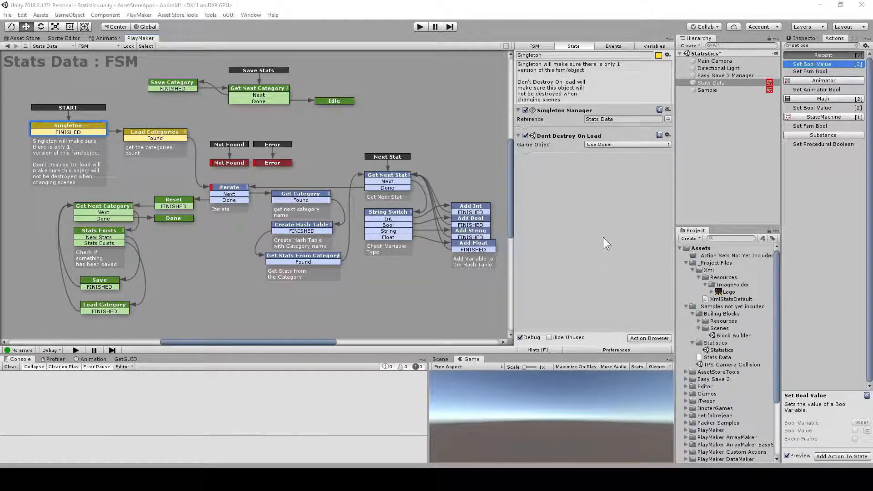
pyautogui.moveTo(698, 174)
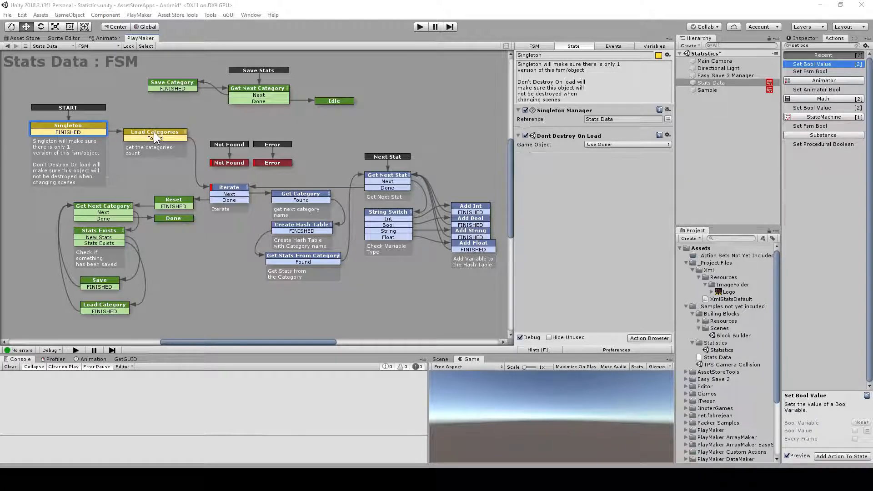
# Step: Show the Load Categories state's Xml Select Nodes action and its XML preview of the stat categories
pyautogui.click(155, 134)
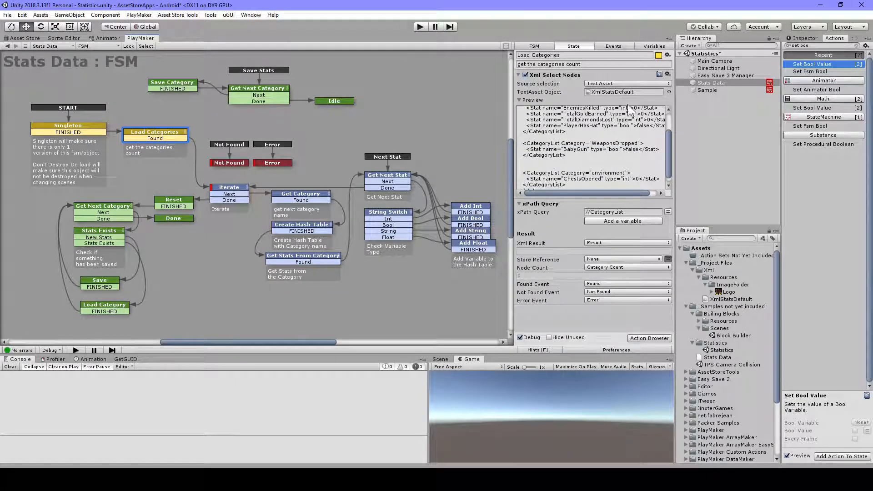
pyautogui.click(624, 91)
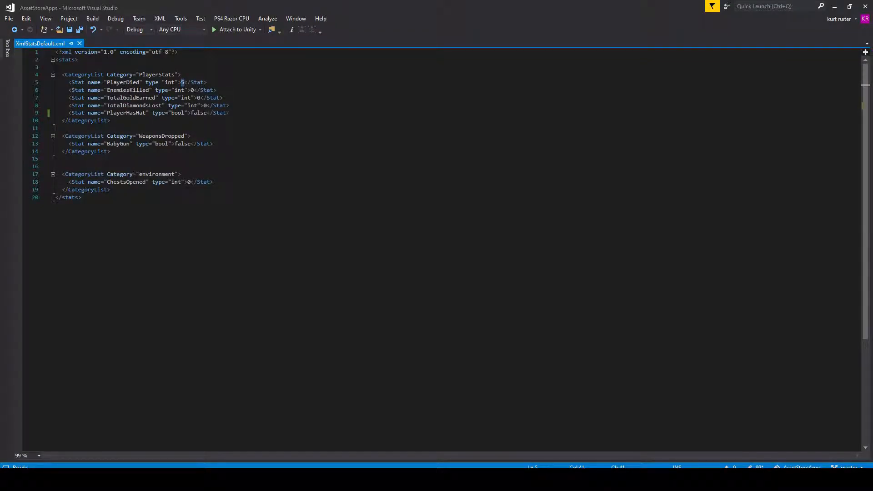
pyautogui.click(83, 74)
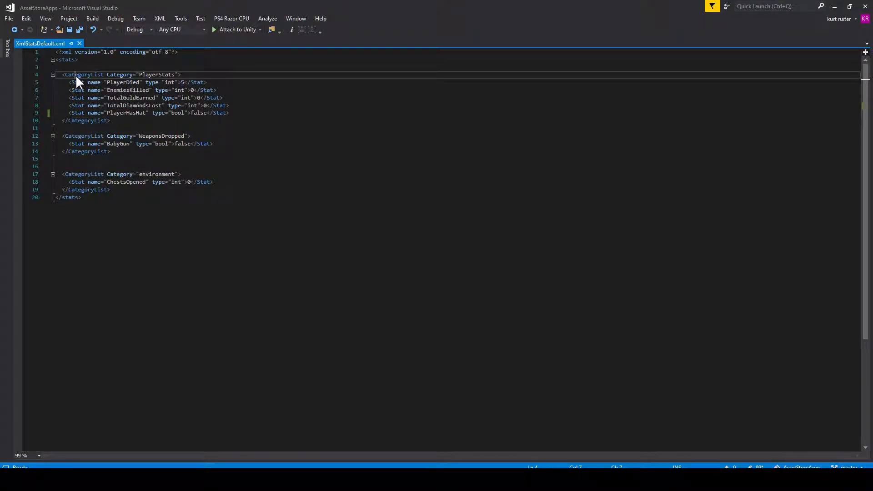
pyautogui.doubleClick(83, 135)
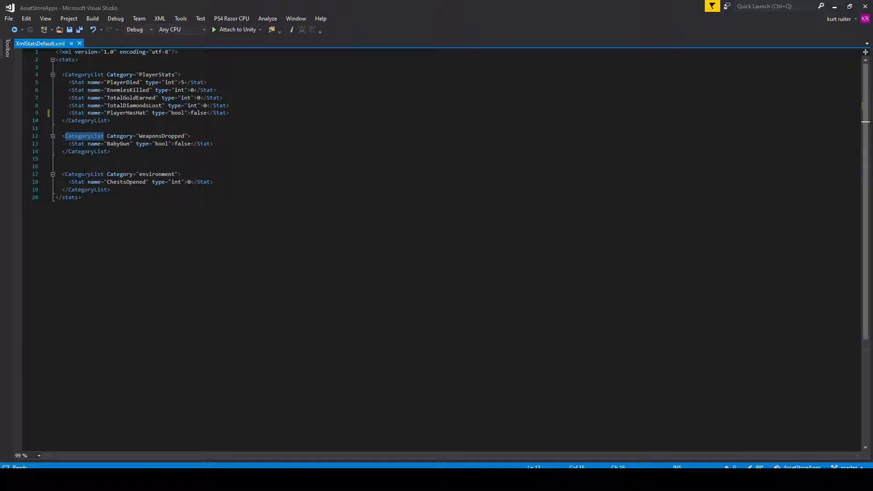
pyautogui.click(83, 174)
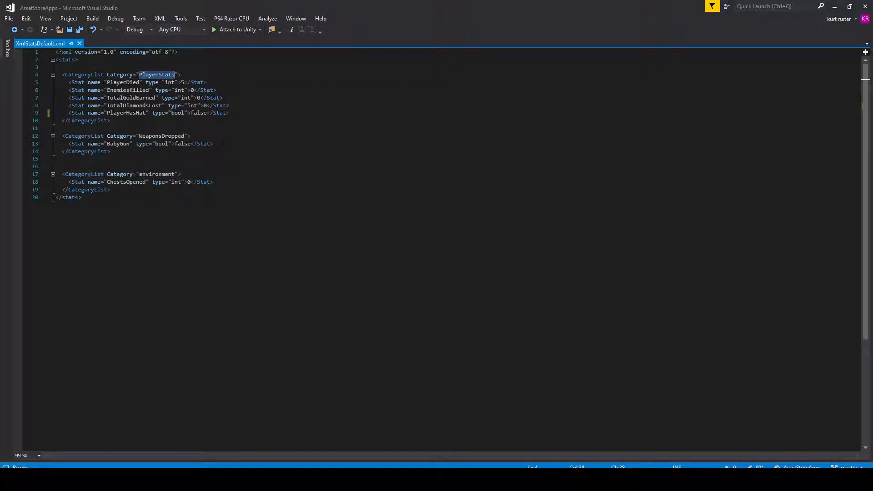
pyautogui.doubleClick(157, 174)
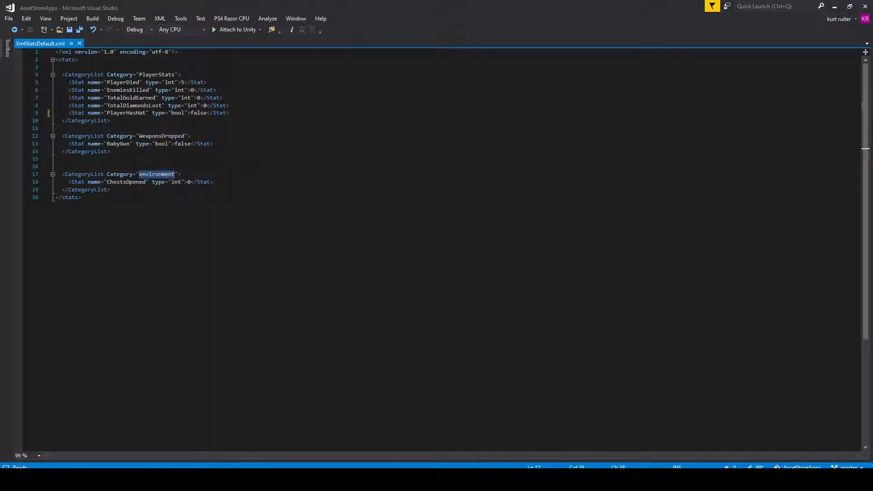
pyautogui.doubleClick(77, 82)
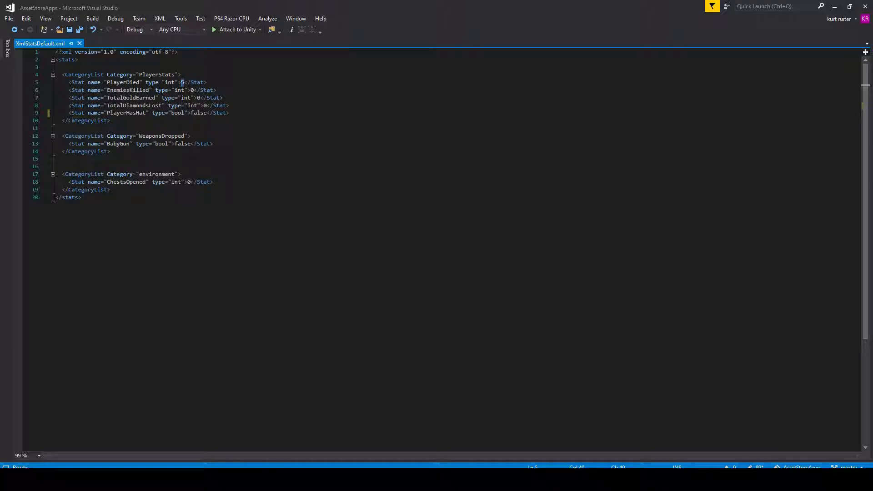
pyautogui.doubleClick(177, 113)
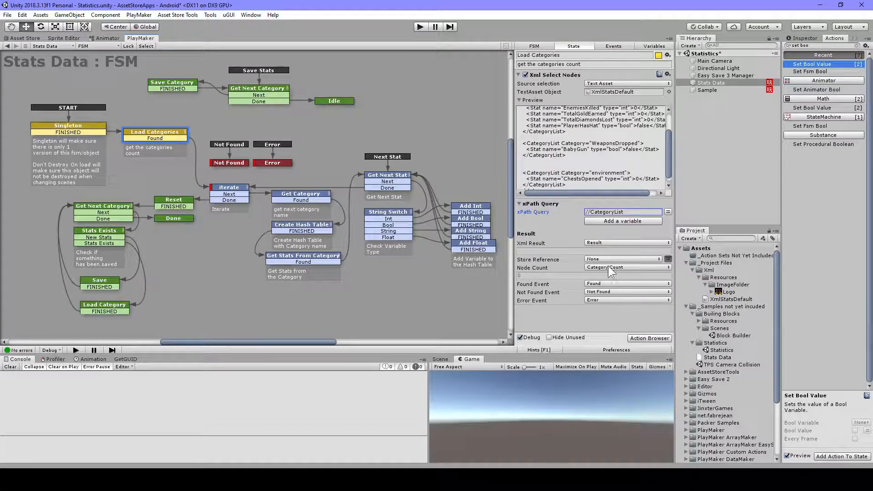
pyautogui.moveTo(546, 272)
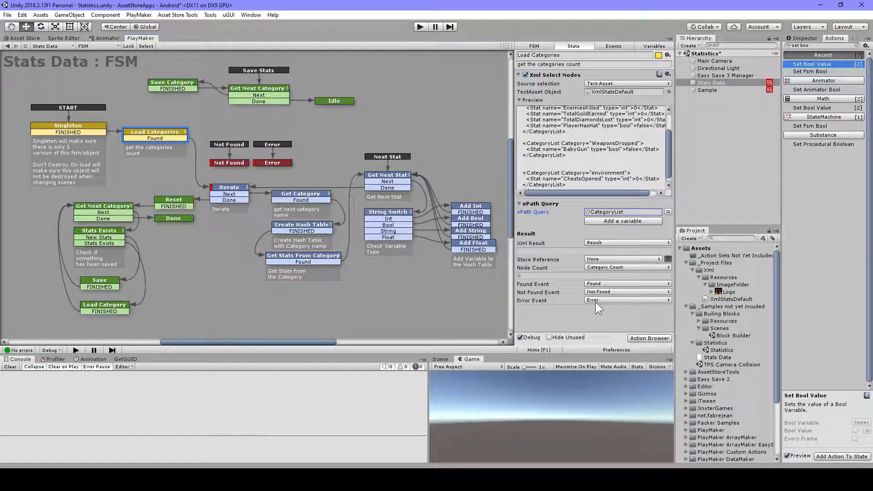
pyautogui.moveTo(251, 152)
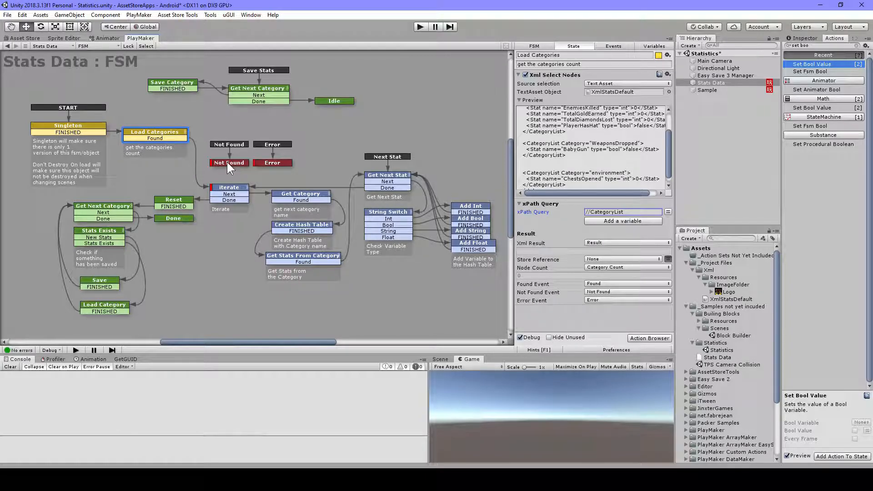
# Step: Select the Not Found state, then the Error state, confirming both hold no actions
pyautogui.click(228, 163)
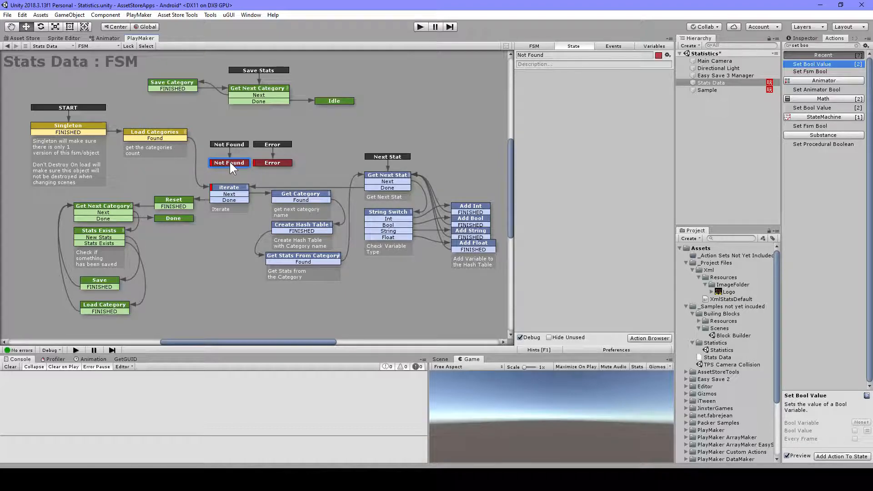
pyautogui.moveTo(228, 167)
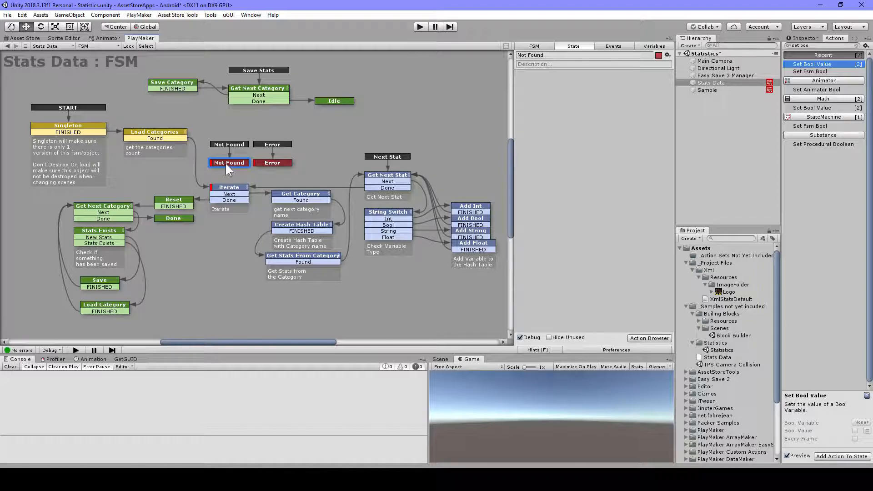
pyautogui.rightClick(229, 162)
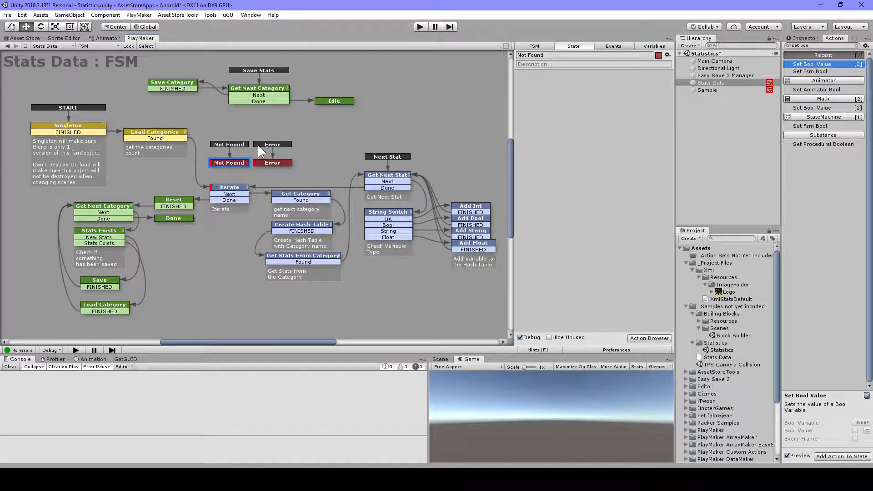
pyautogui.moveTo(233, 135)
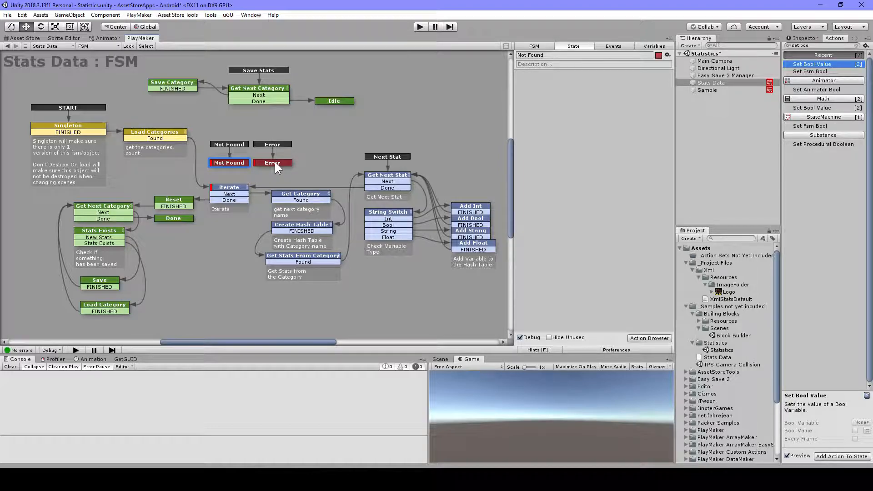
pyautogui.click(272, 162)
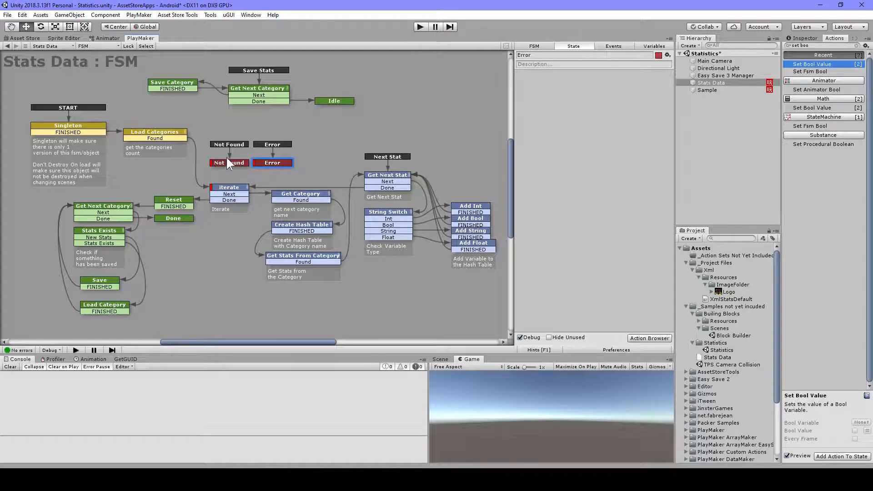
pyautogui.moveTo(239, 200)
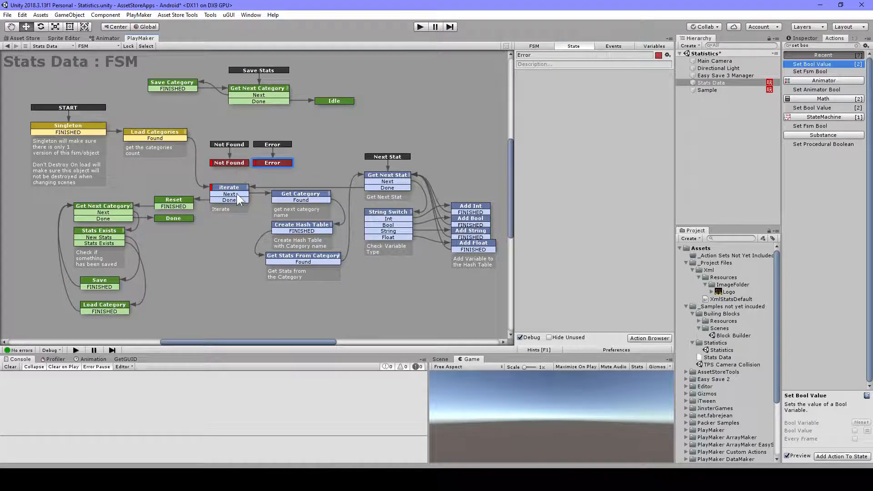
# Step: Revisit Load Categories, then show the Iterate state looping from 1 to Category Count with Next and Done events
pyautogui.click(155, 135)
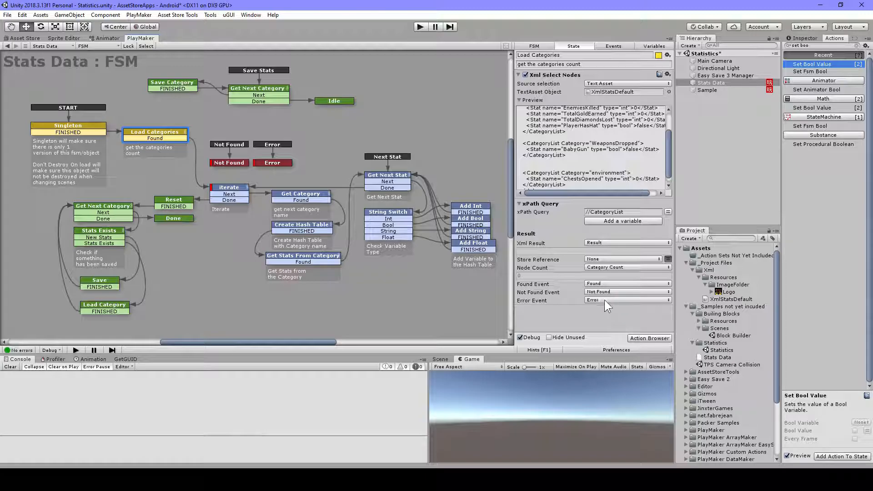
pyautogui.moveTo(499, 217)
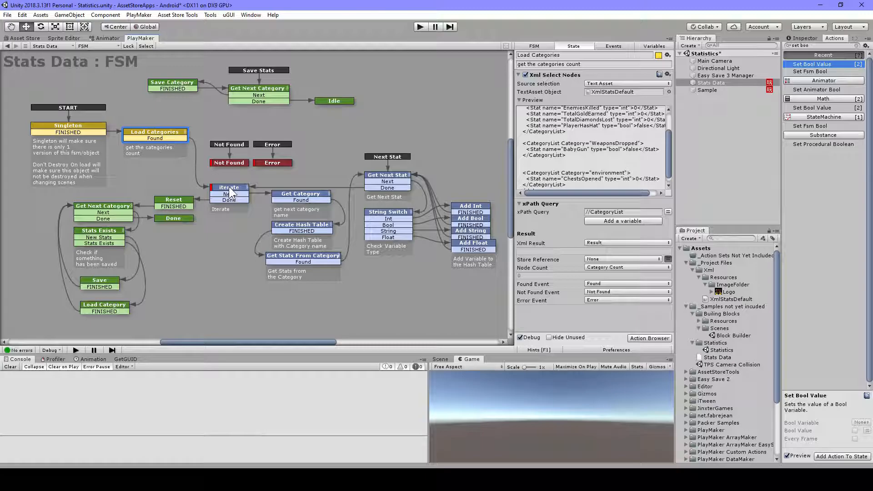
pyautogui.click(229, 187)
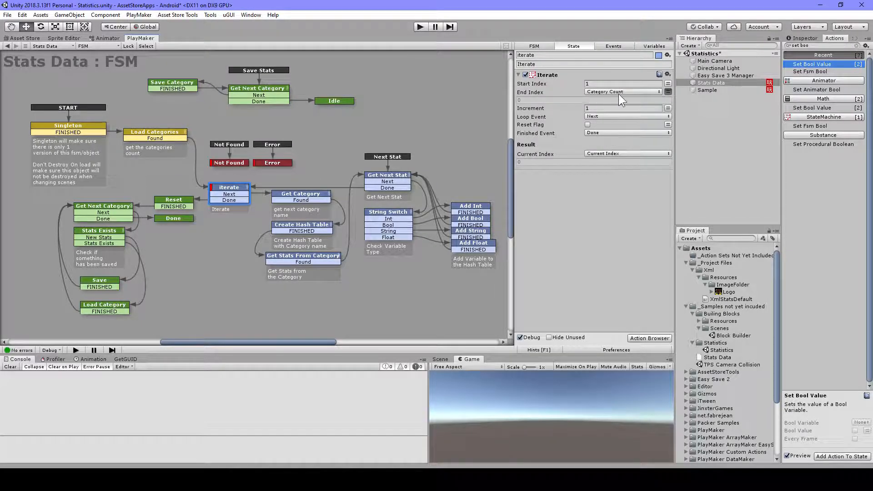
pyautogui.moveTo(604, 98)
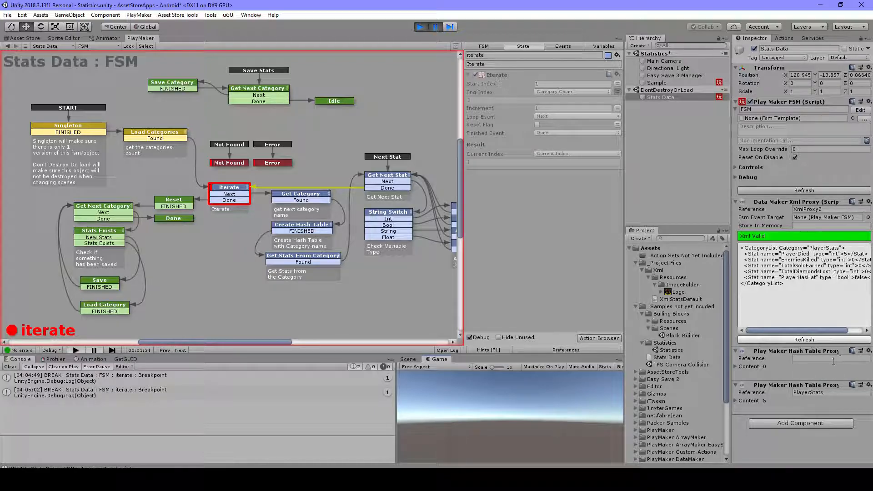
pyautogui.moveTo(827, 358)
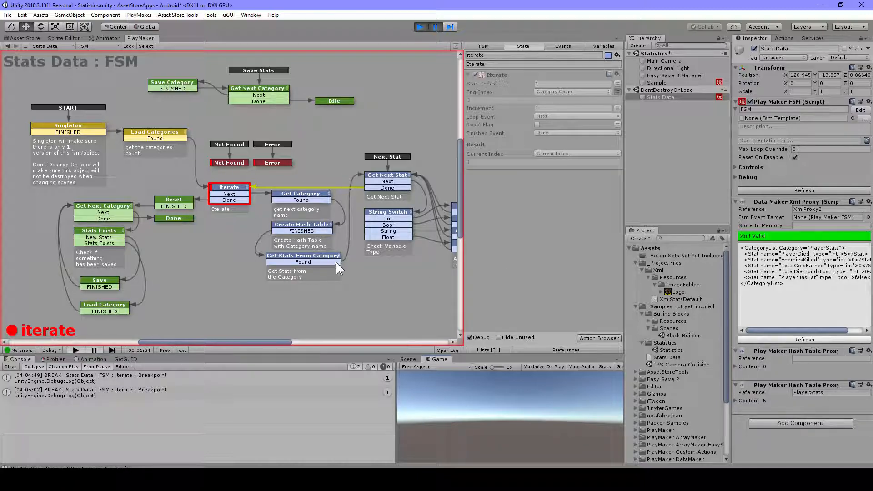
pyautogui.moveTo(326, 247)
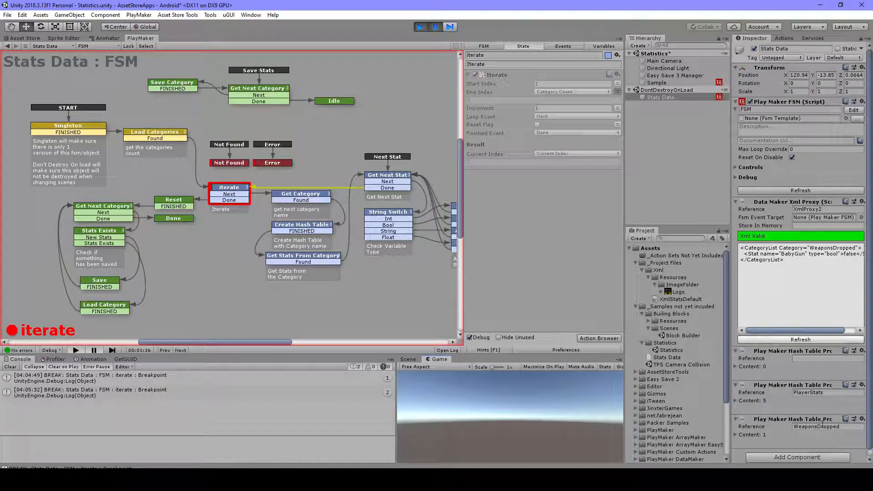
# Step: Advance the paused Stats Data FSM to the next category with the Next button
pyautogui.click(434, 27)
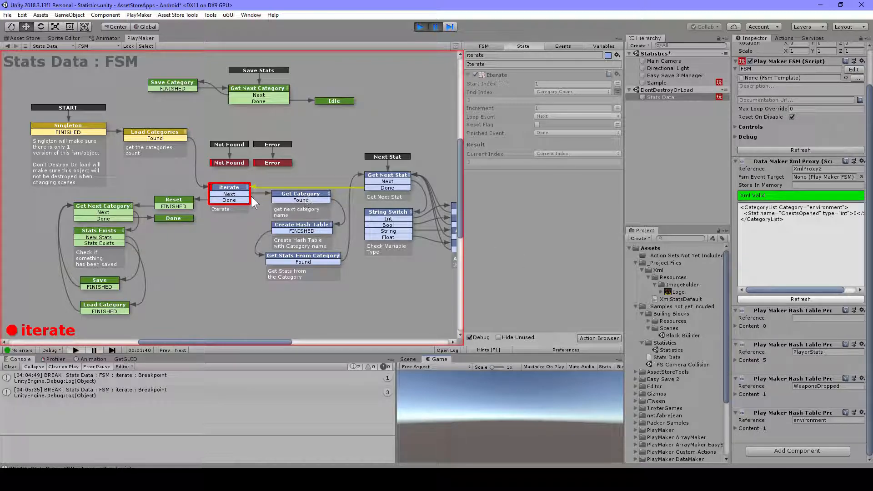
pyautogui.click(300, 194)
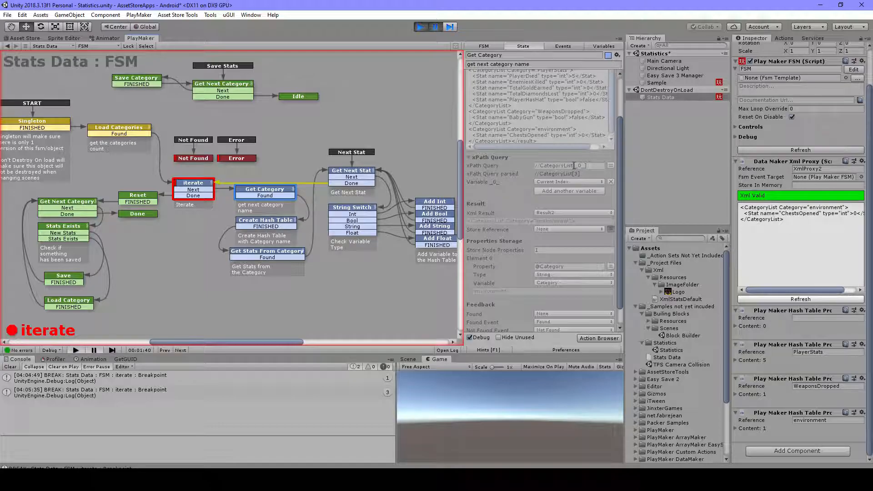
pyautogui.moveTo(585, 177)
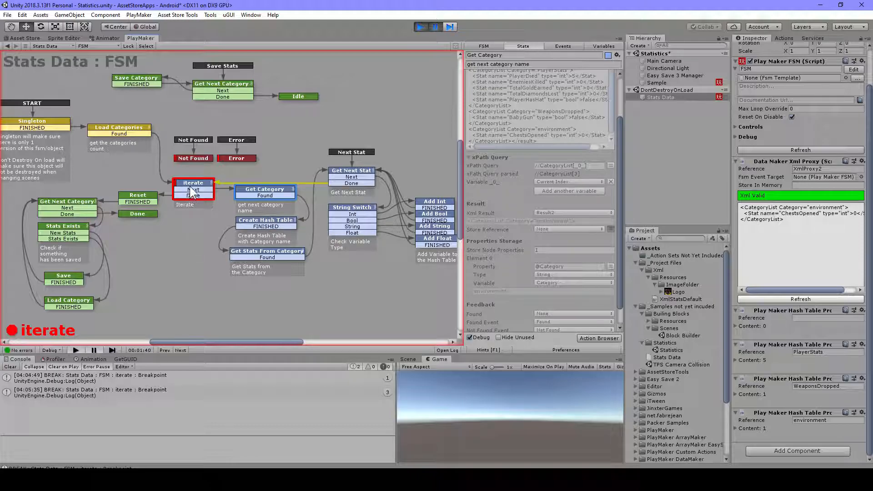
pyautogui.click(193, 186)
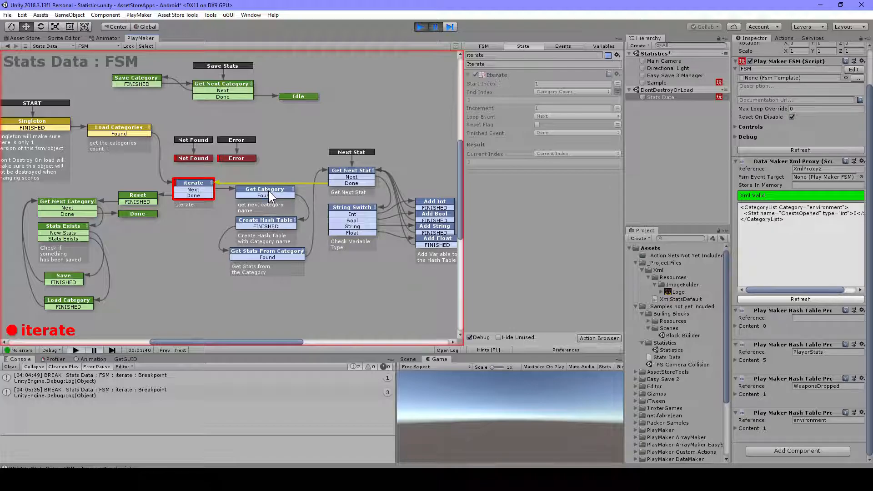
pyautogui.click(265, 189)
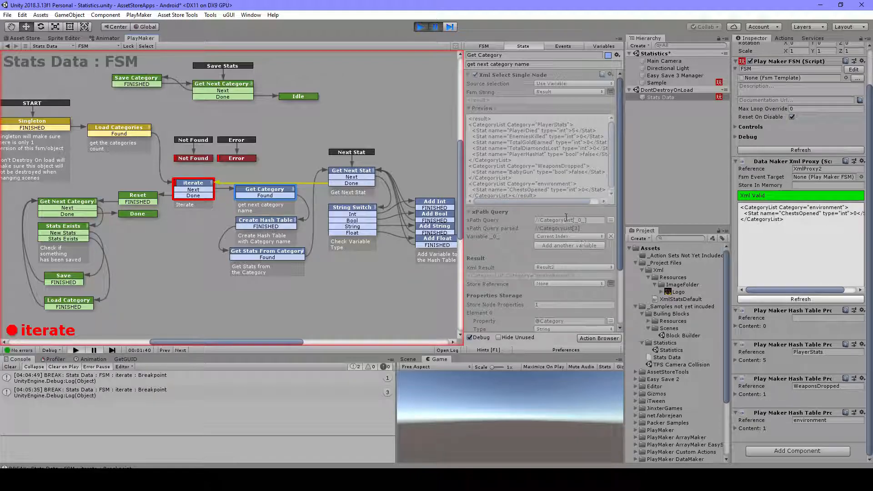
pyautogui.scroll(-3)
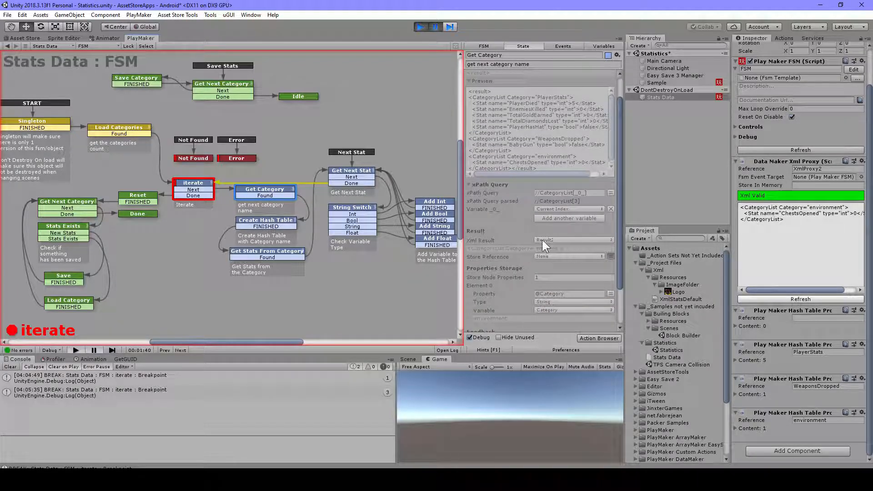
pyautogui.moveTo(538, 250)
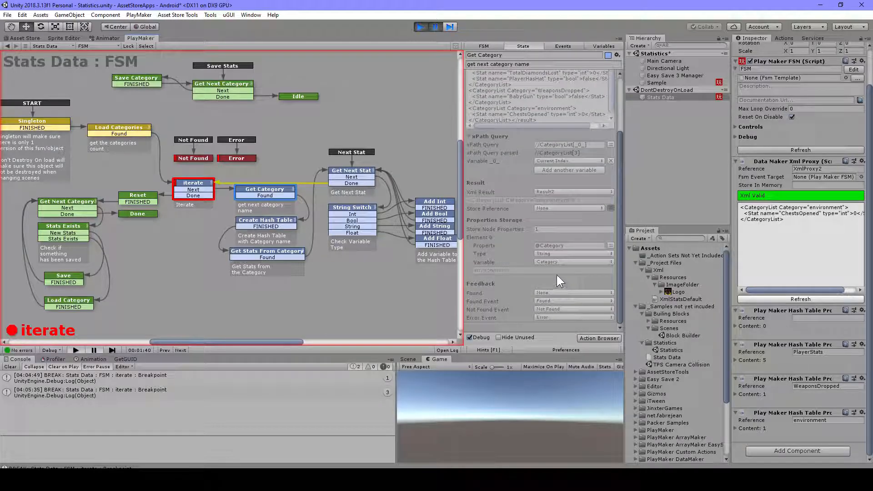
pyautogui.moveTo(526, 228)
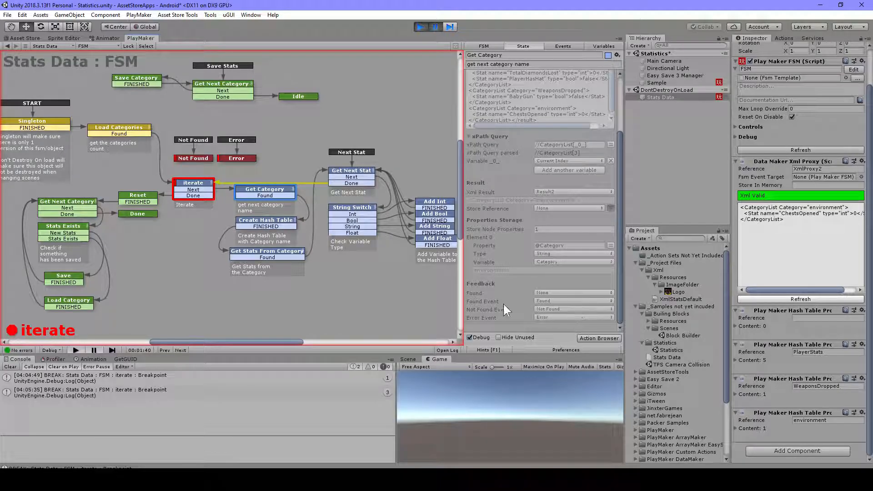
pyautogui.moveTo(283, 235)
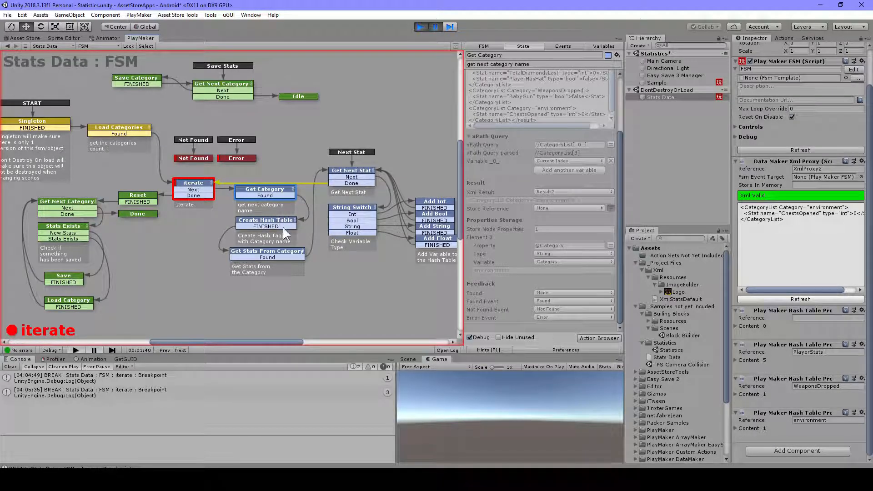
# Step: Show the Create Hash Table state's Xml Save In Proxy, Hash Table Create and Array Add actions
pyautogui.click(266, 220)
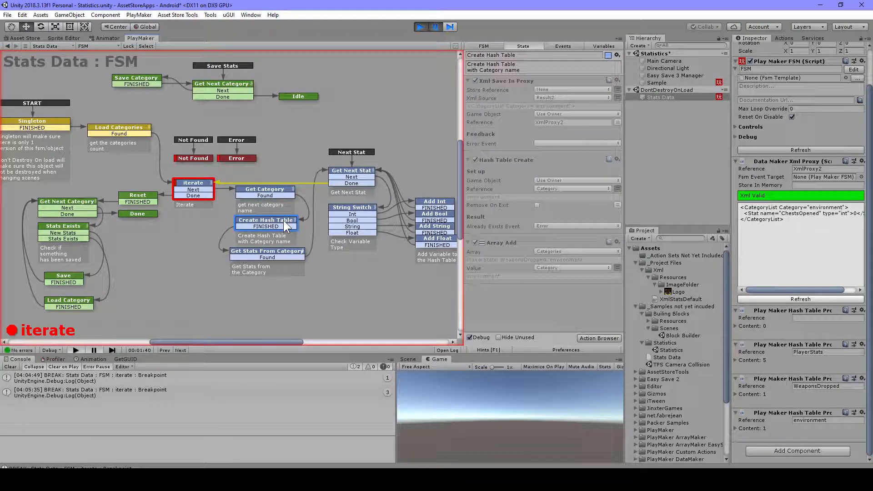
pyautogui.moveTo(595, 181)
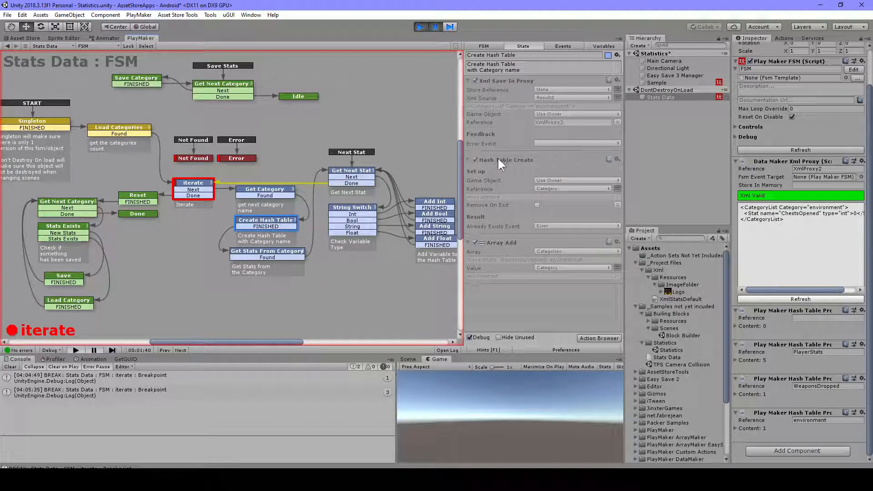
pyautogui.moveTo(564, 194)
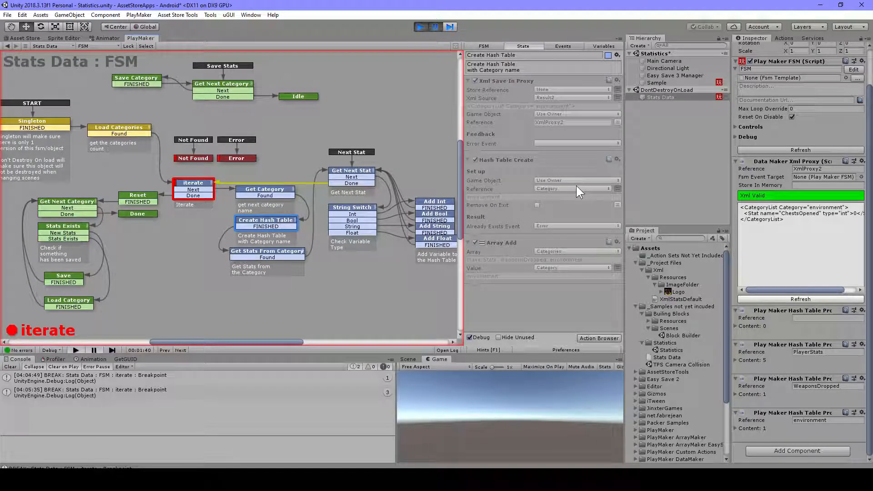
pyautogui.moveTo(548, 231)
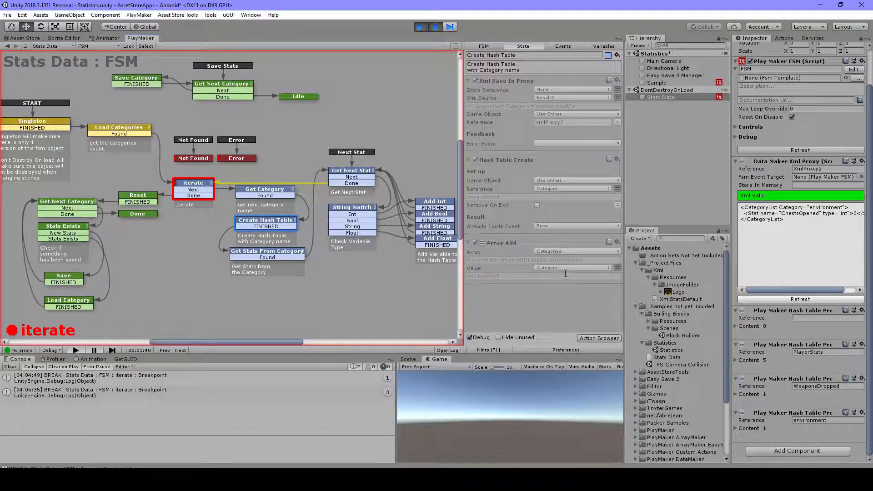
pyautogui.moveTo(440, 309)
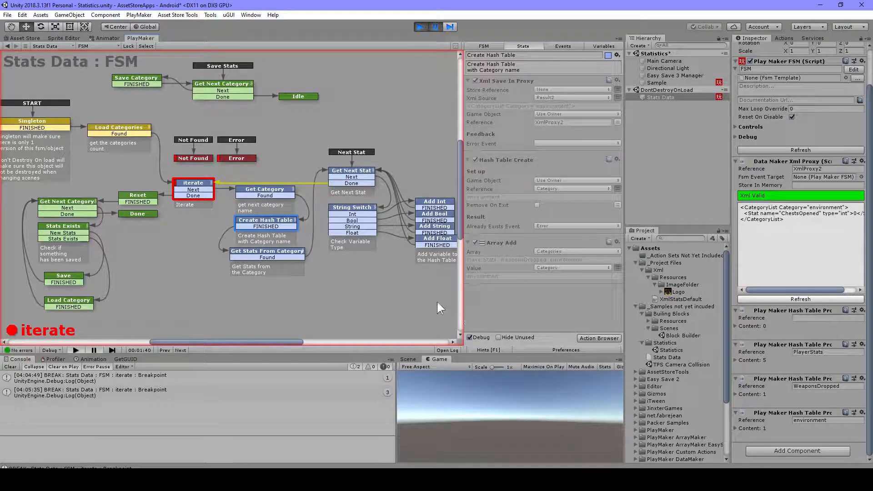
pyautogui.moveTo(524, 317)
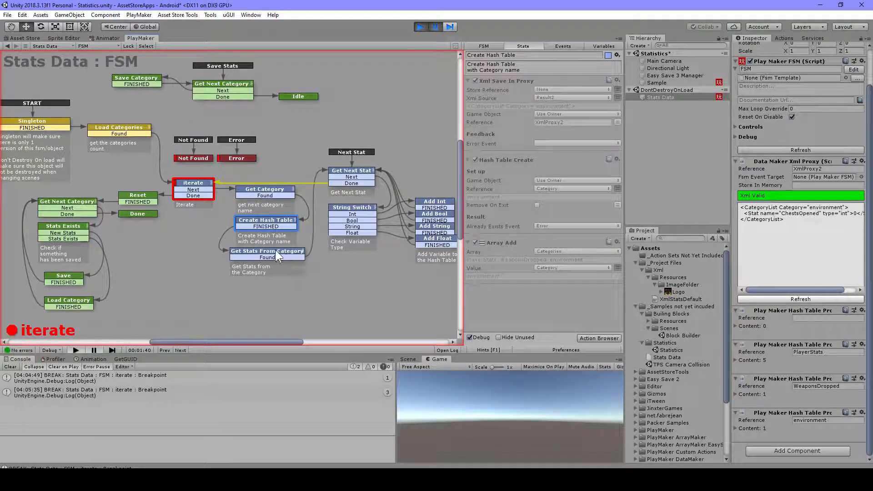
# Step: Show the Get Stats From Category state's Set Bool Value and Xml Select Nodes actions storing results in statRef
pyautogui.click(267, 251)
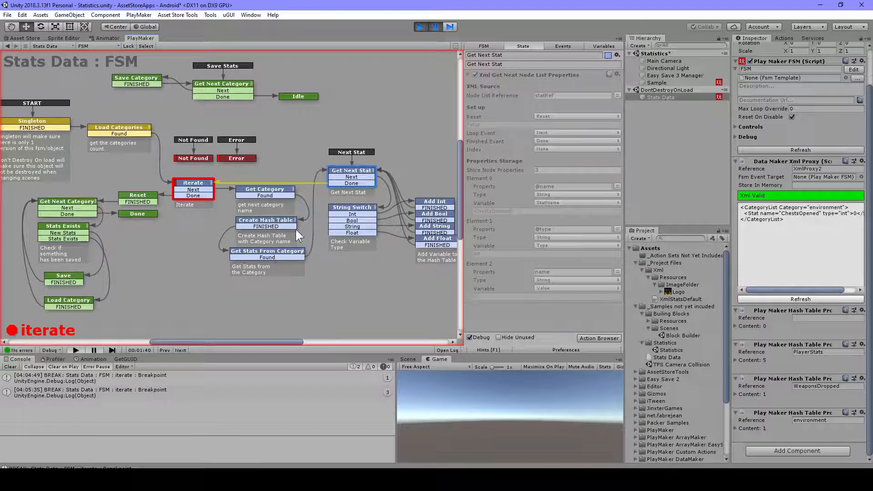
pyautogui.moveTo(446, 237)
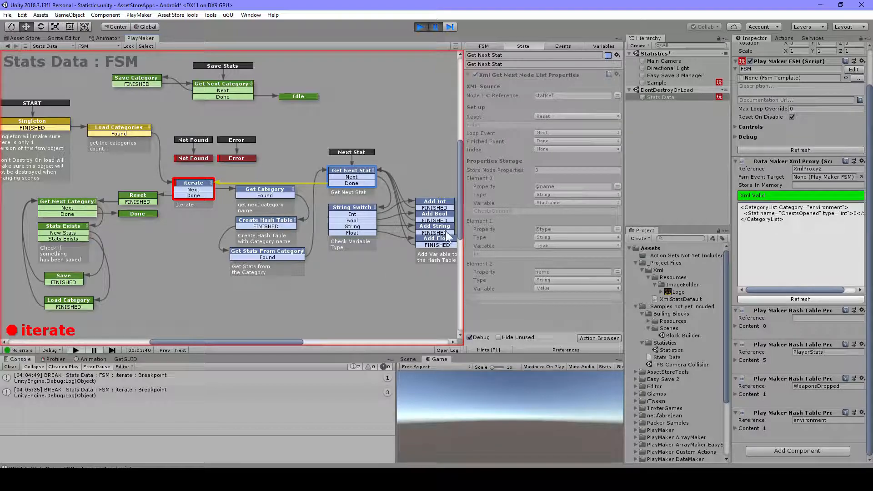
pyautogui.click(266, 251)
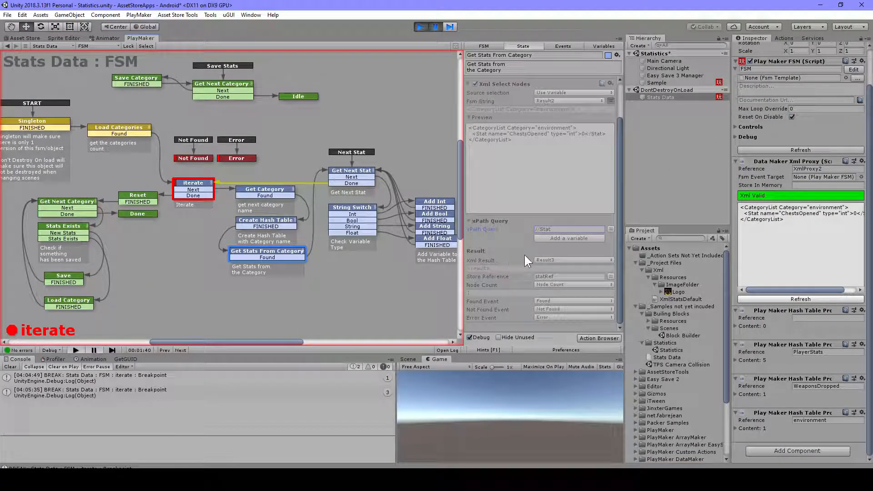
pyautogui.moveTo(500, 251)
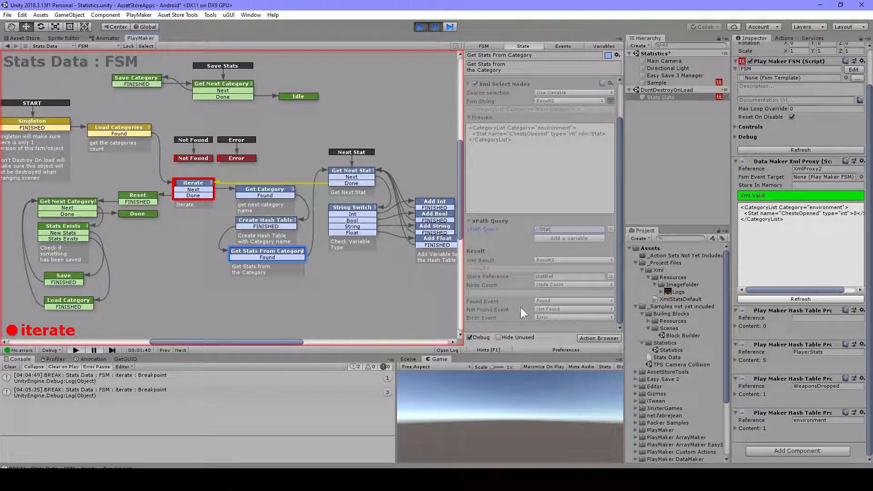
pyautogui.moveTo(548, 276)
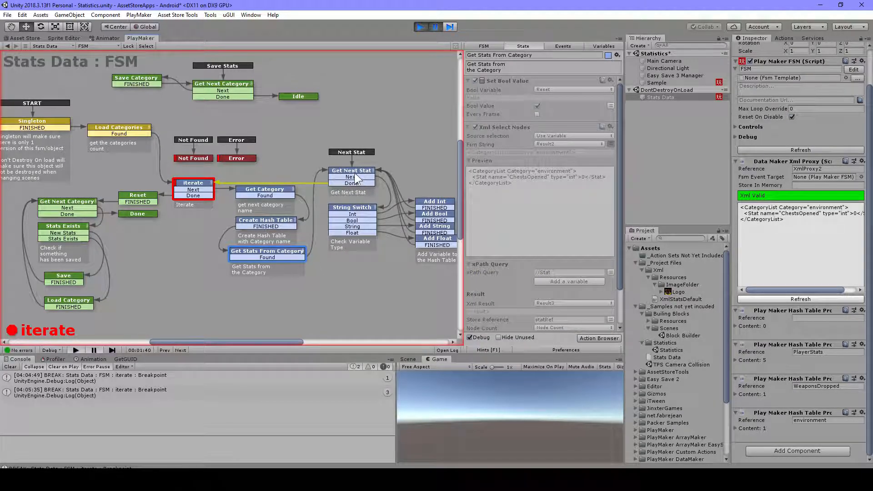
# Step: Show the Get Next Stat state's Xml Get Next Node List Properties reading name, type and value from statRef
pyautogui.click(351, 176)
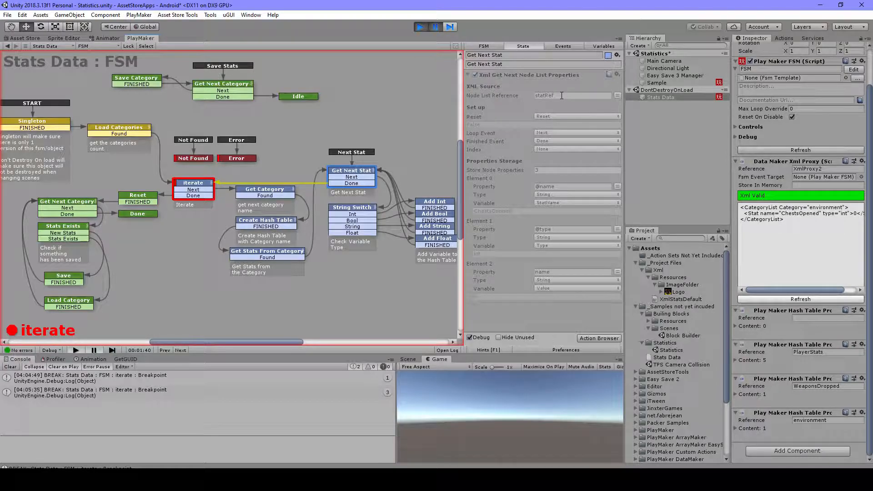
pyautogui.click(266, 251)
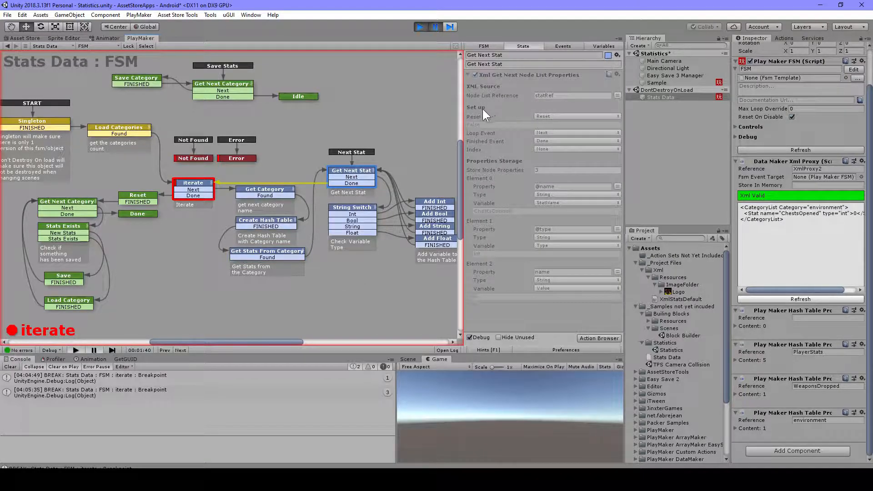
pyautogui.moveTo(507, 152)
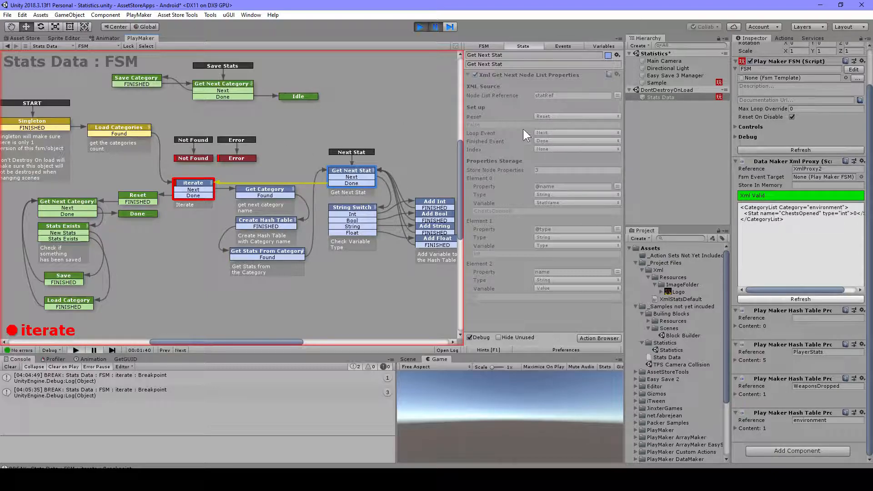
pyautogui.moveTo(561, 158)
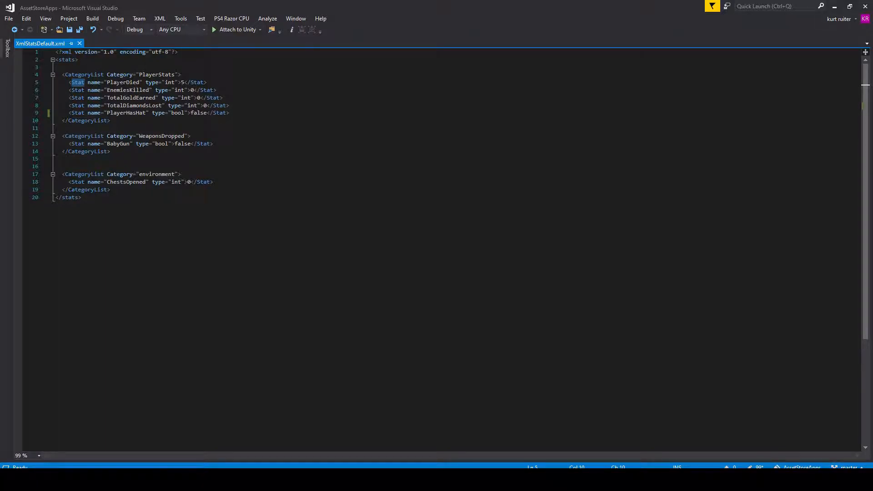
# Step: Highlight the PlayerDied stat name and value in XmlStatsDefault.xml and show the Check Variable Type state
pyautogui.doubleClick(122, 82)
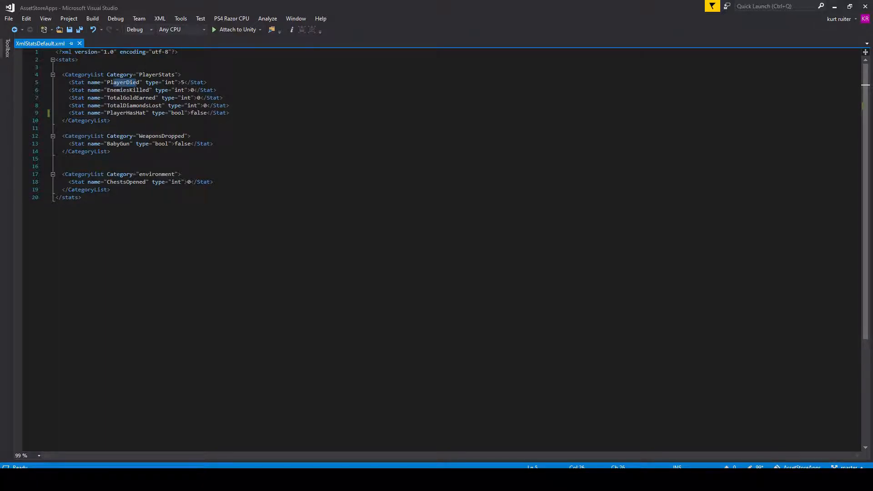
pyautogui.doubleClick(169, 82)
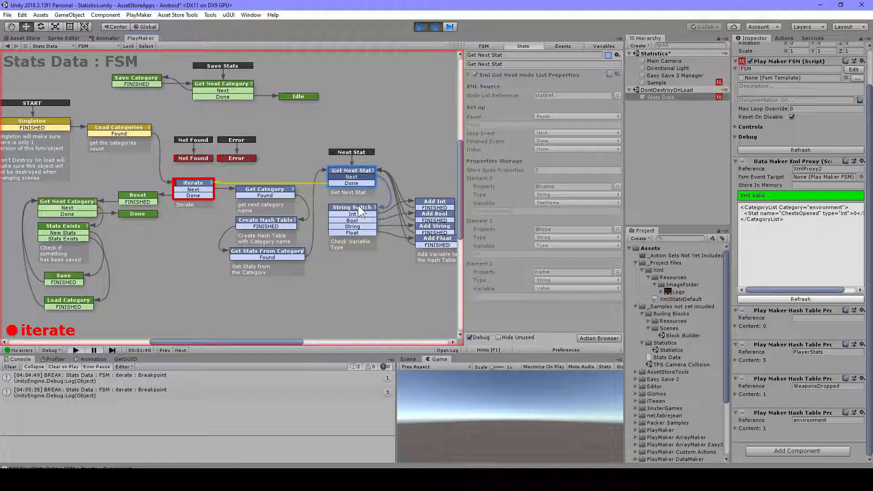
pyautogui.click(351, 207)
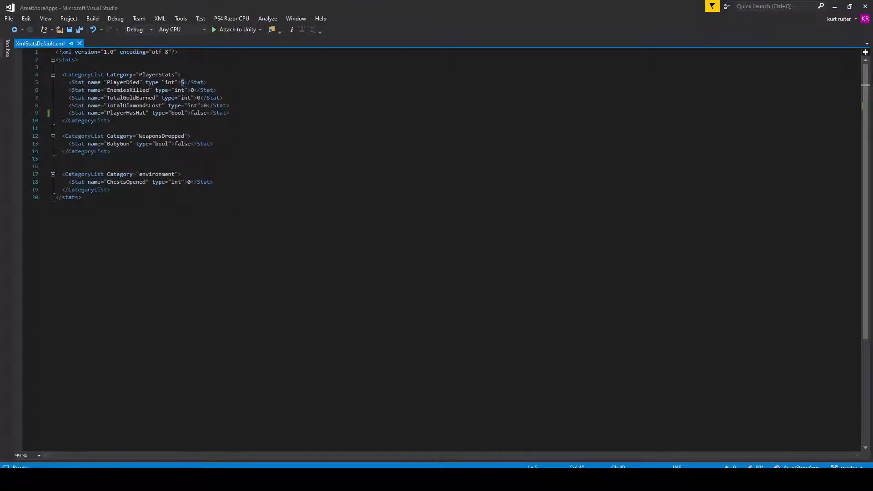
pyautogui.doubleClick(170, 82)
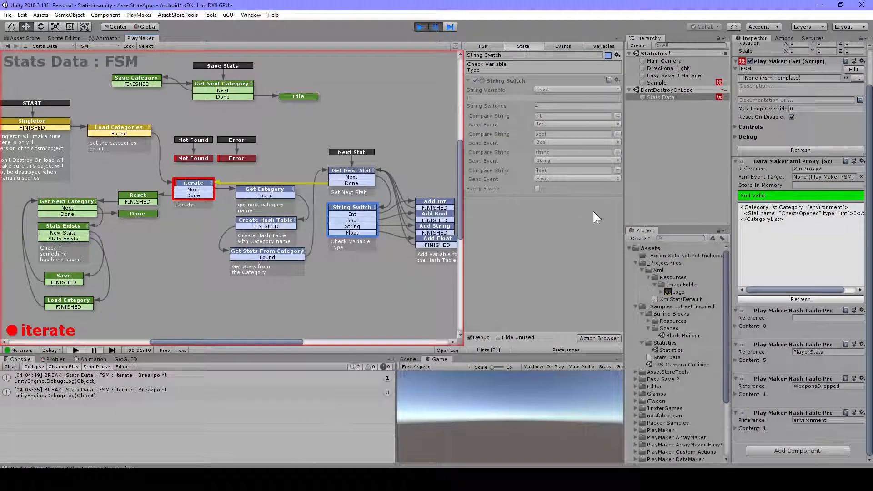
pyautogui.moveTo(391, 204)
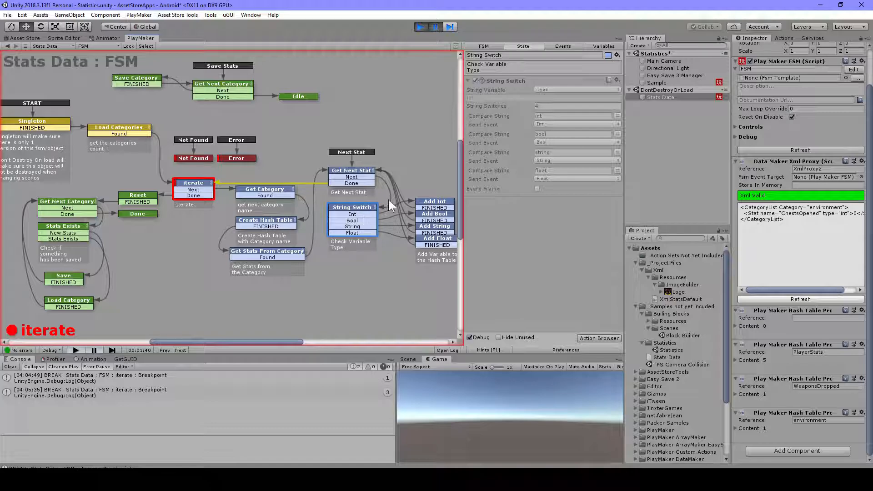
pyautogui.click(556, 116)
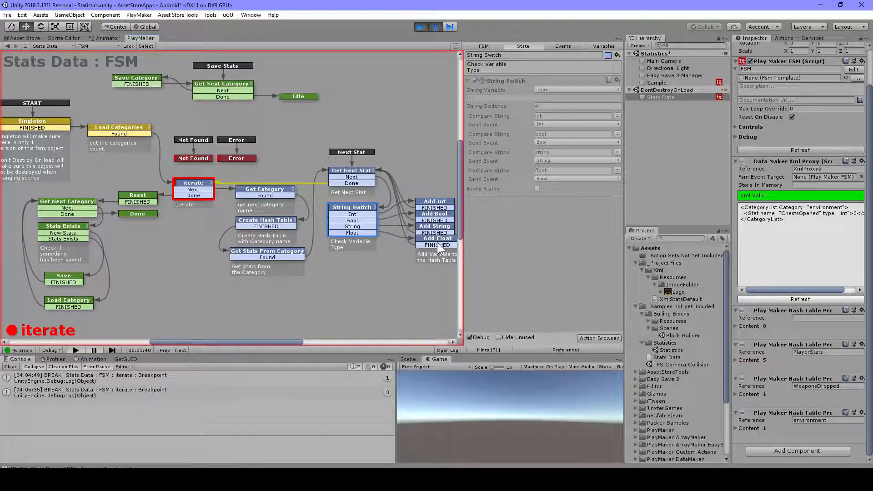
pyautogui.moveTo(473, 220)
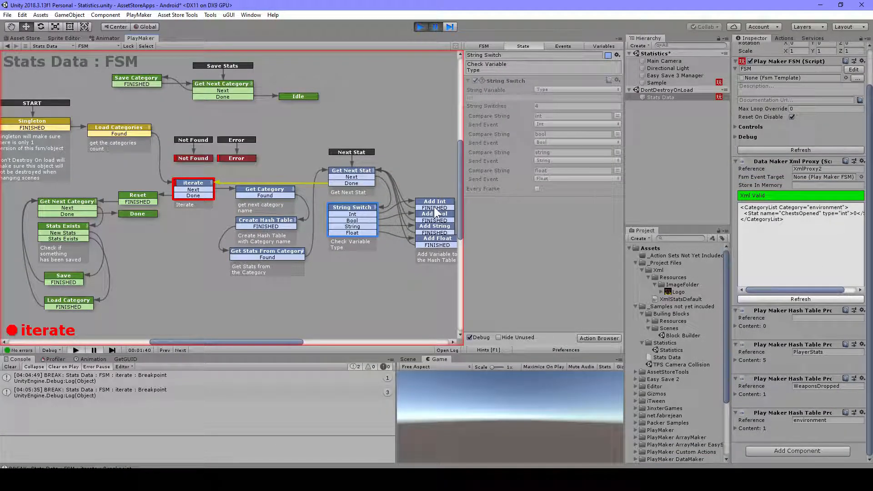
# Step: Alternate between Add Int's string-to-int conversion and hash table add and the Get Next Stat state's settings
pyautogui.click(436, 201)
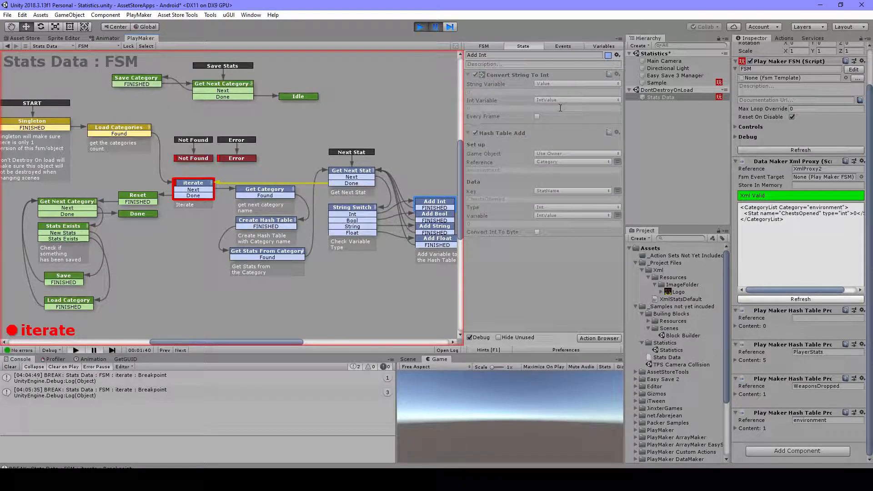
pyautogui.moveTo(543, 146)
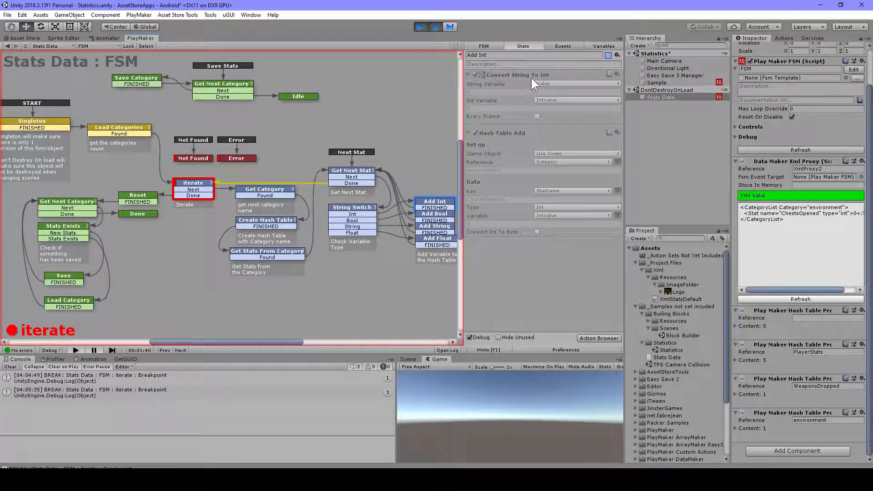
pyautogui.moveTo(567, 199)
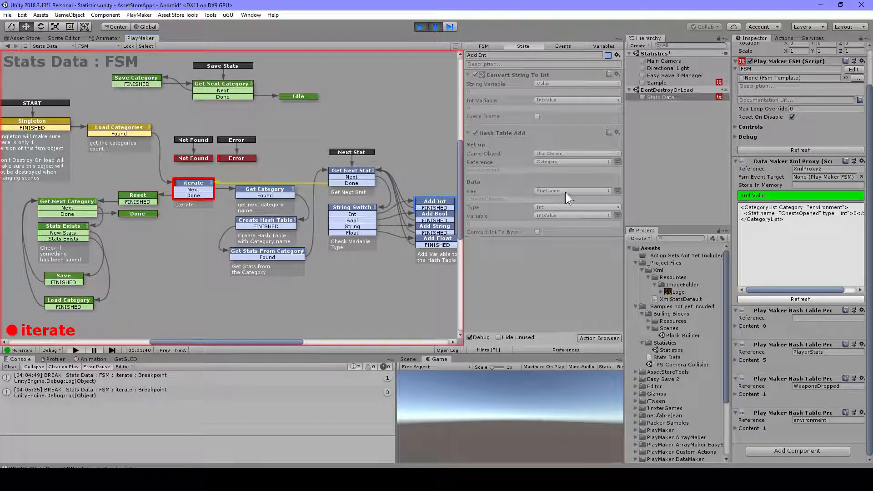
pyautogui.moveTo(532, 90)
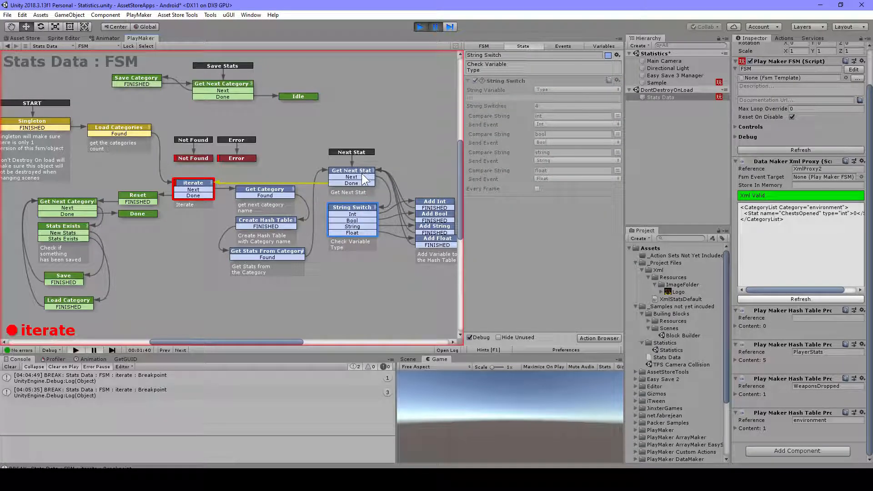
pyautogui.click(351, 177)
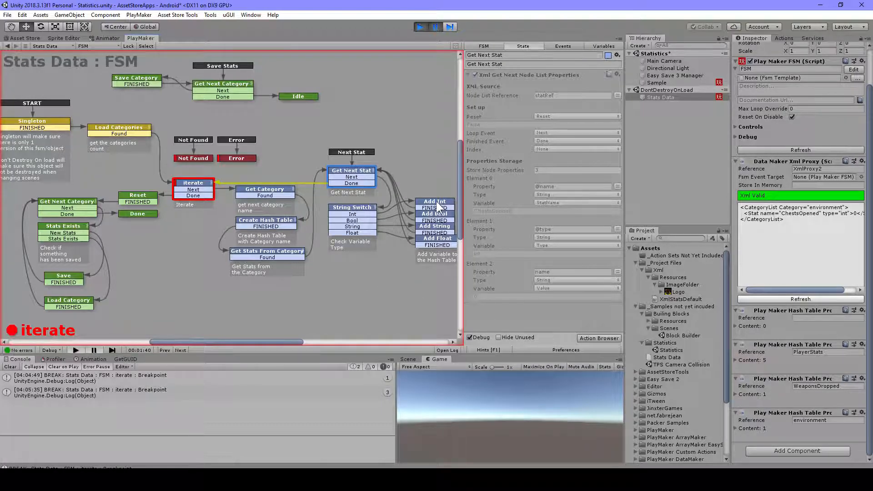
pyautogui.click(436, 201)
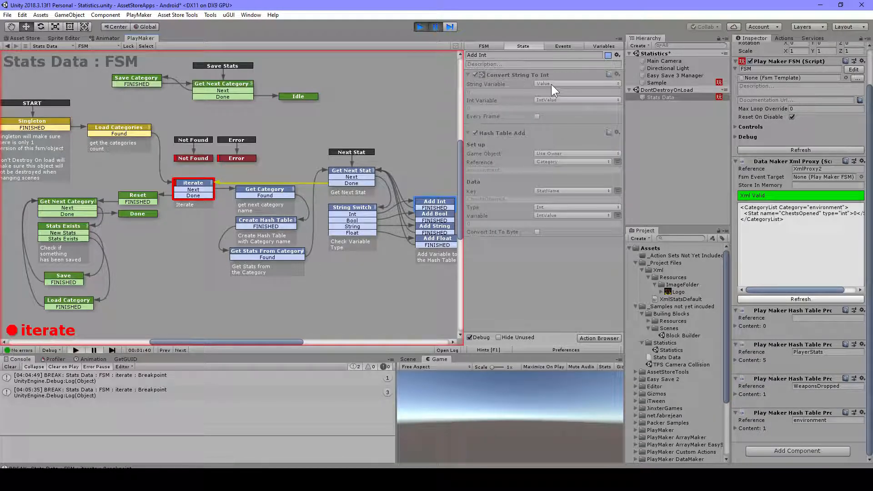
pyautogui.moveTo(572, 105)
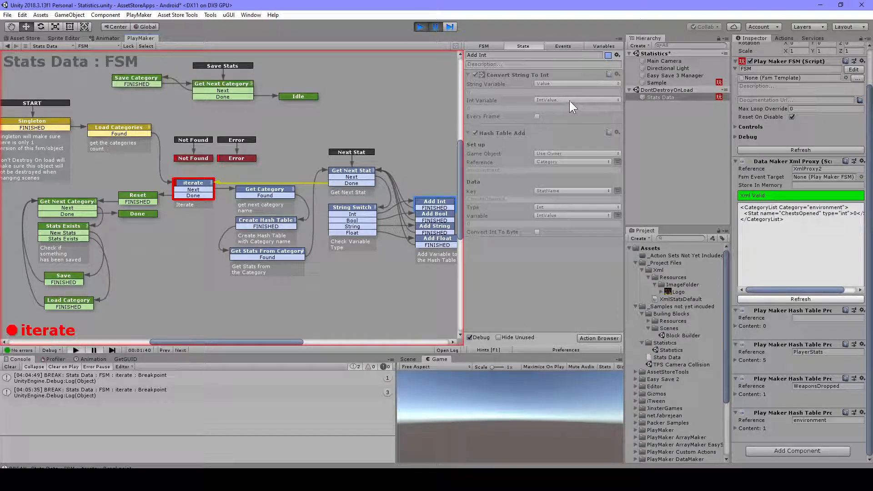
pyautogui.moveTo(499, 141)
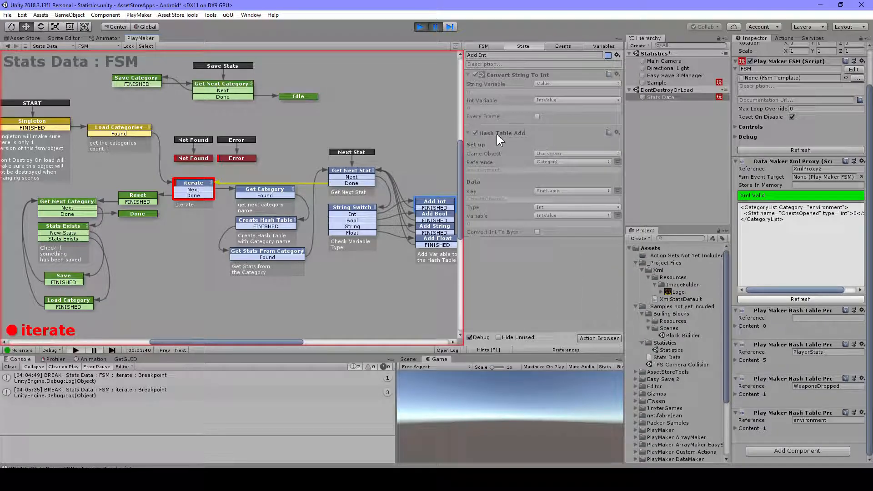
pyautogui.moveTo(534, 141)
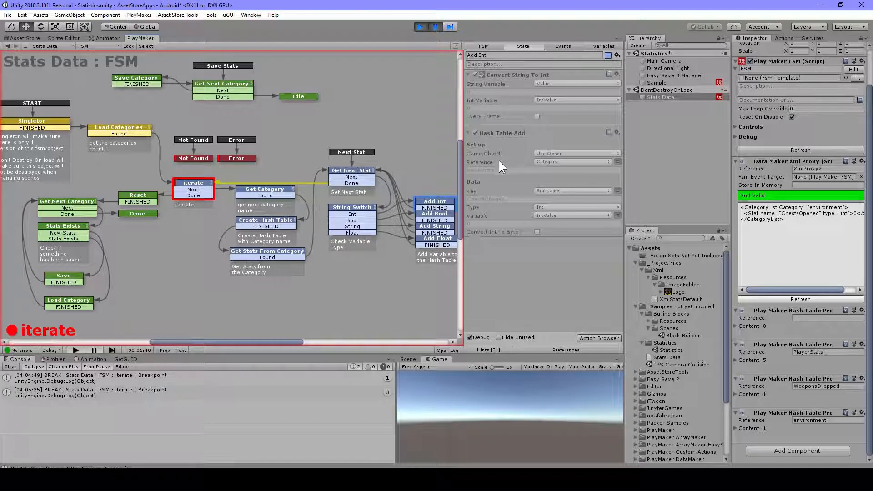
pyautogui.moveTo(581, 170)
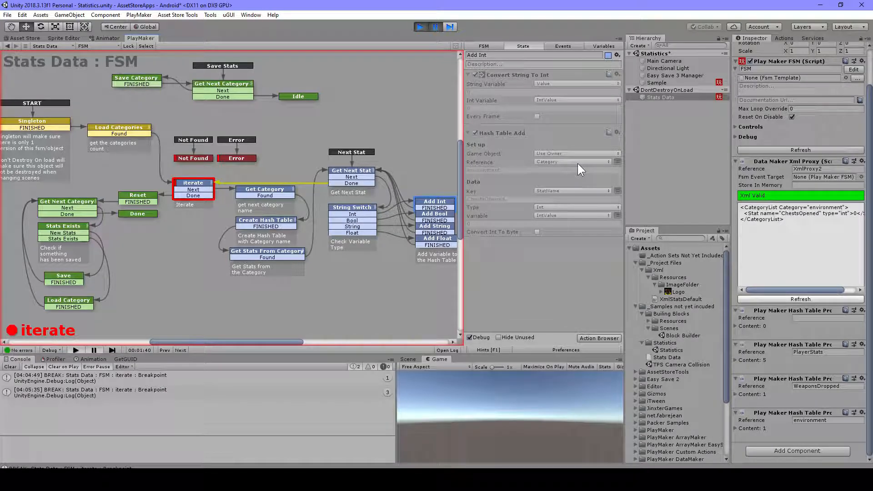
pyautogui.moveTo(558, 197)
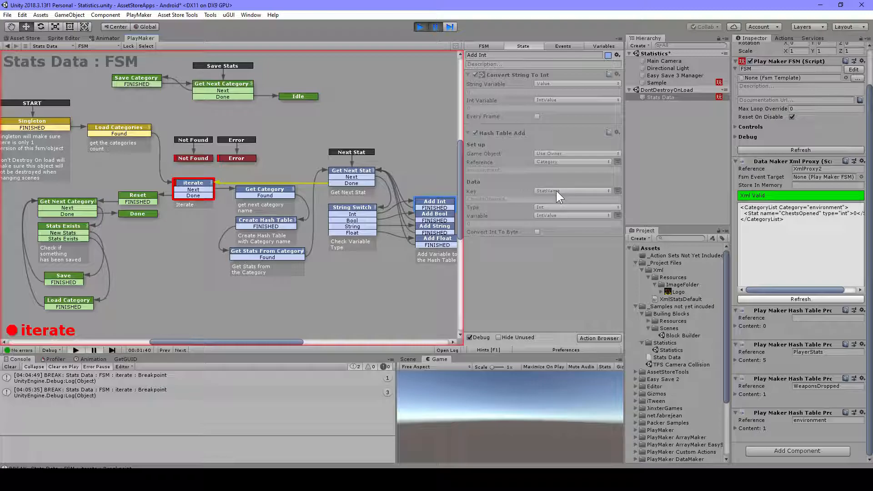
pyautogui.click(351, 170)
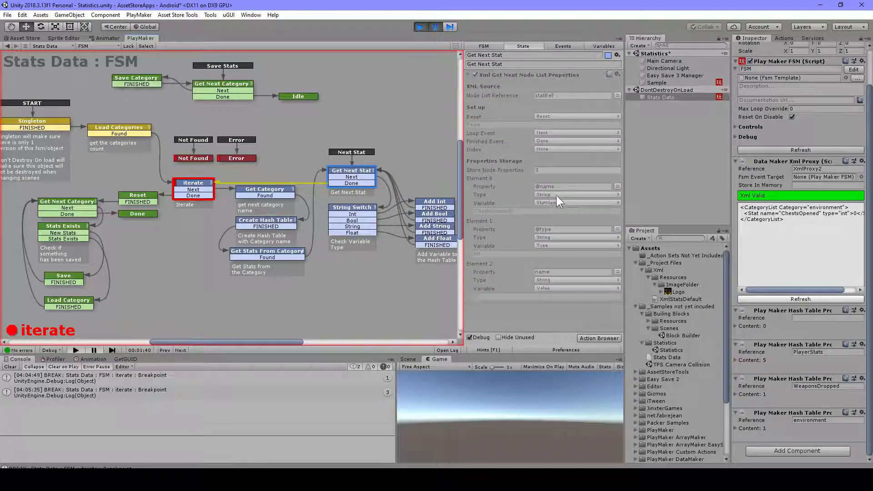
pyautogui.click(435, 201)
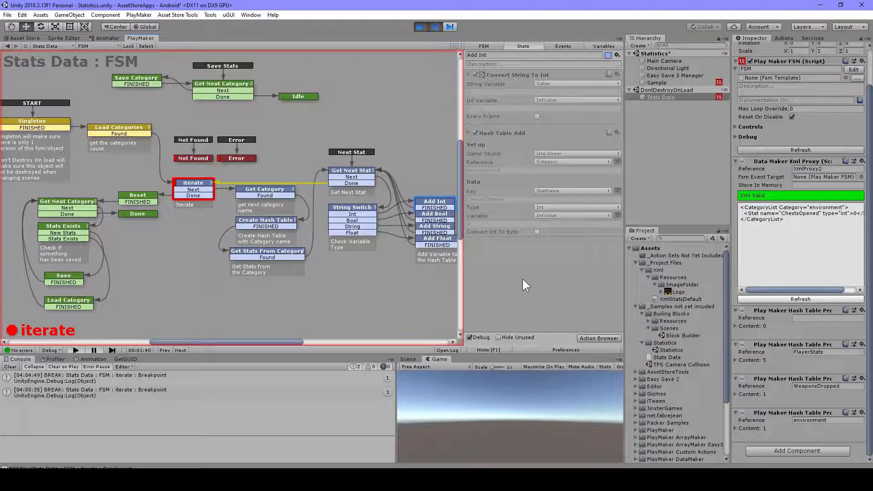
pyautogui.moveTo(482, 157)
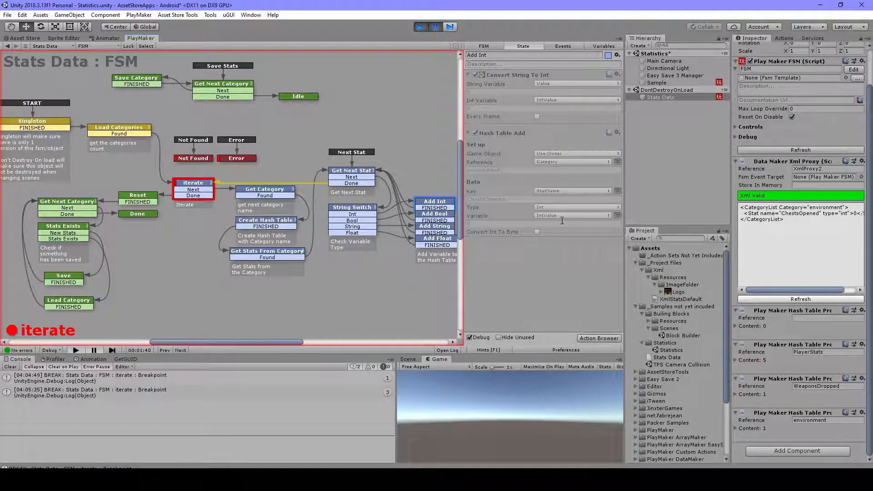
pyautogui.click(351, 170)
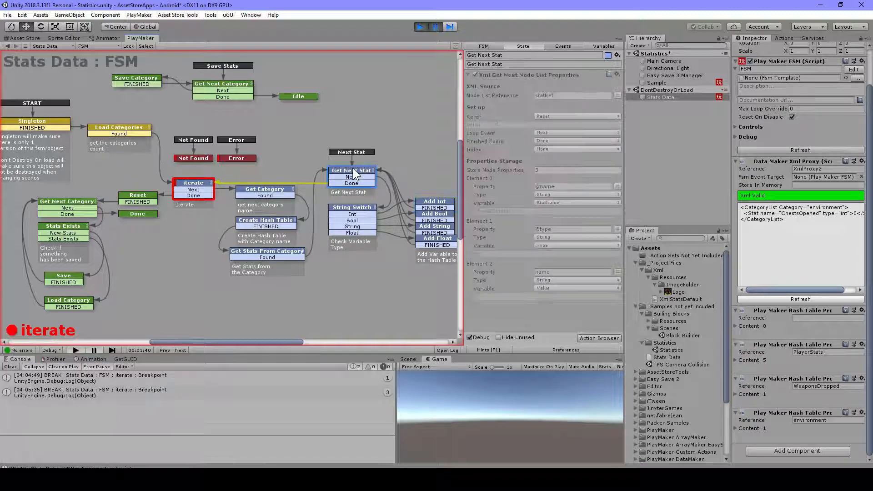
# Step: Review the String Switch type checks and the Add Bool, Add String and Add Float conversion states
pyautogui.click(351, 207)
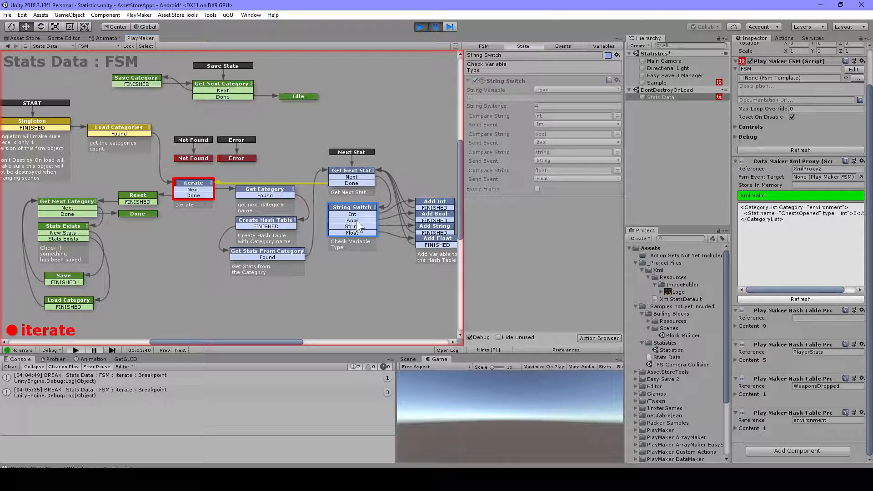
pyautogui.click(352, 213)
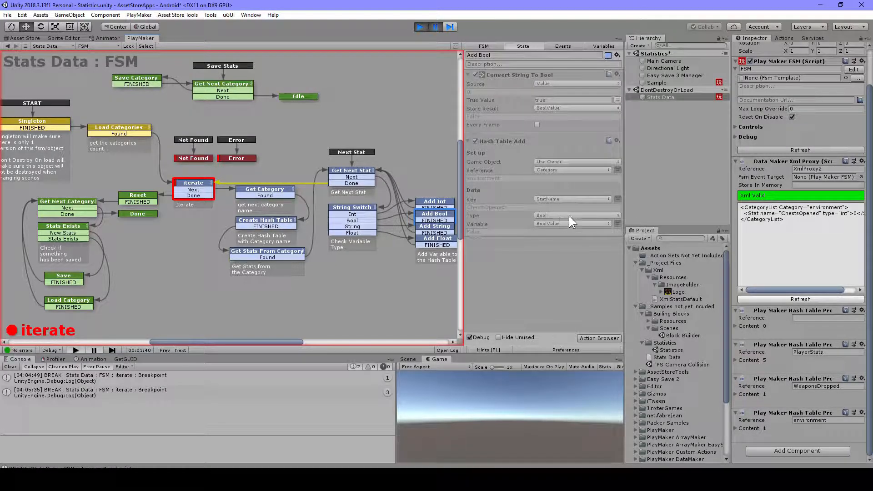
pyautogui.moveTo(527, 293)
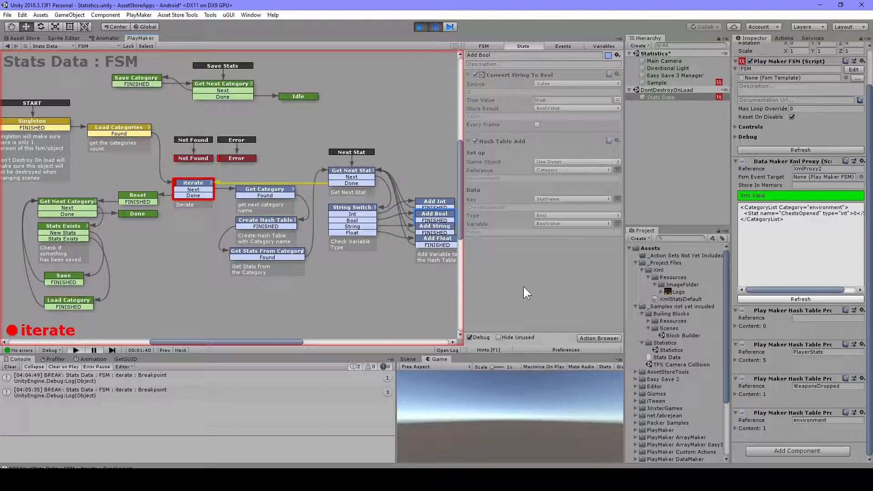
pyautogui.click(435, 227)
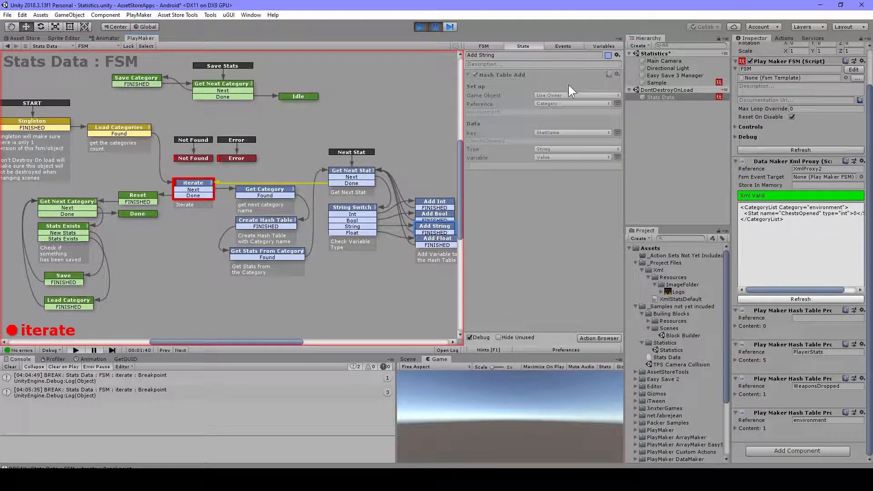
pyautogui.moveTo(581, 89)
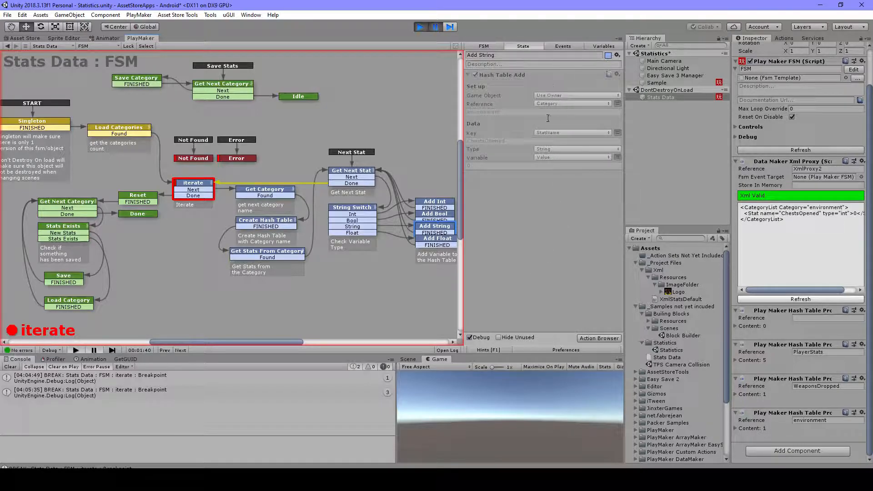
pyautogui.click(435, 239)
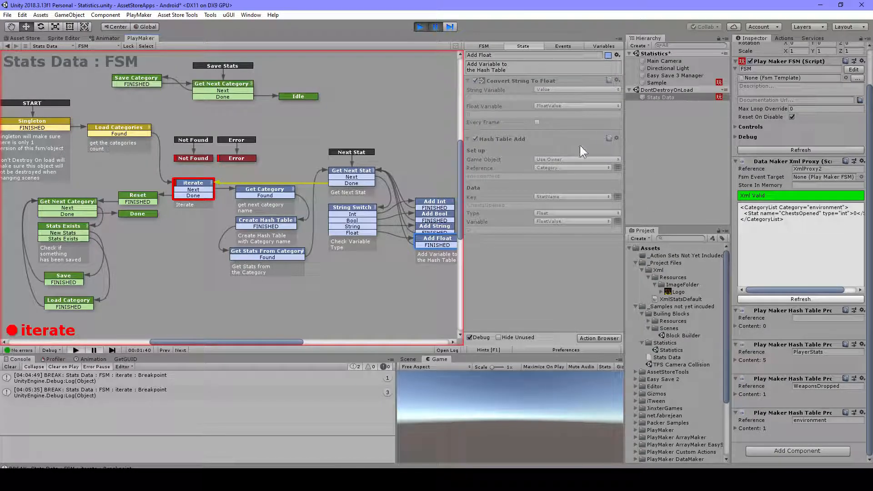
pyautogui.moveTo(509, 131)
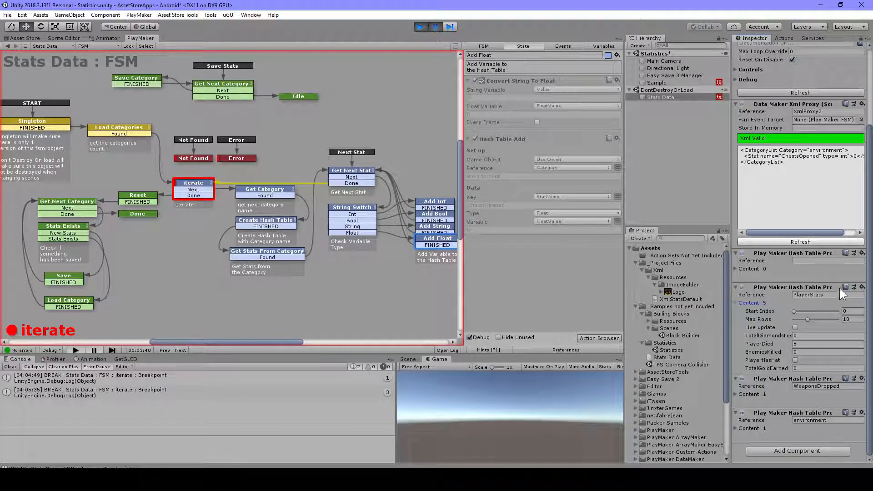
pyautogui.moveTo(419, 249)
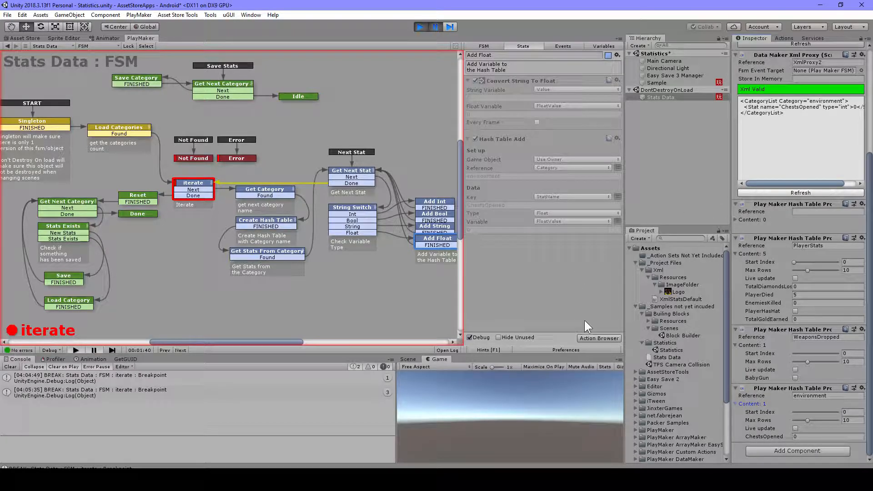
pyautogui.moveTo(134, 281)
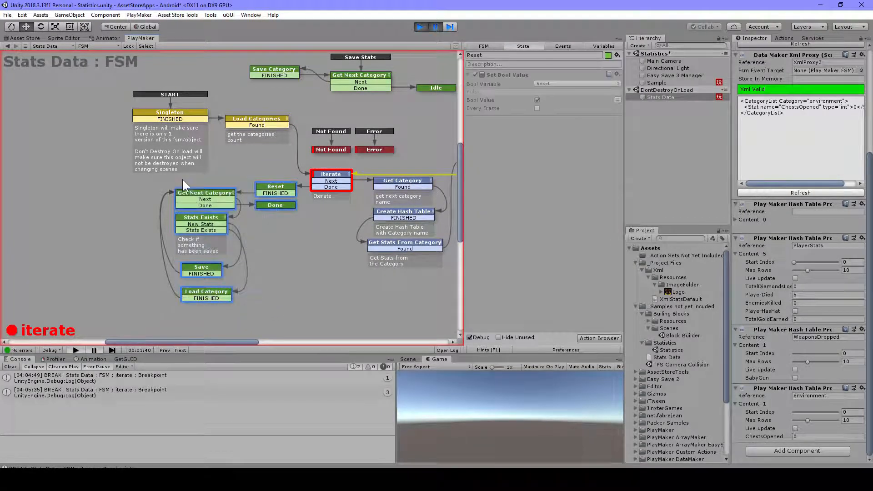
# Step: Review the Save and Get Next Category states' actions, then return to the Iterate state's loop settings
pyautogui.click(201, 266)
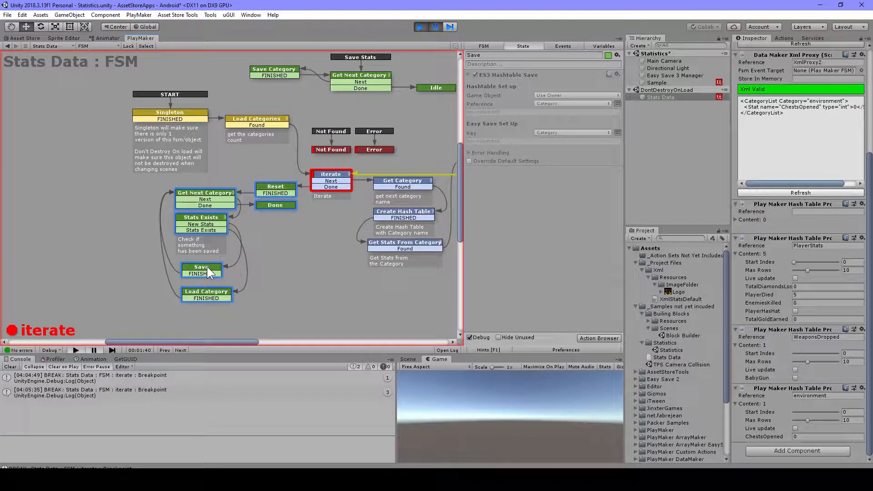
pyautogui.moveTo(323, 266)
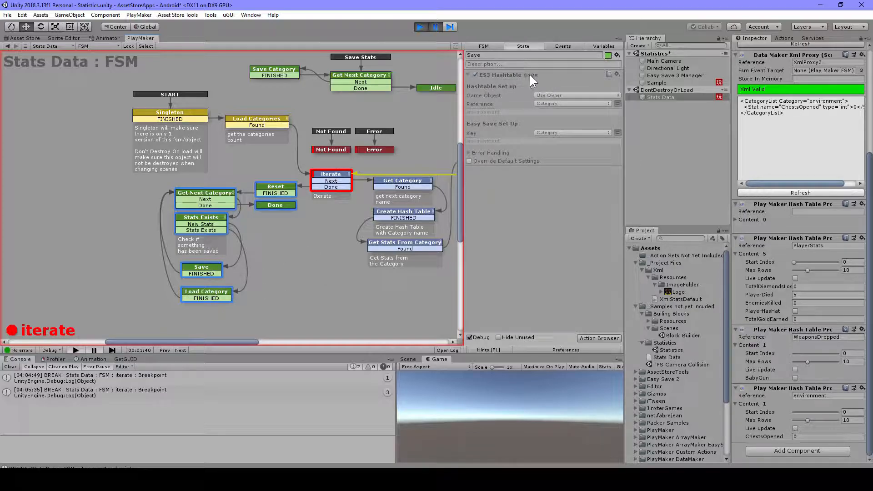
pyautogui.moveTo(507, 228)
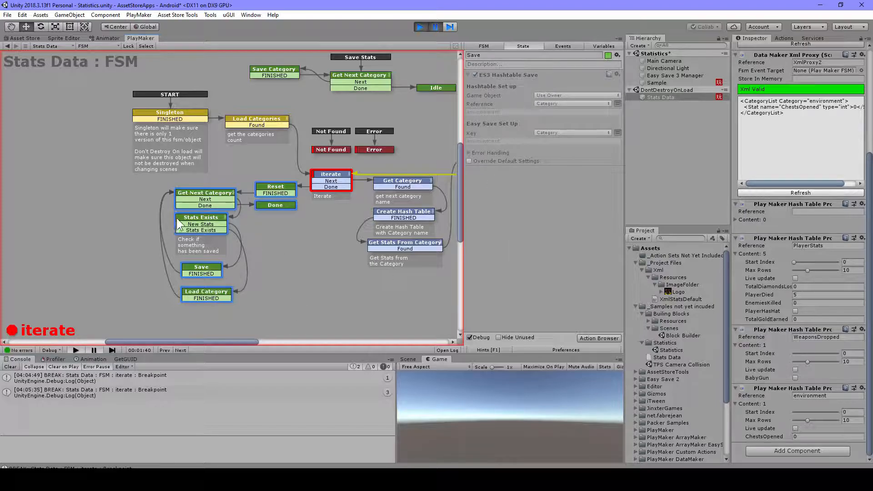
pyautogui.moveTo(228, 234)
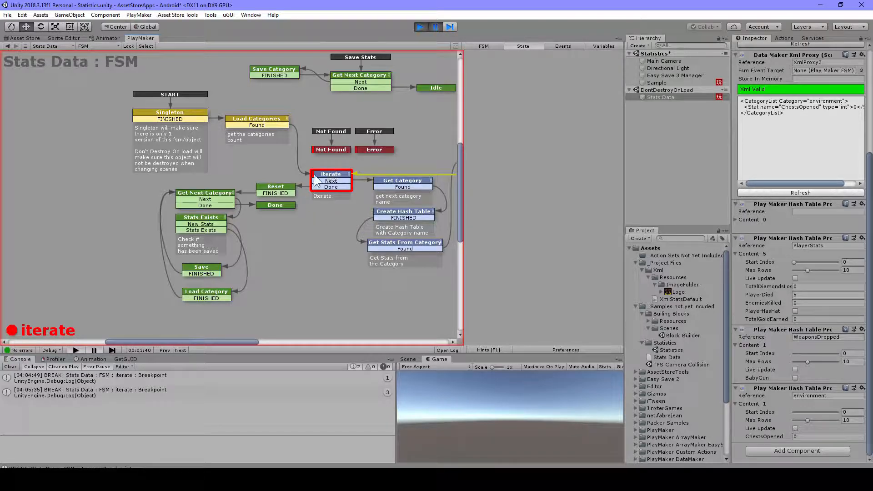
pyautogui.moveTo(247, 256)
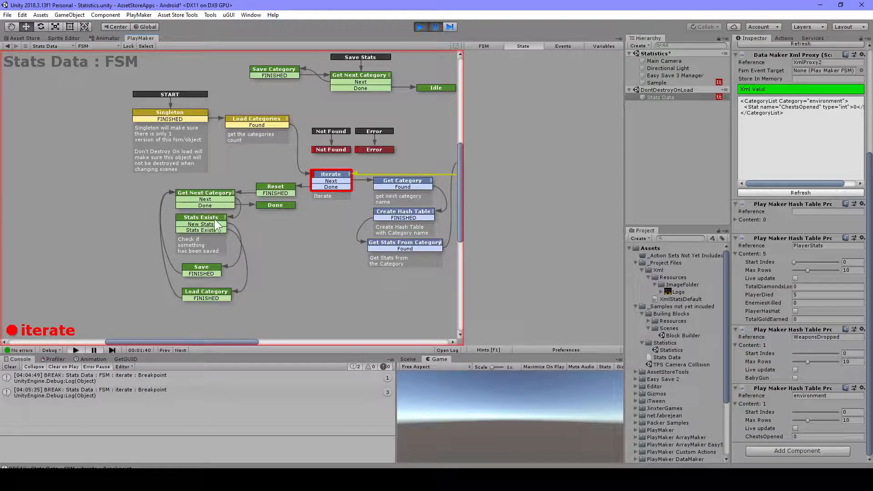
pyautogui.click(205, 193)
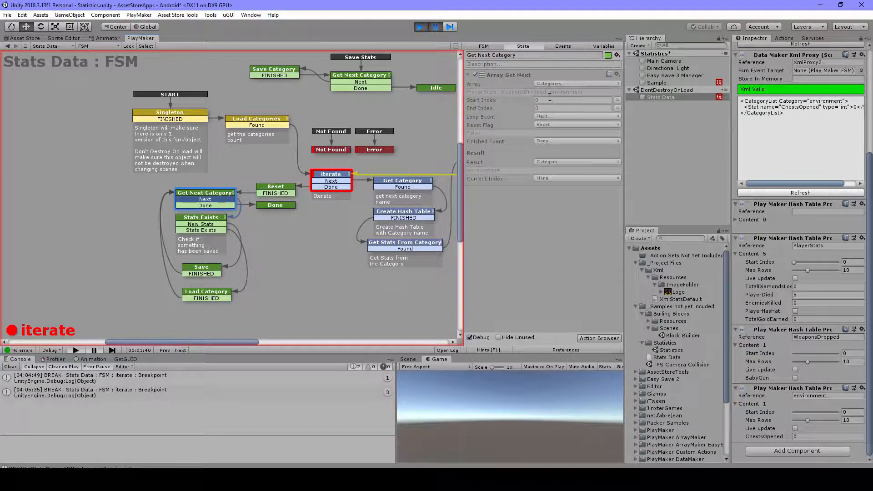
pyautogui.click(200, 216)
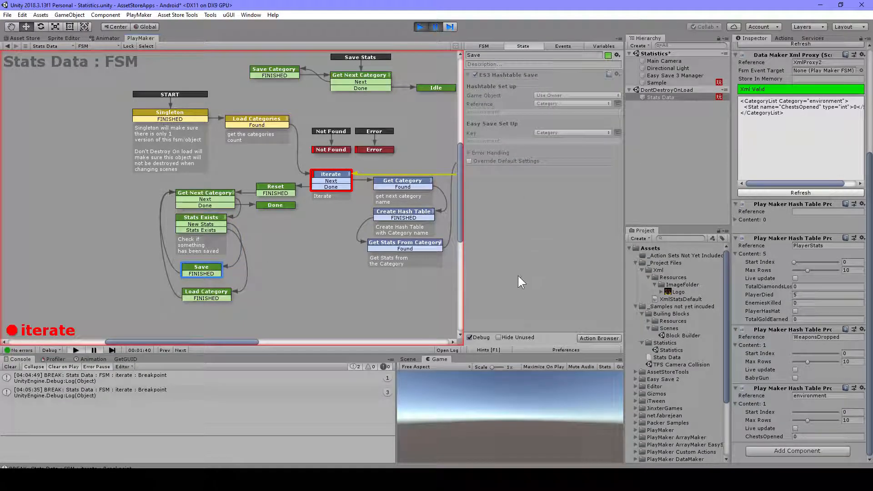
pyautogui.moveTo(227, 284)
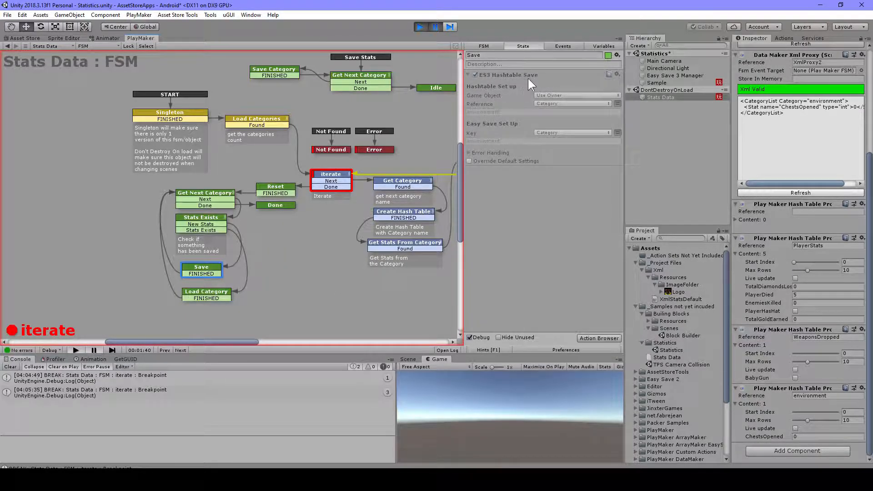
pyautogui.moveTo(313, 284)
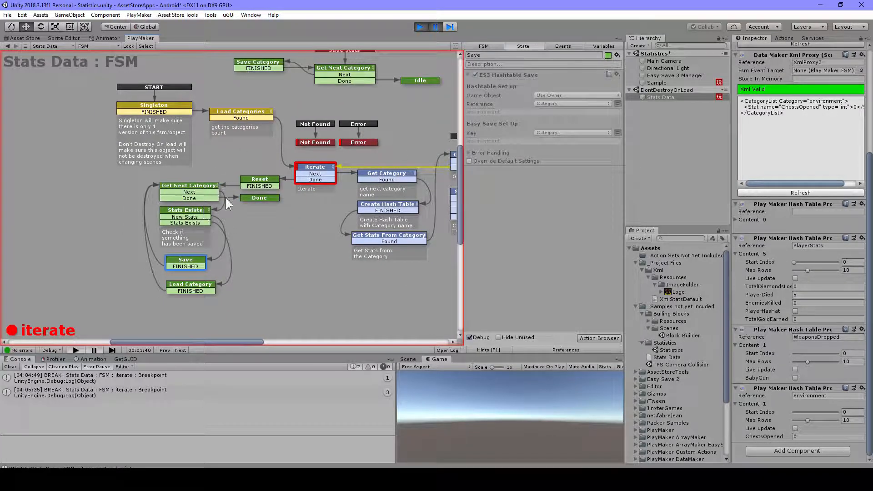
pyautogui.moveTo(330, 200)
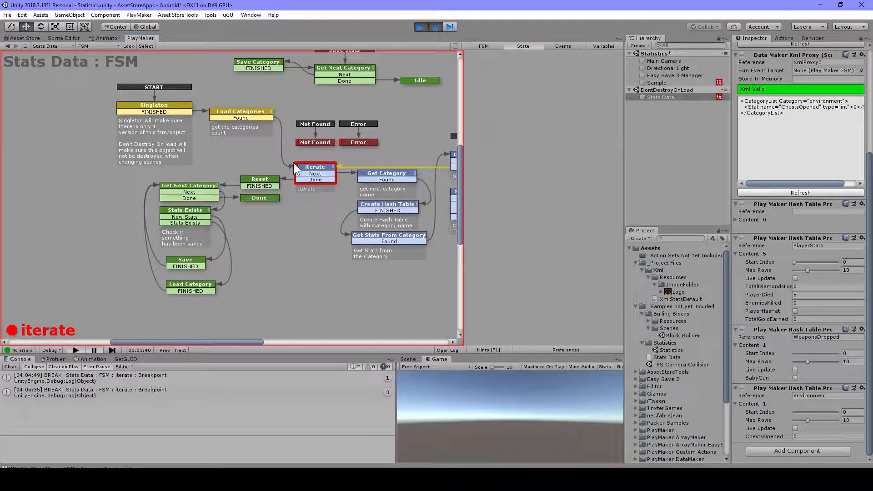
pyautogui.click(315, 166)
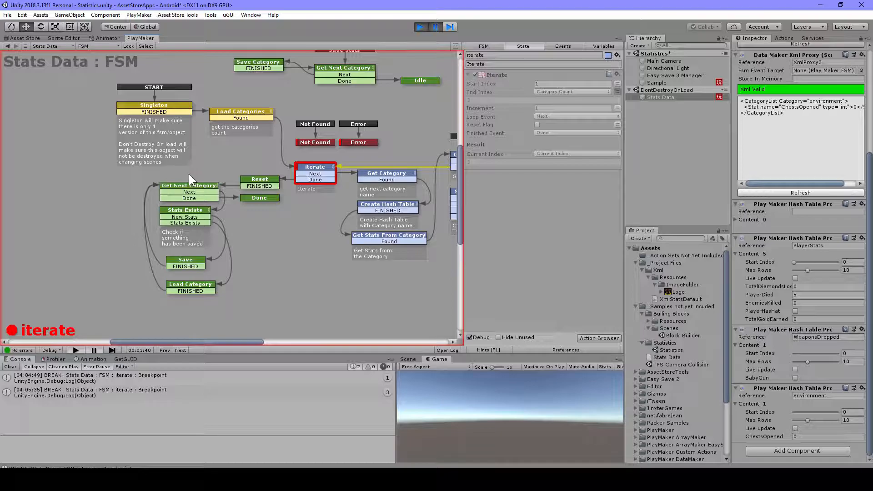
pyautogui.moveTo(165, 273)
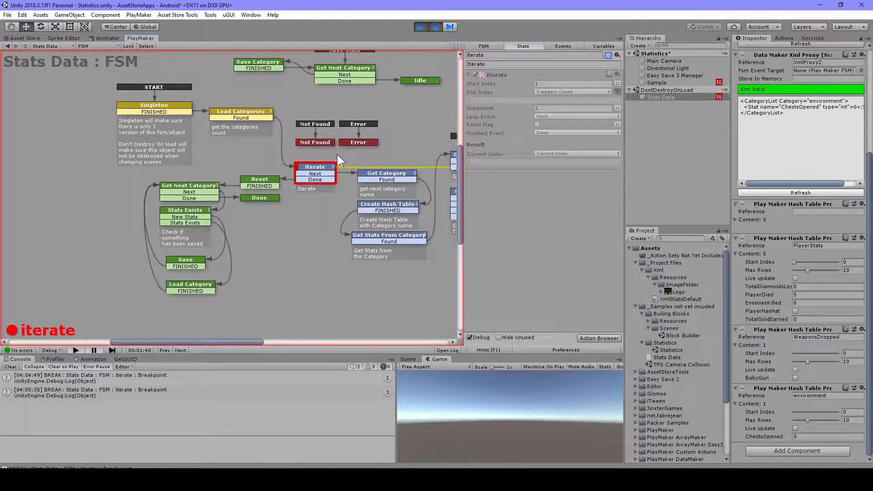
pyautogui.moveTo(209, 256)
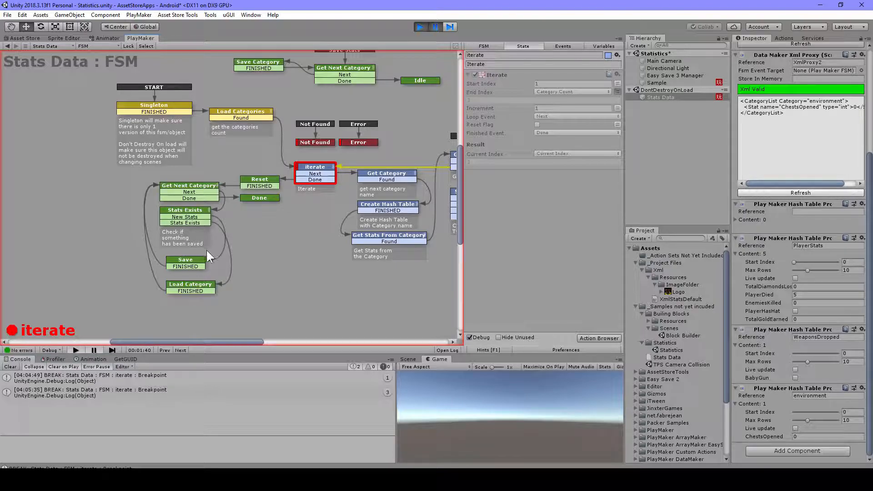
pyautogui.moveTo(270, 173)
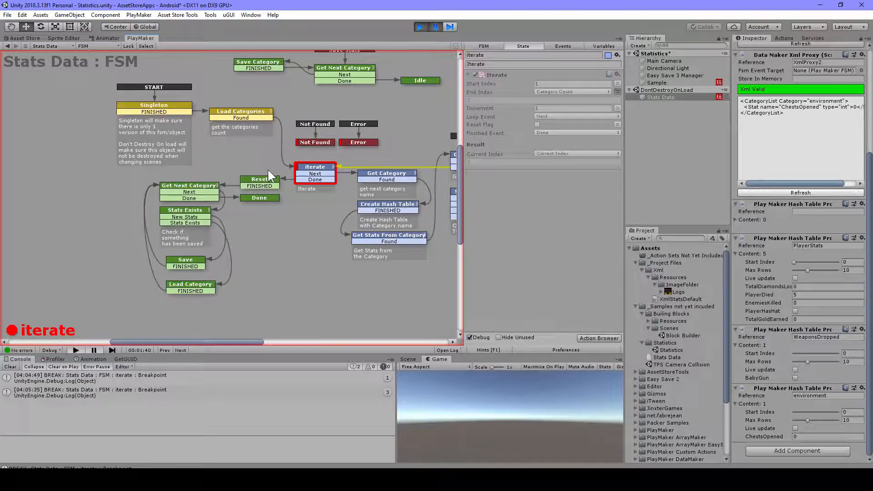
# Step: Step through Reset, Get Next Category's array loop, the Stats Exists check and Save's ES3 Hashtable Save keyed by Category
pyautogui.click(259, 179)
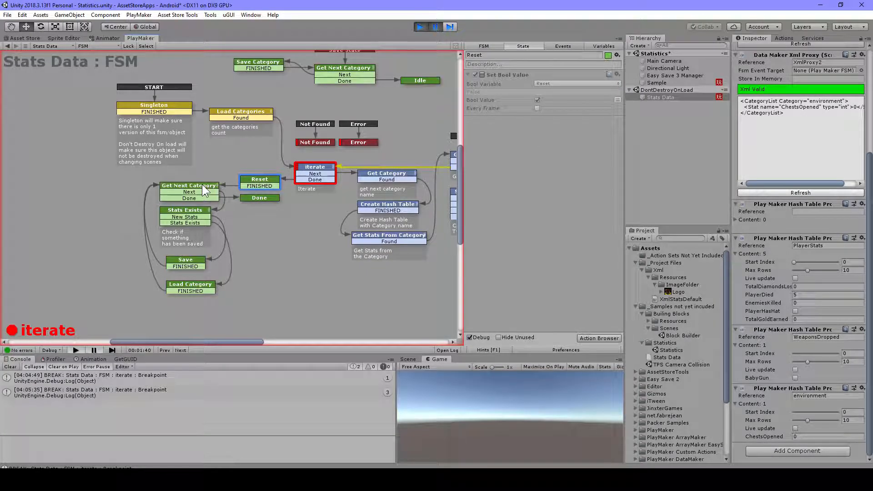
pyautogui.click(189, 186)
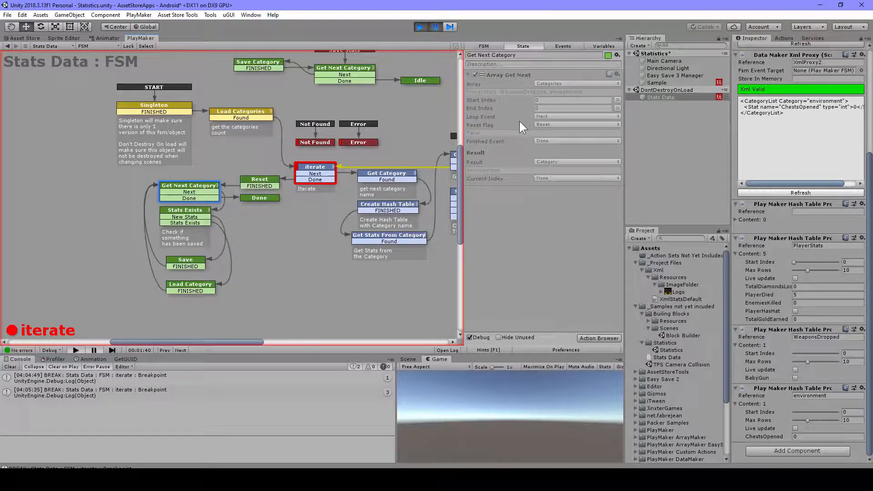
pyautogui.moveTo(564, 228)
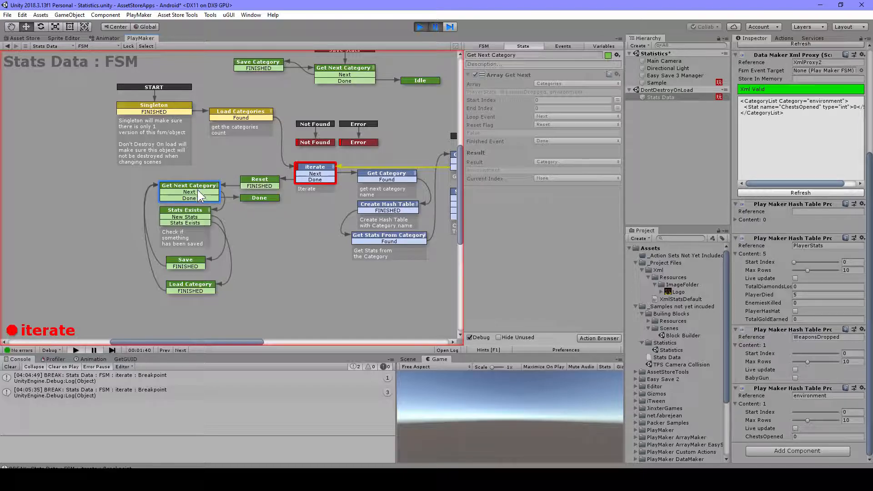
pyautogui.click(185, 210)
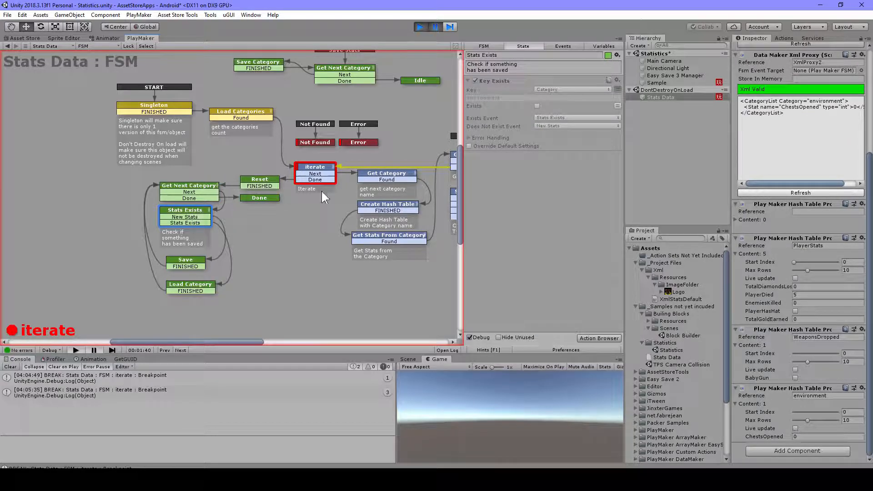
pyautogui.moveTo(210, 246)
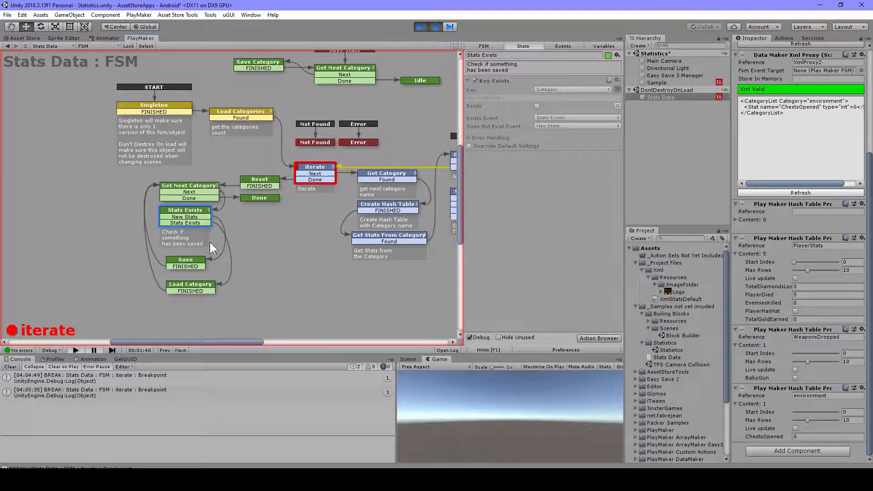
pyautogui.moveTo(191, 271)
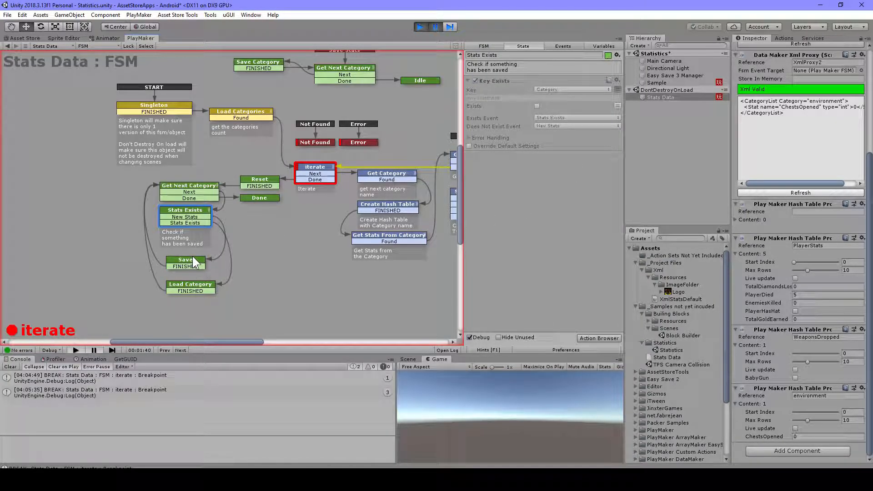
pyautogui.click(185, 262)
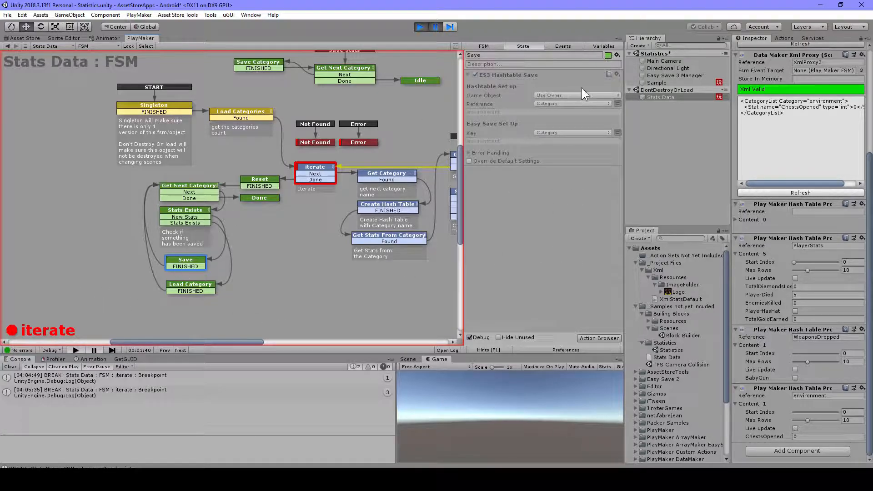
pyautogui.moveTo(487, 178)
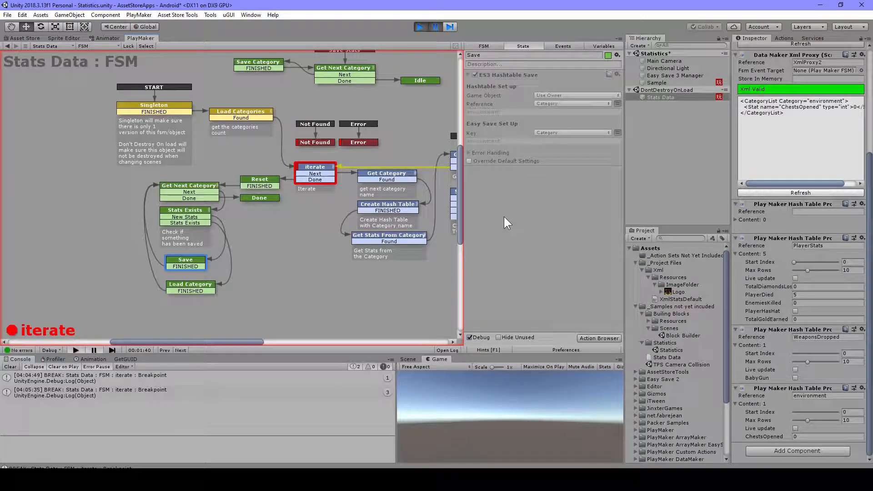
pyautogui.moveTo(492, 100)
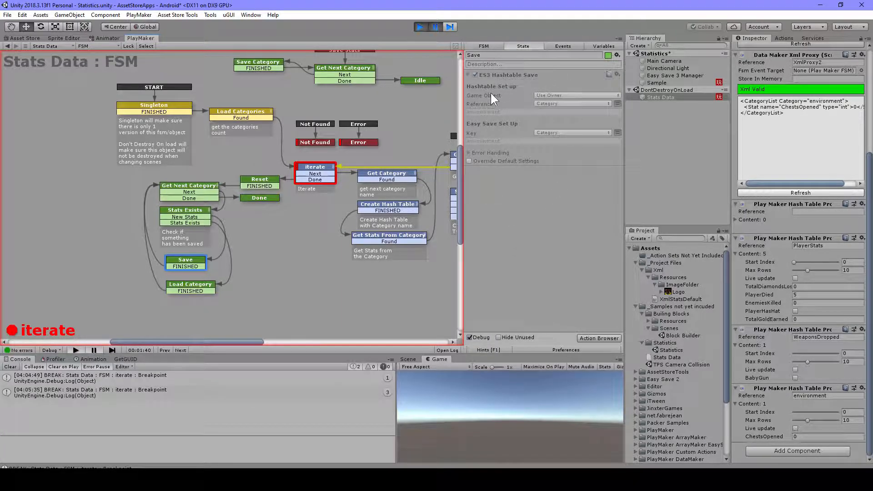
pyautogui.moveTo(192, 252)
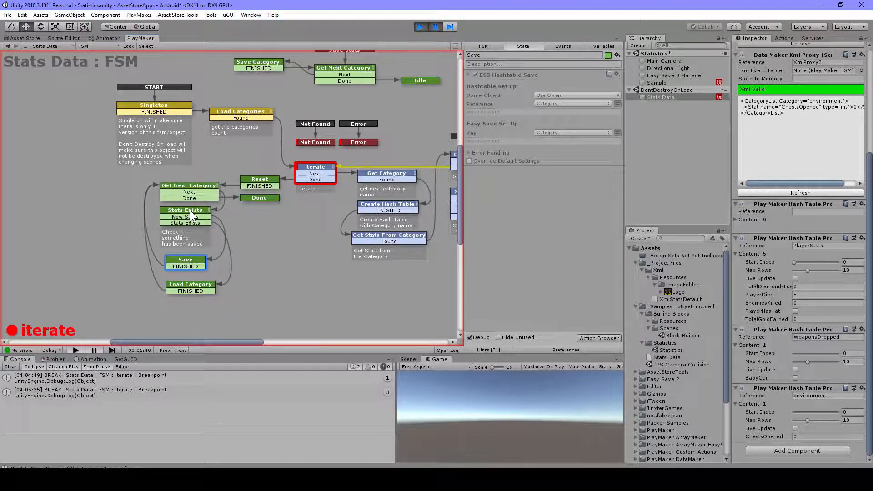
# Step: Inspect Load Category's ES3 Hashtable Load, then the Stats Exists Key Exists check on Category
pyautogui.click(190, 285)
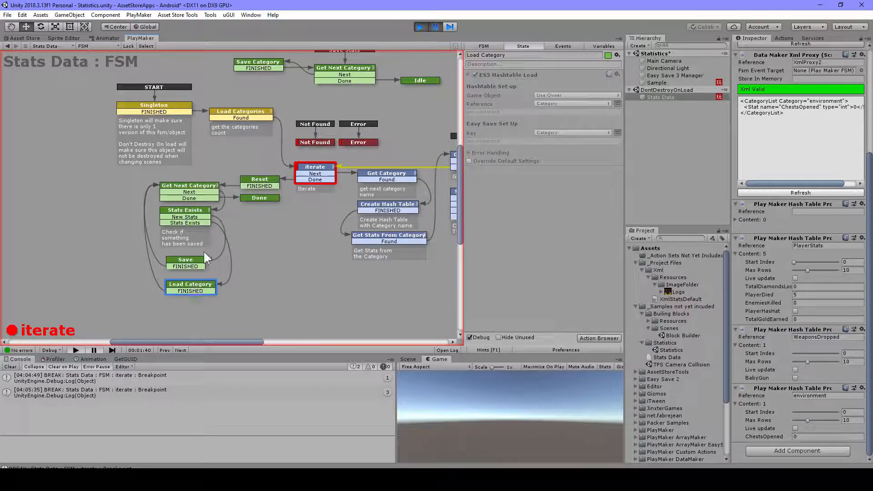
pyautogui.moveTo(507, 108)
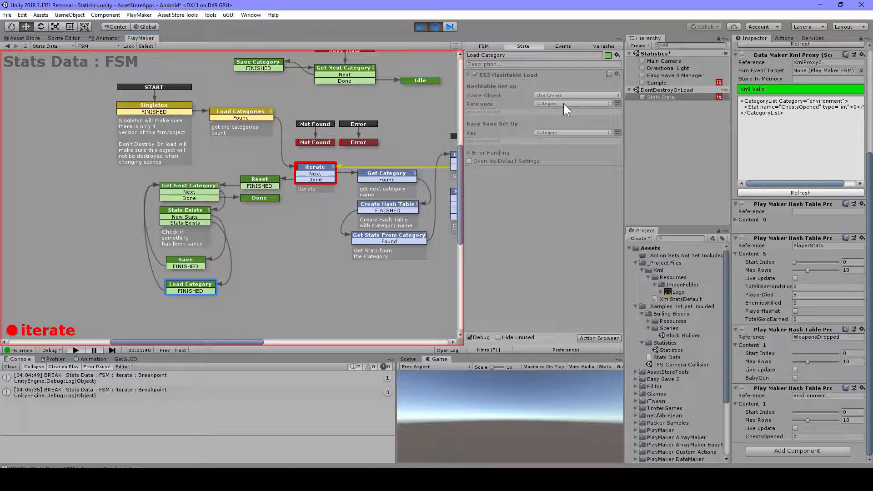
pyautogui.moveTo(551, 141)
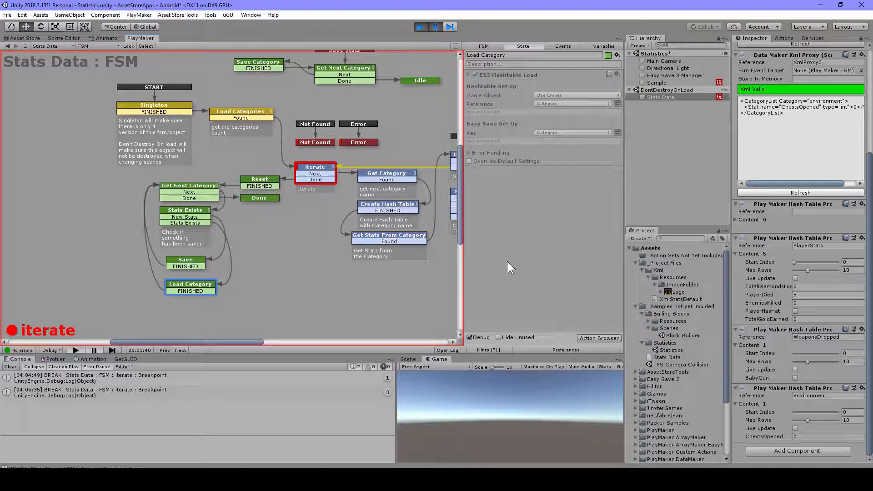
pyautogui.click(184, 210)
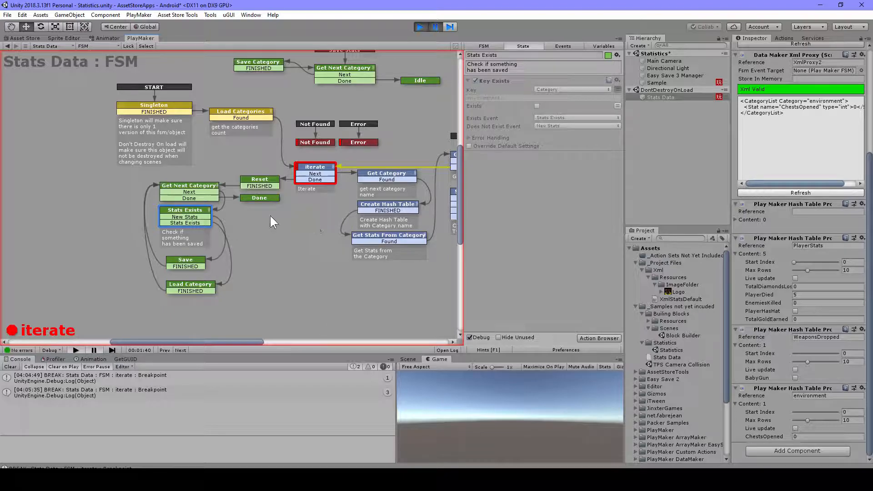
pyautogui.moveTo(393, 289)
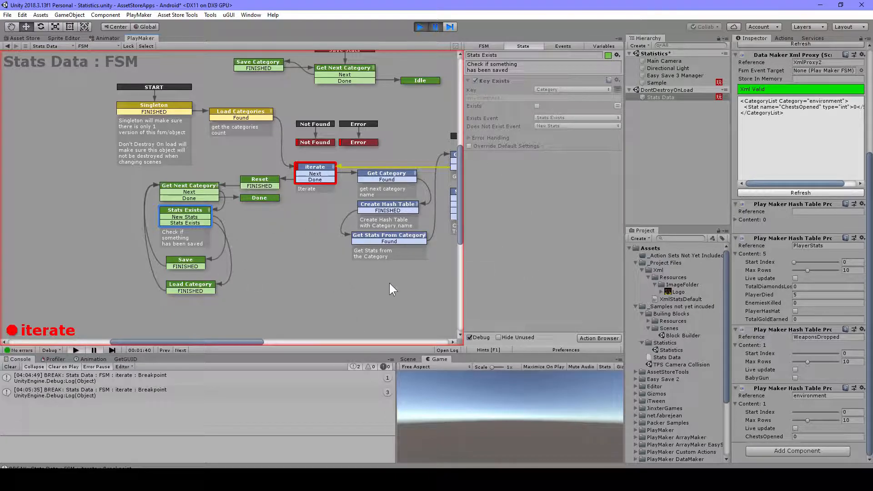
pyautogui.moveTo(389, 255)
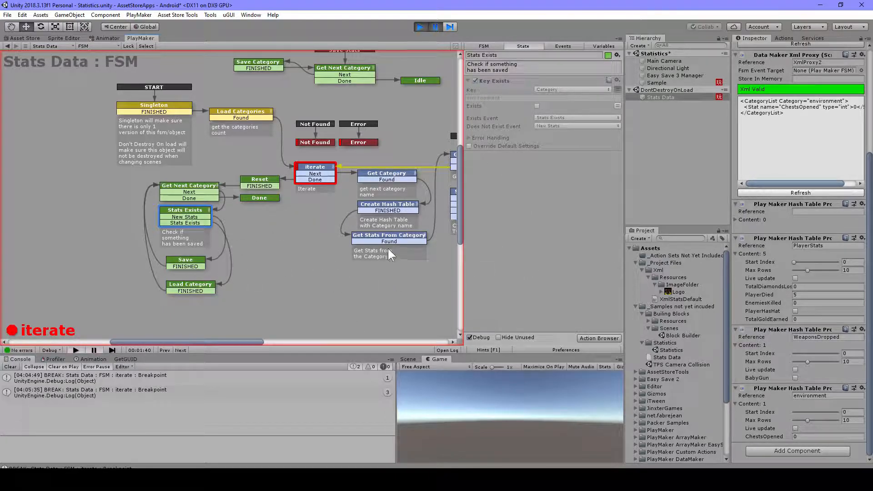
pyautogui.moveTo(325, 296)
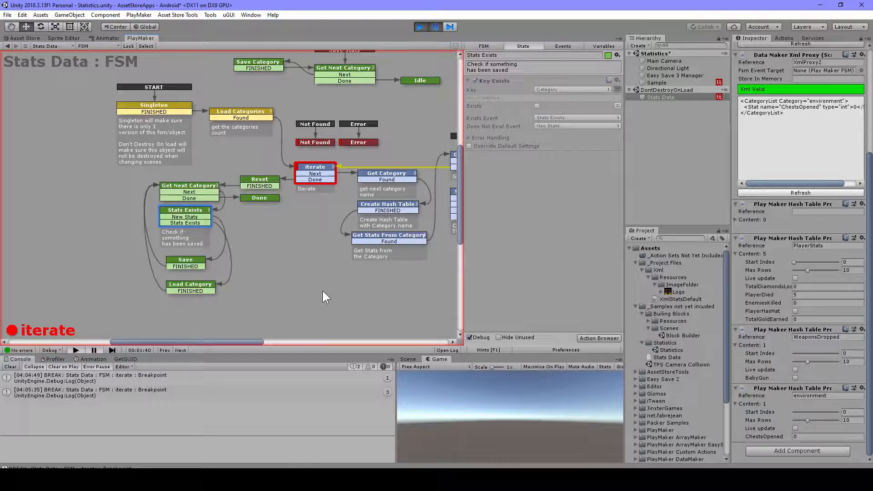
pyautogui.moveTo(425, 278)
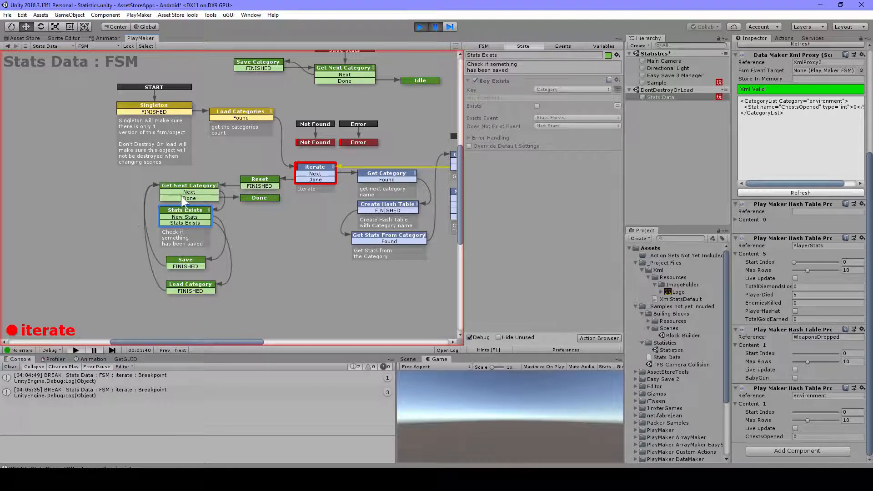
pyautogui.moveTo(259, 287)
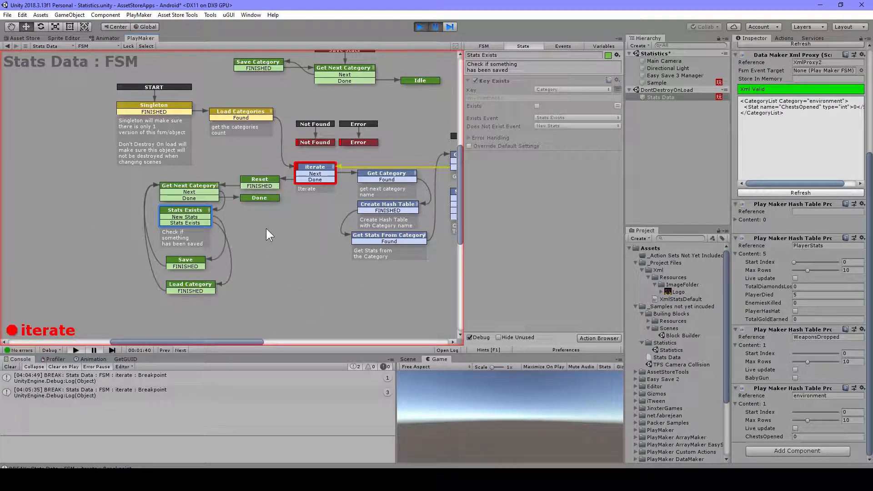
pyautogui.moveTo(289, 294)
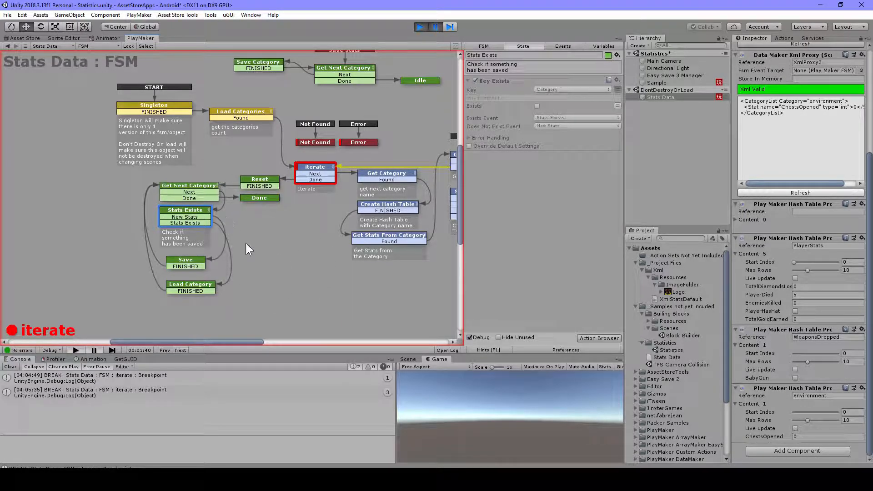
pyautogui.moveTo(300, 264)
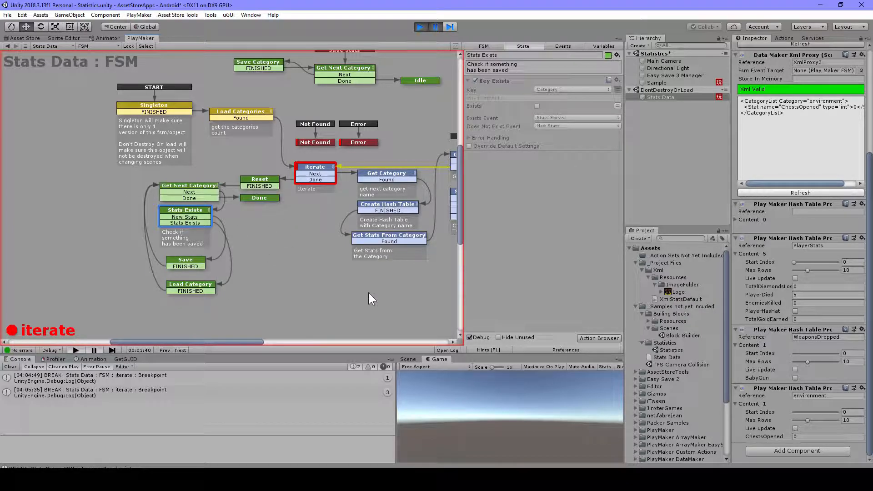
pyautogui.moveTo(301, 191)
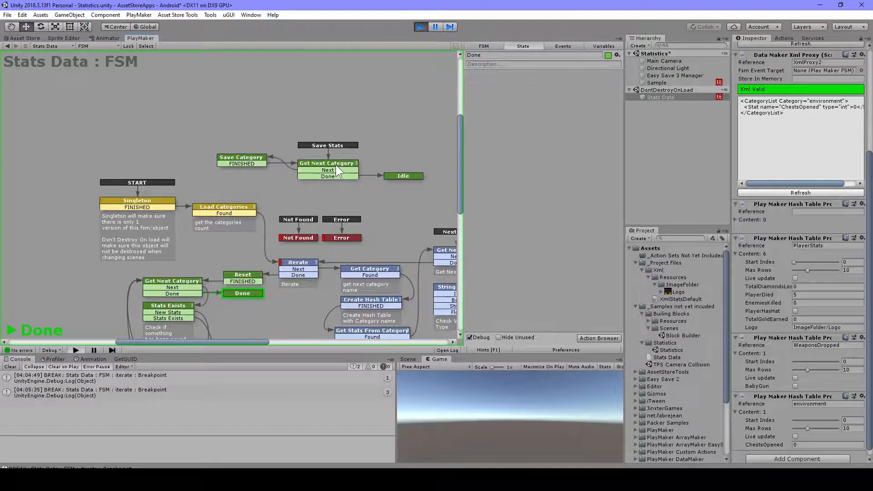
# Step: Walk the Save Stats branch: Get Next Category, Save Category's Easy Save action, and the empty Idle state
pyautogui.click(327, 168)
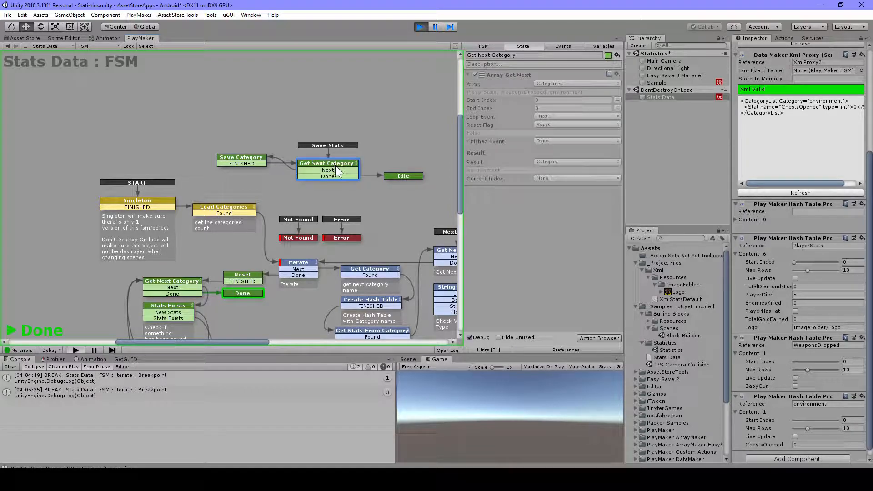
pyautogui.moveTo(289, 202)
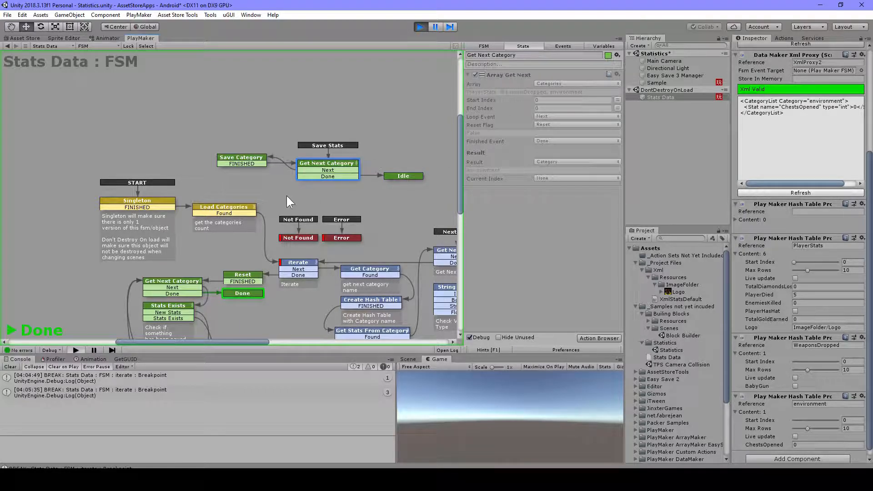
pyautogui.moveTo(349, 181)
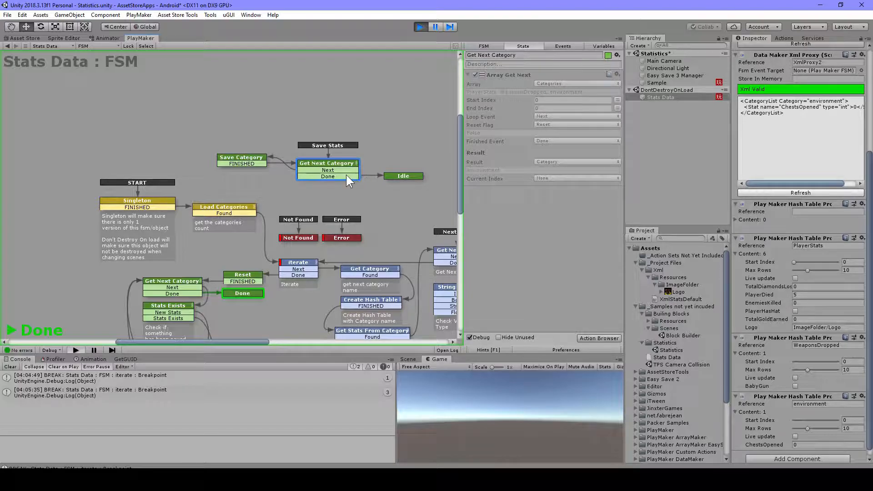
pyautogui.click(241, 157)
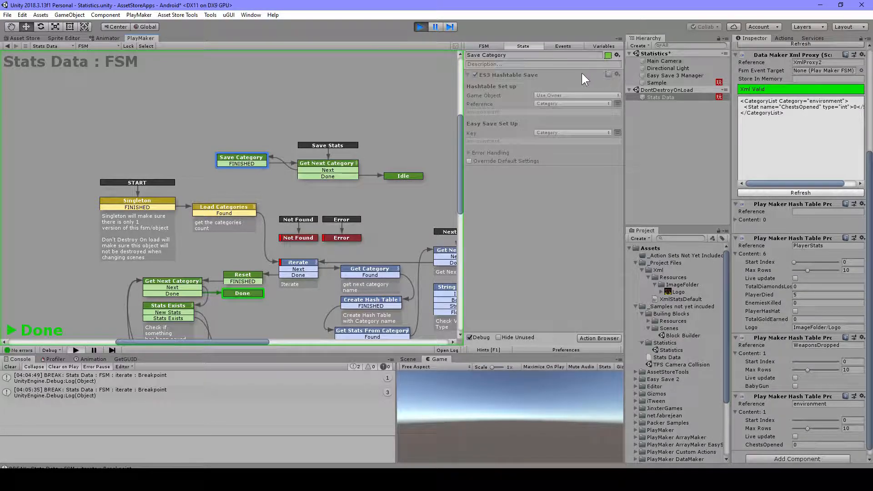
pyautogui.click(403, 176)
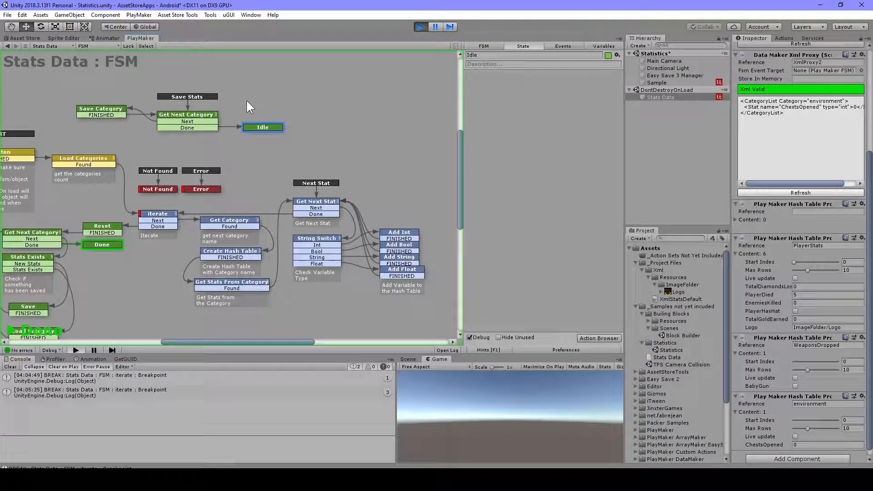
pyautogui.moveTo(383, 91)
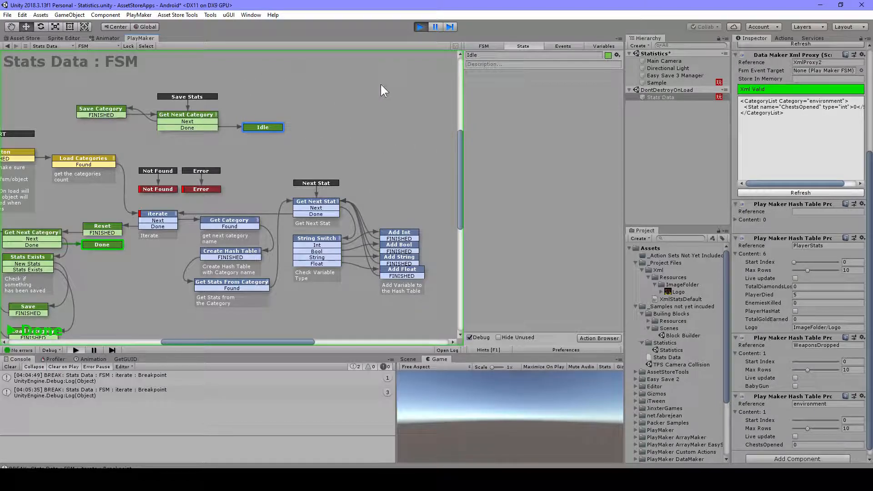
pyautogui.moveTo(388, 193)
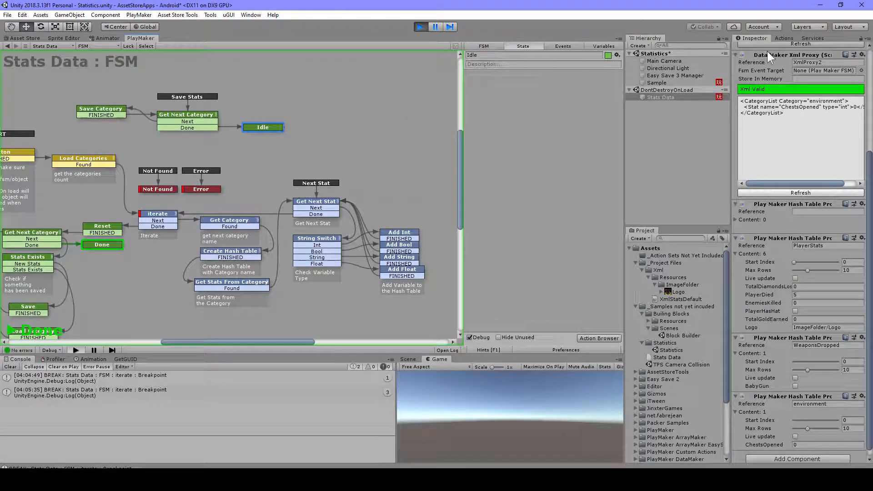
# Step: Check the Sample FSM's Has Hat bool test on PlayerHasHat, then show Stats Data with its PlayerStats hash table proxies
pyautogui.click(657, 83)
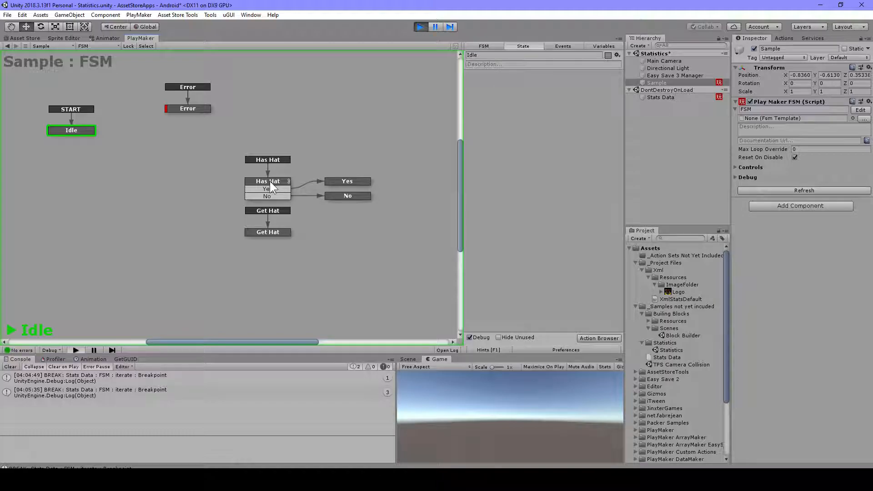
pyautogui.click(267, 181)
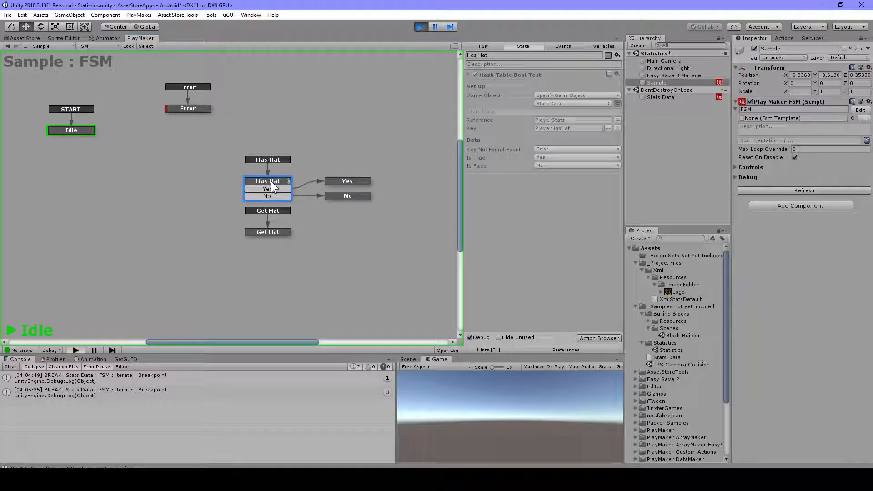
pyautogui.moveTo(268, 242)
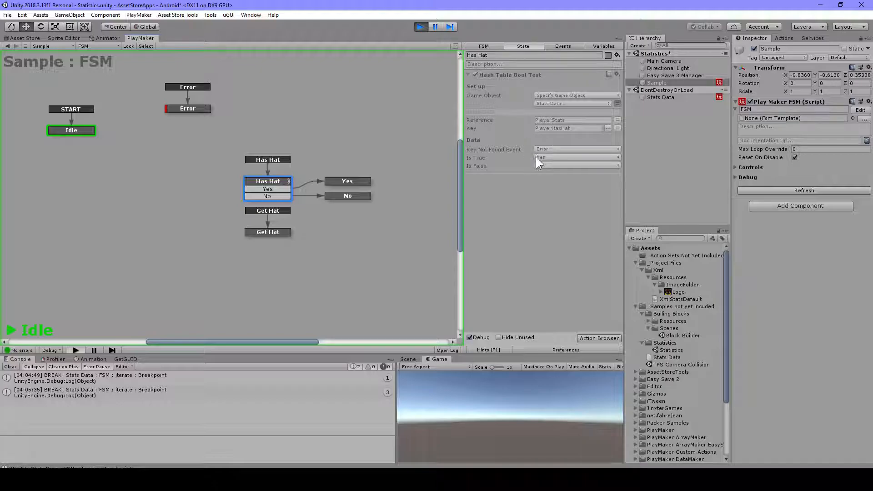
pyautogui.click(661, 97)
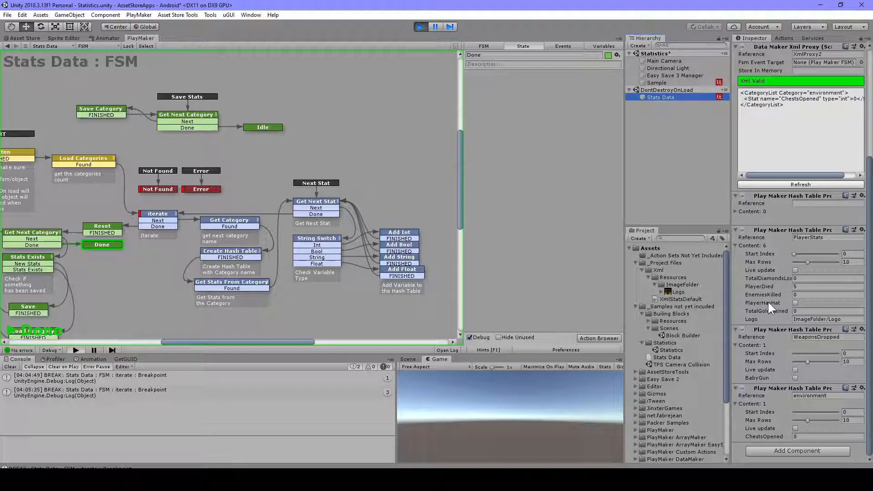
# Step: Select the Sample object and trigger its Has Hat check on the running machine, which lands in No
pyautogui.click(657, 83)
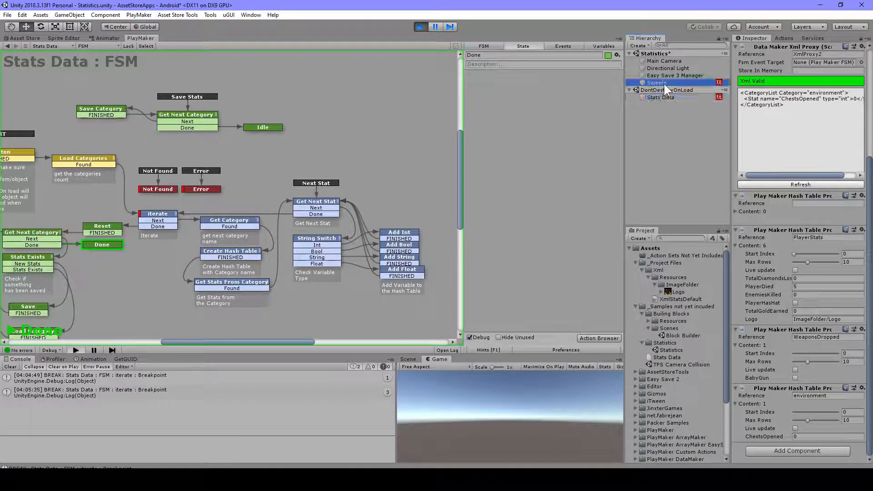
pyautogui.click(656, 83)
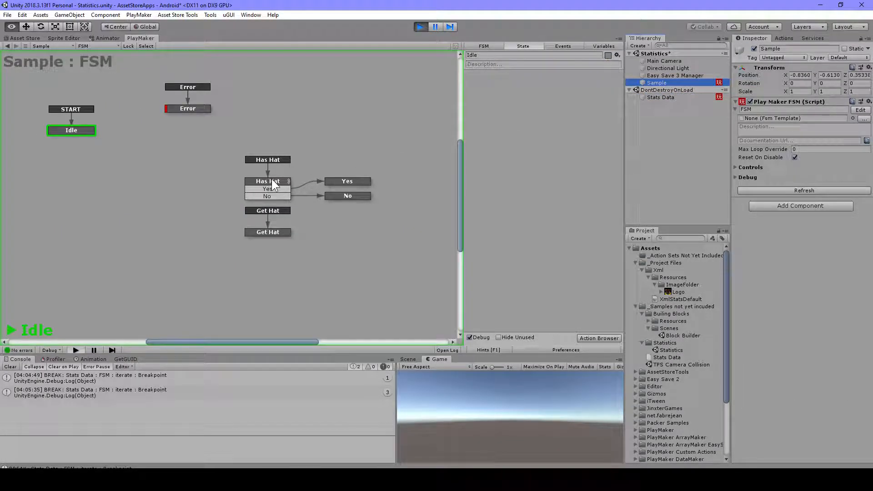
pyautogui.click(267, 184)
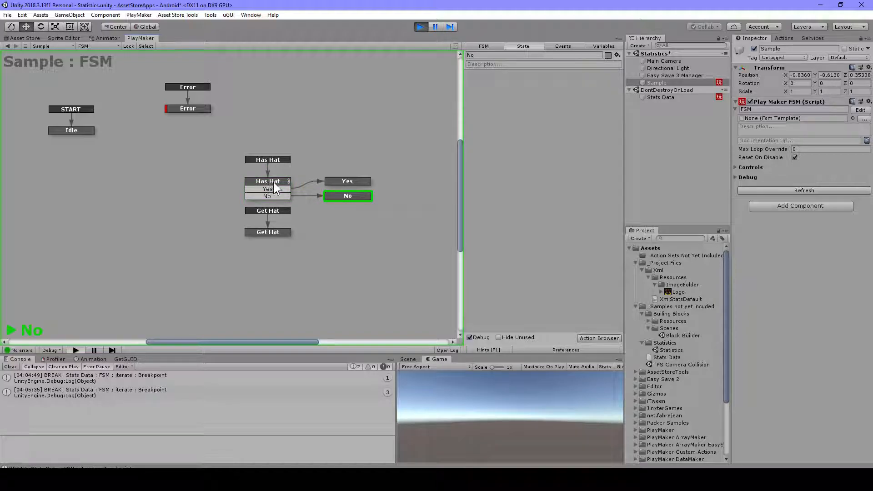
pyautogui.moveTo(294, 228)
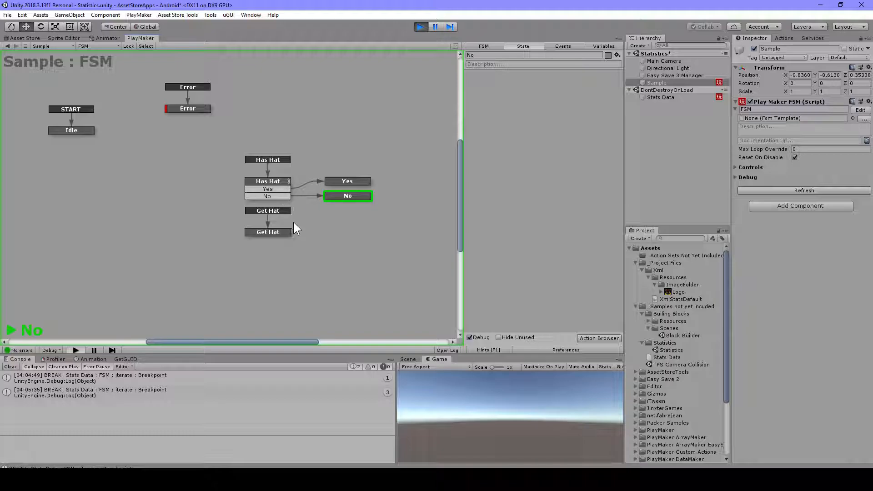
pyautogui.moveTo(299, 242)
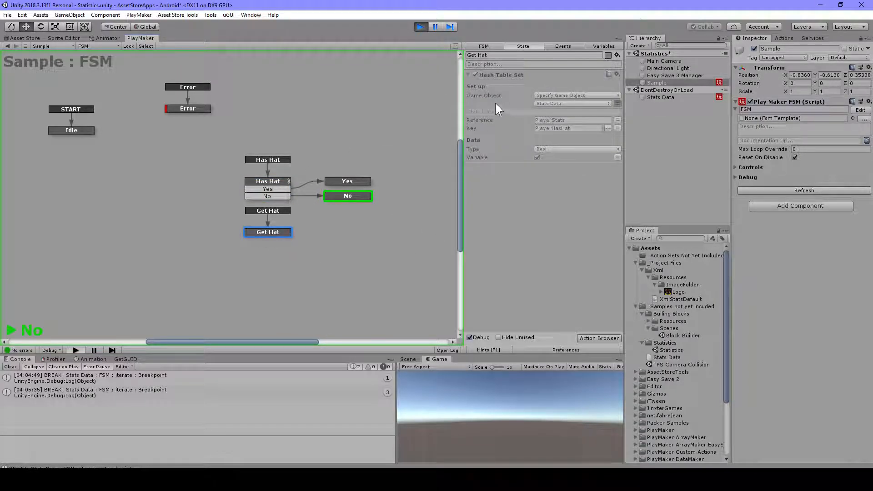
pyautogui.moveTo(491, 83)
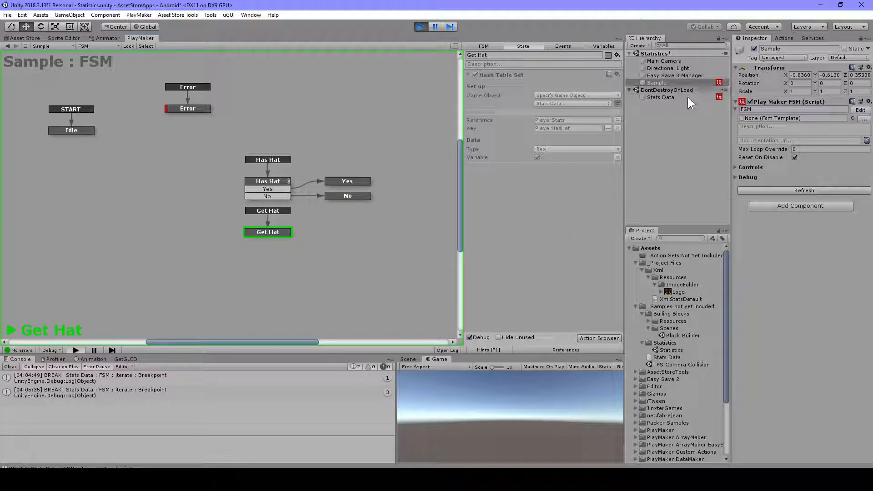
# Step: Verify PlayerHasHat is ticked on Stats Data, then rerun Sample's Has Hat check so it reaches Yes
pyautogui.click(660, 98)
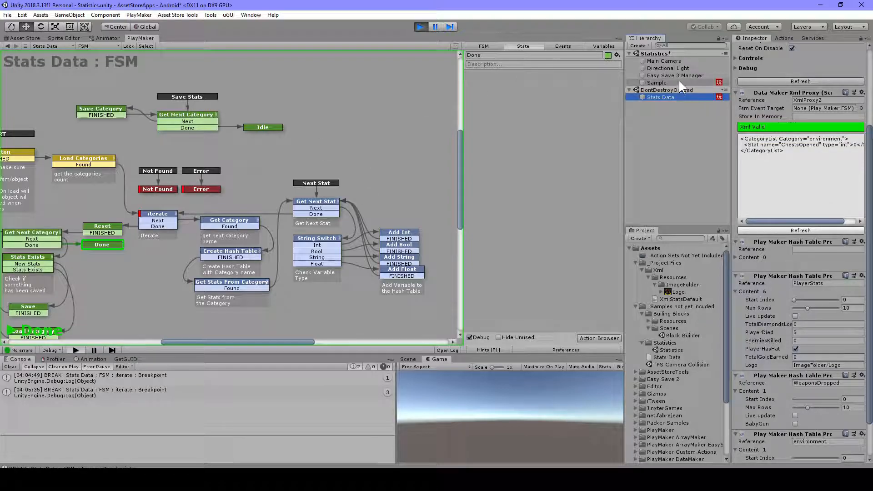
pyautogui.click(655, 83)
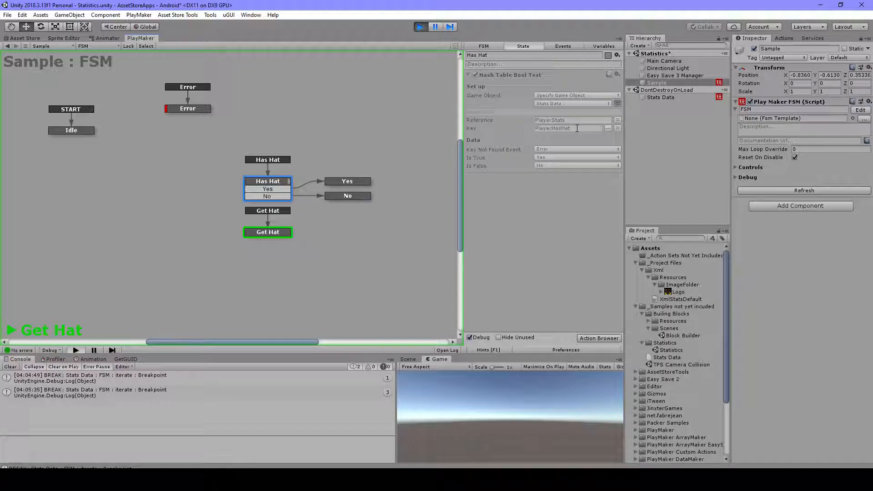
pyautogui.moveTo(509, 155)
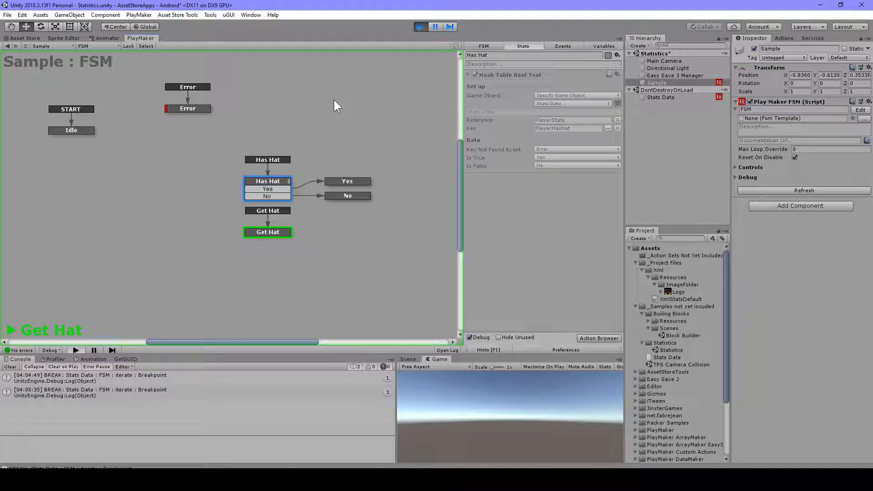
pyautogui.moveTo(560, 152)
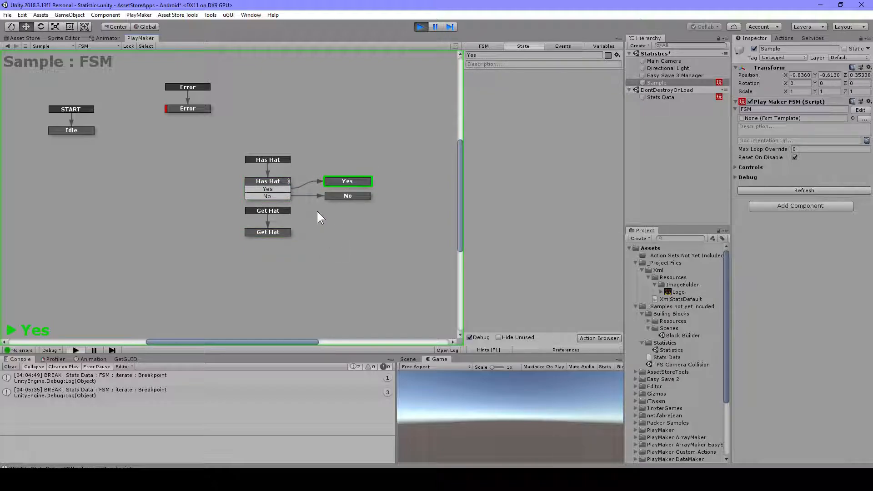
pyautogui.click(267, 181)
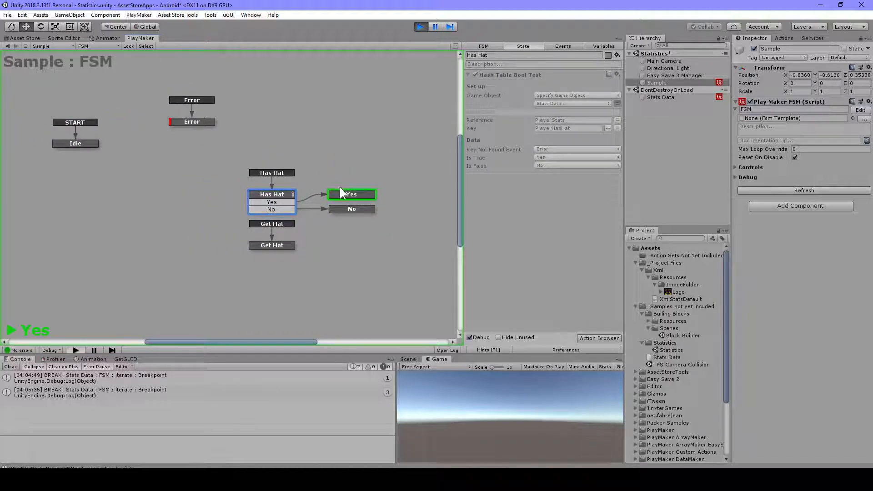
pyautogui.moveTo(316, 304)
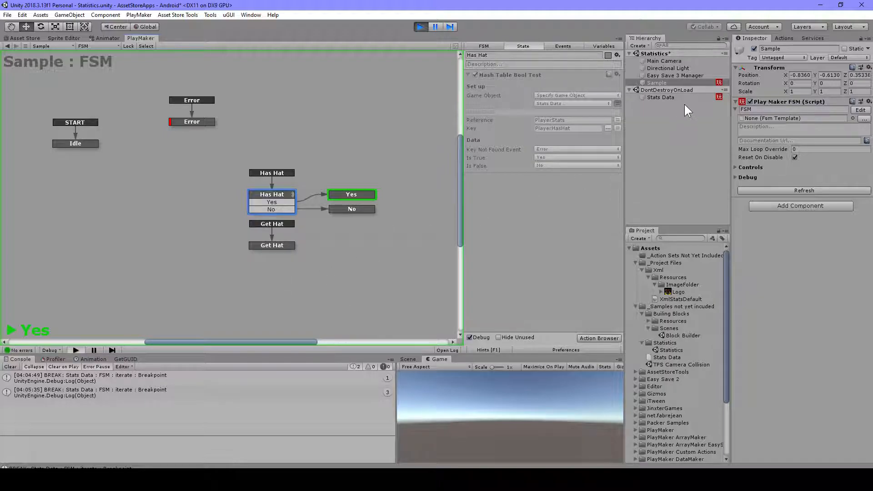
# Step: Add a Get Owner action to the Singleton state storing the owner in the global Stats Data variable
pyautogui.click(662, 97)
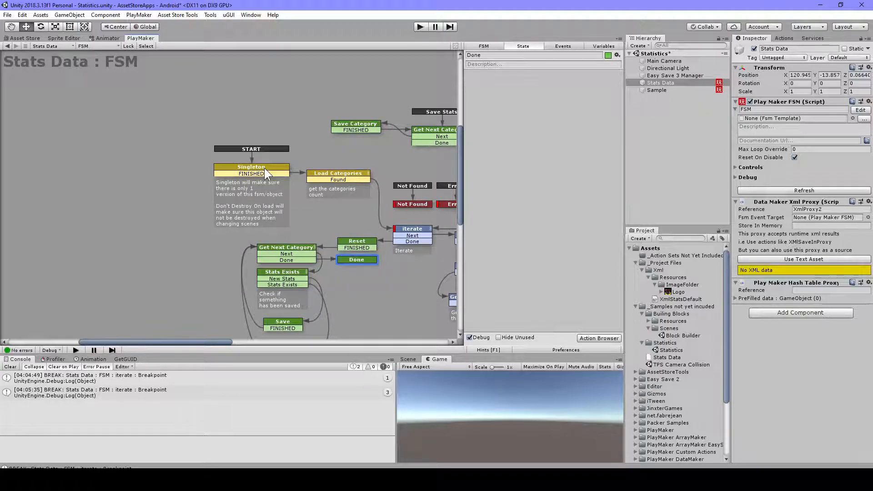
pyautogui.click(251, 167)
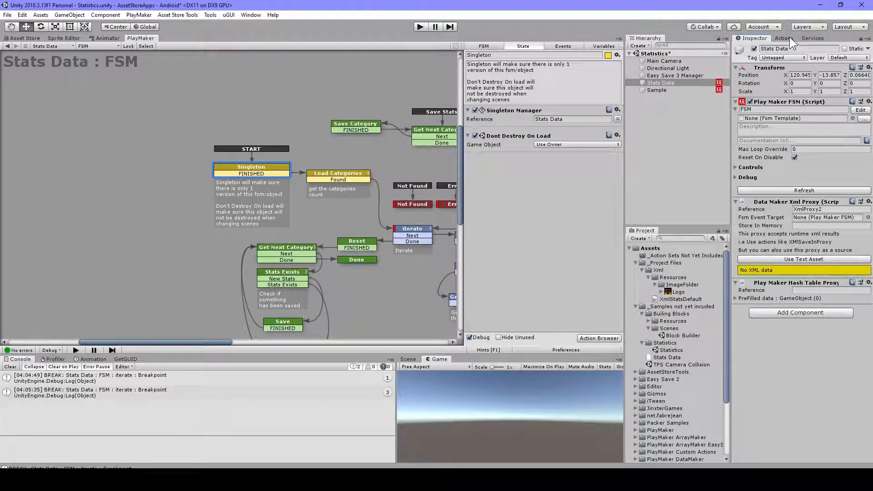
pyautogui.click(784, 38)
pyautogui.write('get ow')
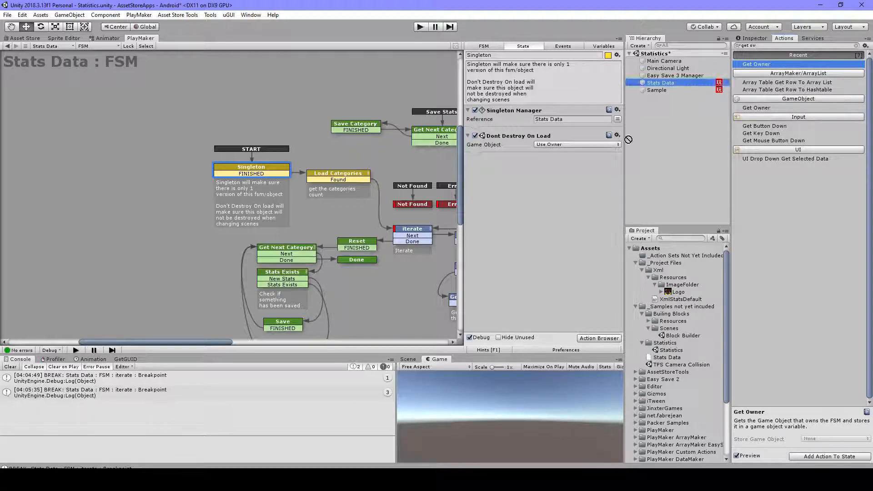
pyautogui.click(576, 170)
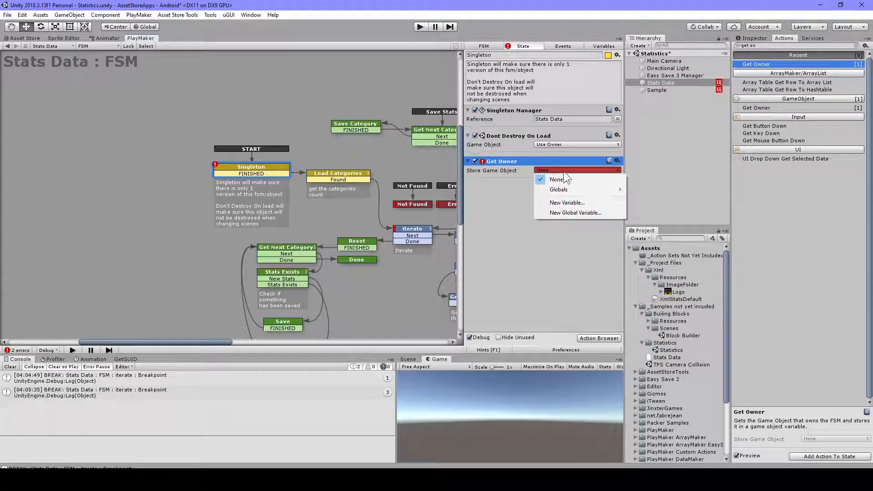
pyautogui.moveTo(559, 189)
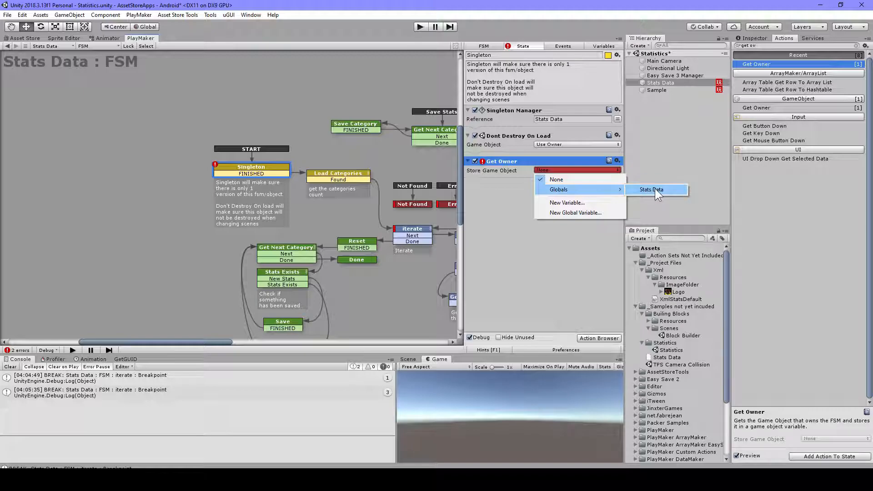
pyautogui.click(650, 189)
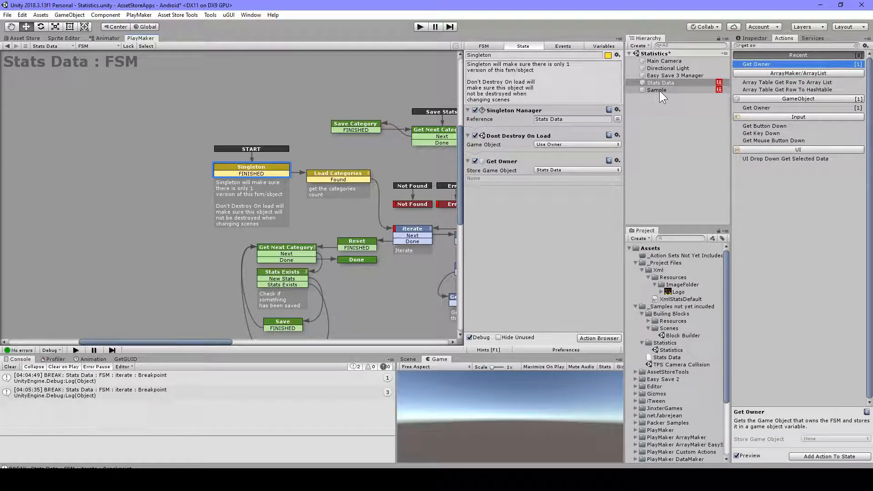
# Step: On the Sample FSM, review Has Hat's test and Get Hat's Hash Table Set of PlayerHasHat true on Stats Data
pyautogui.click(656, 90)
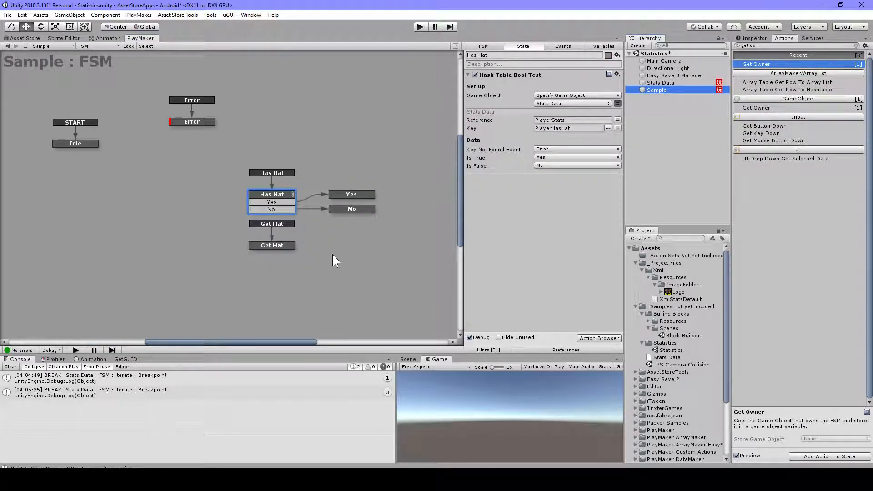
pyautogui.moveTo(211, 242)
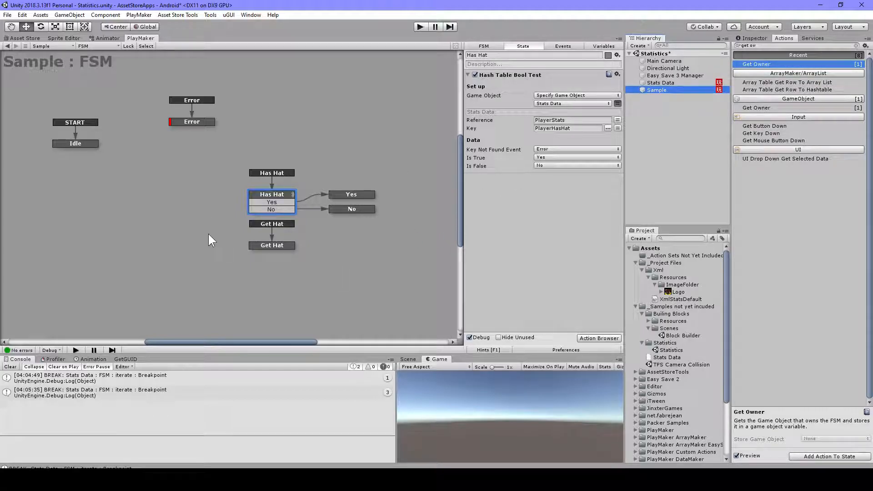
pyautogui.moveTo(742, 102)
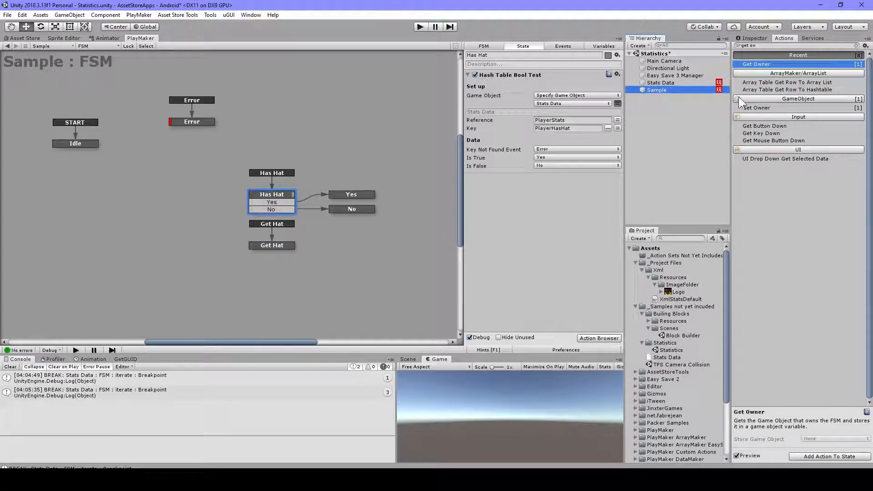
pyautogui.moveTo(683, 78)
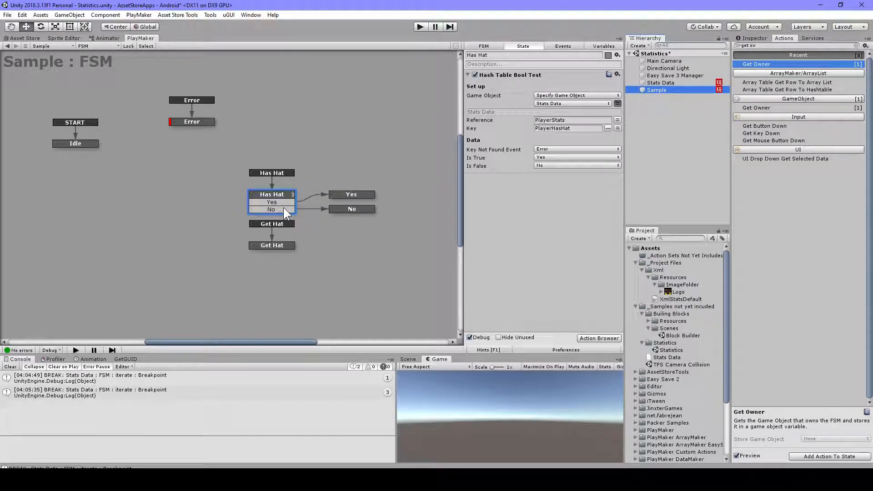
pyautogui.click(573, 103)
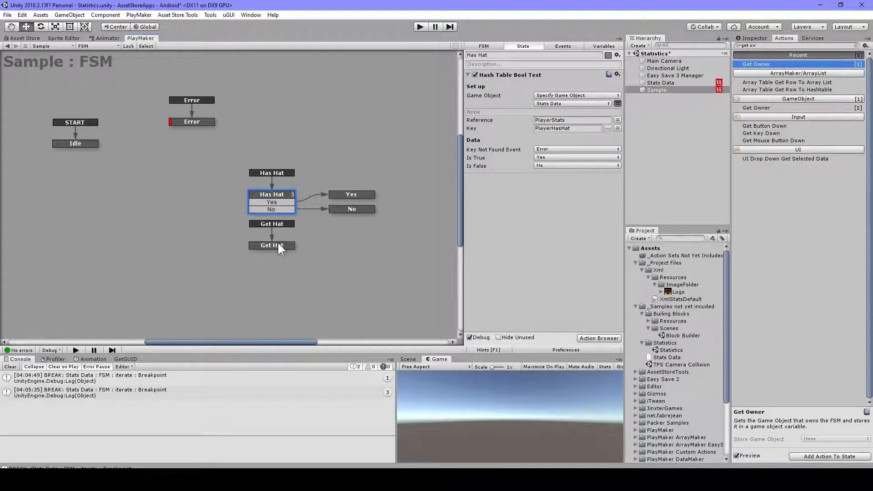
pyautogui.click(272, 244)
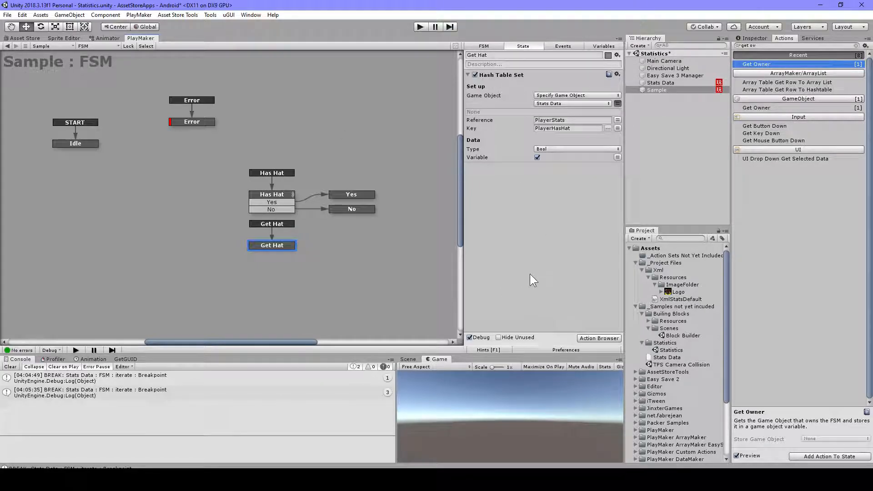
pyautogui.moveTo(585, 207)
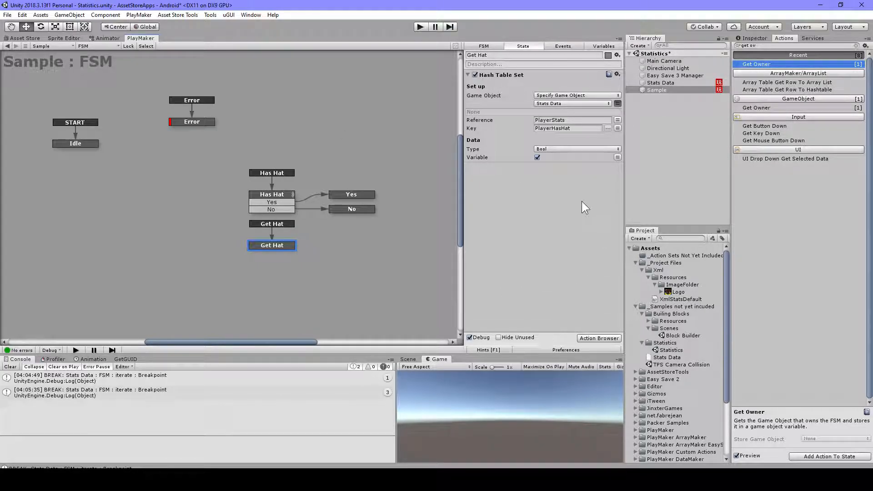
pyautogui.moveTo(579, 210)
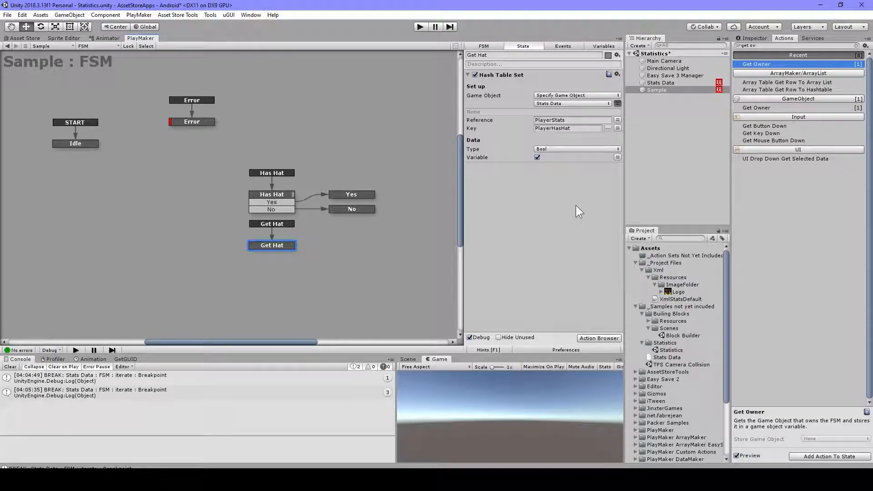
pyautogui.moveTo(403, 294)
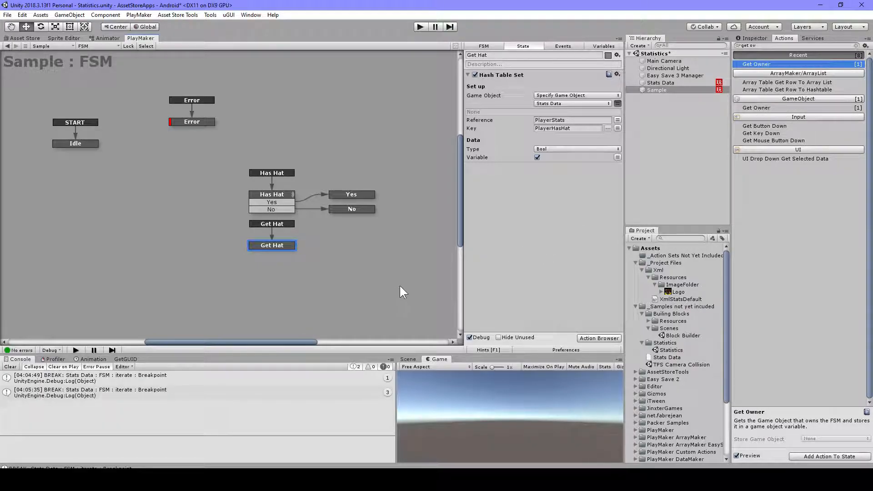